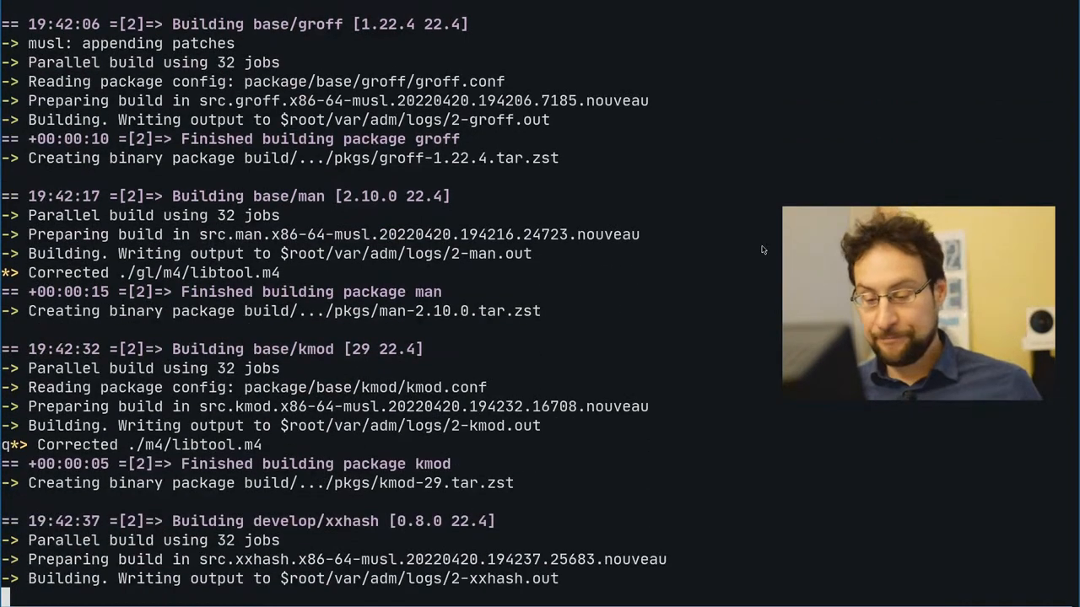
Scroll the build log down past the finishing T2 package builds.
scroll("down", 3)
type("svn di ps")
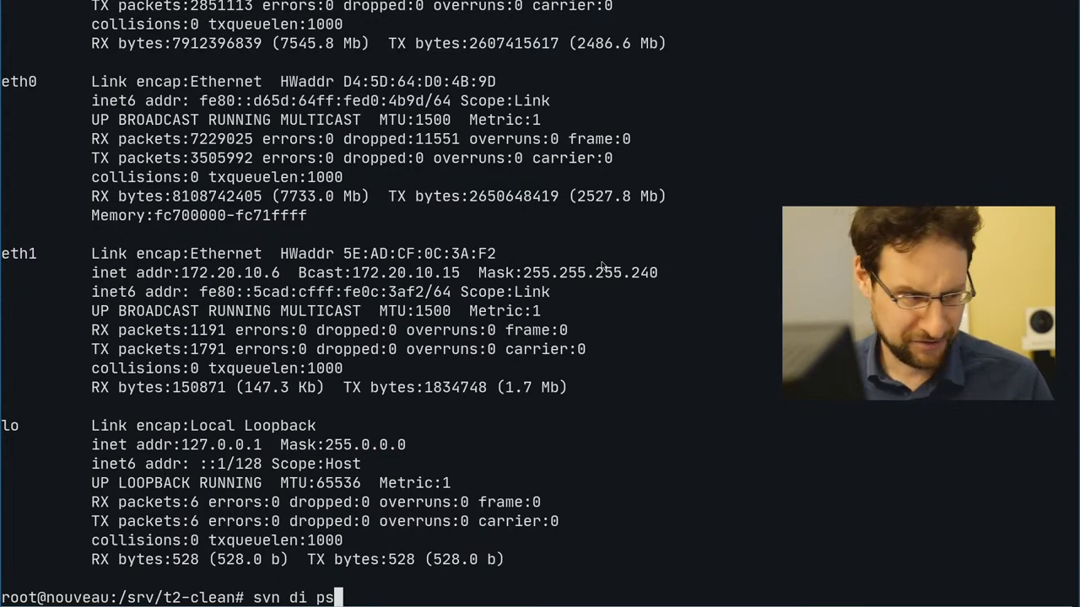
Review the gcc.conf svn diff and copy its file path.
key("BackSpace")
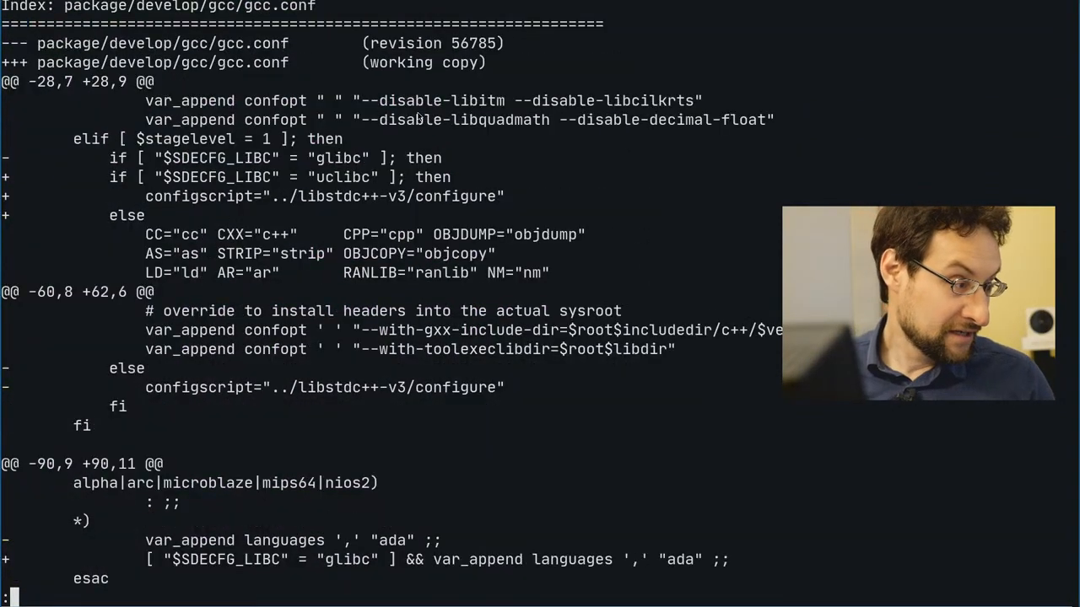
mouse_move(335, 39)
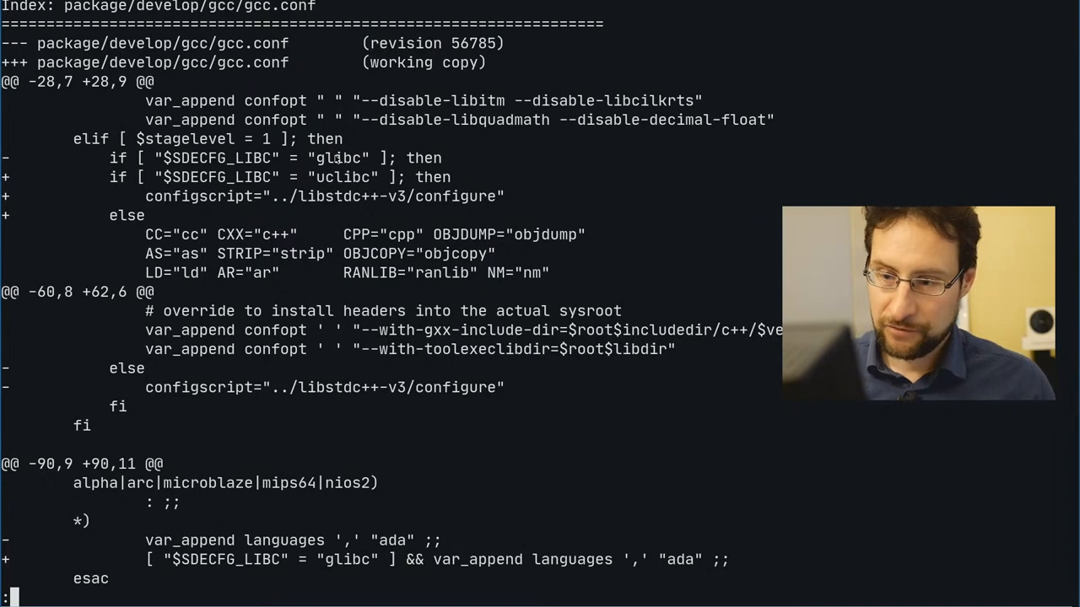
mouse_move(318, 167)
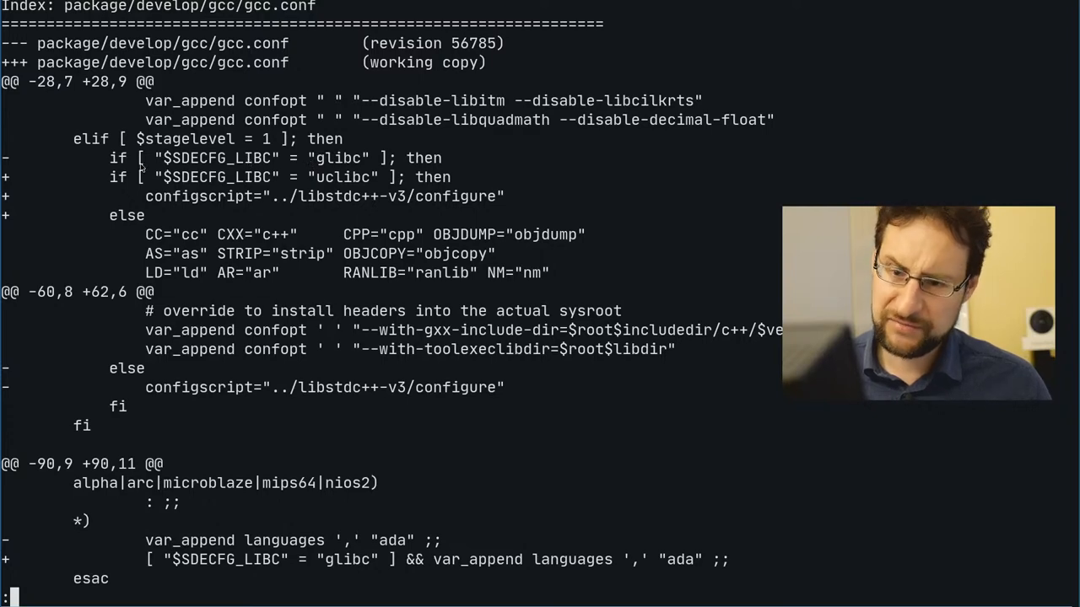
double_click(272, 63)
type("vi")
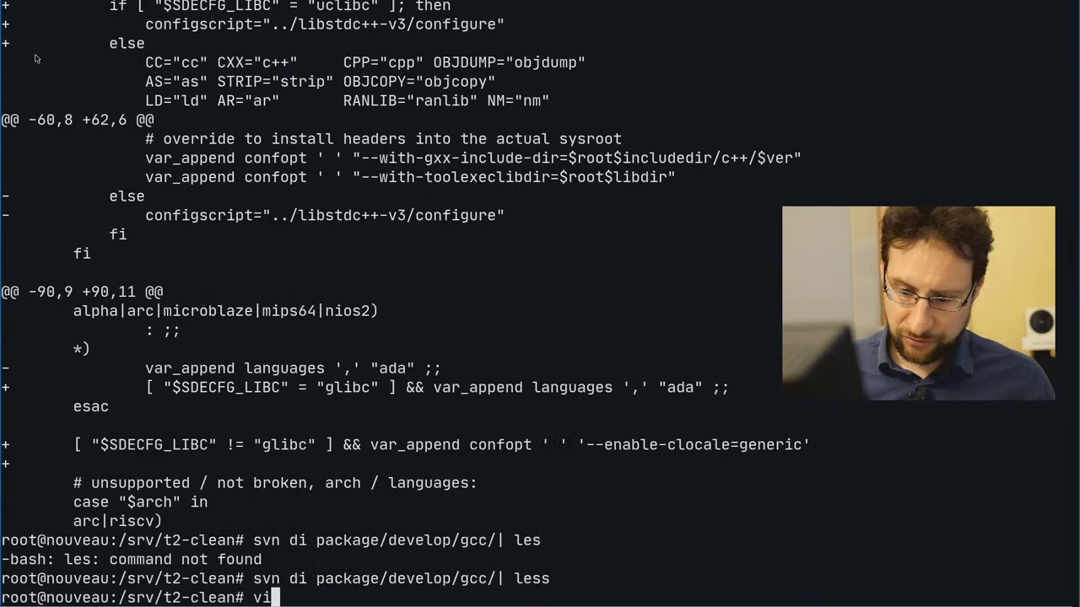
Open package/develop/gcc/gcc.conf in vi and scroll to its stagelevel uclibc block.
type("package/develop/gcc/gcc.conf")
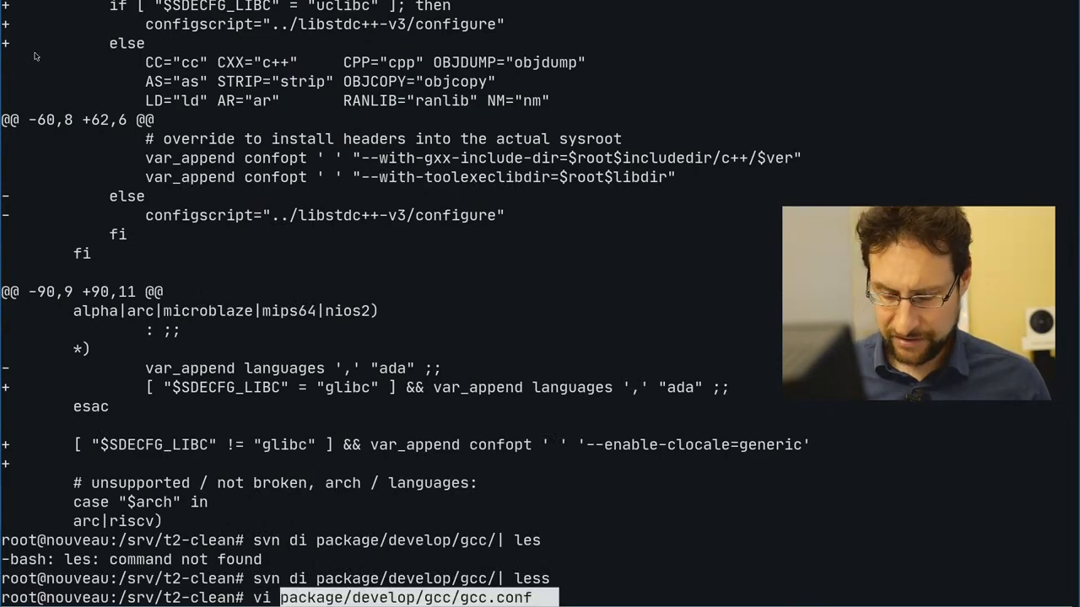
key("Return")
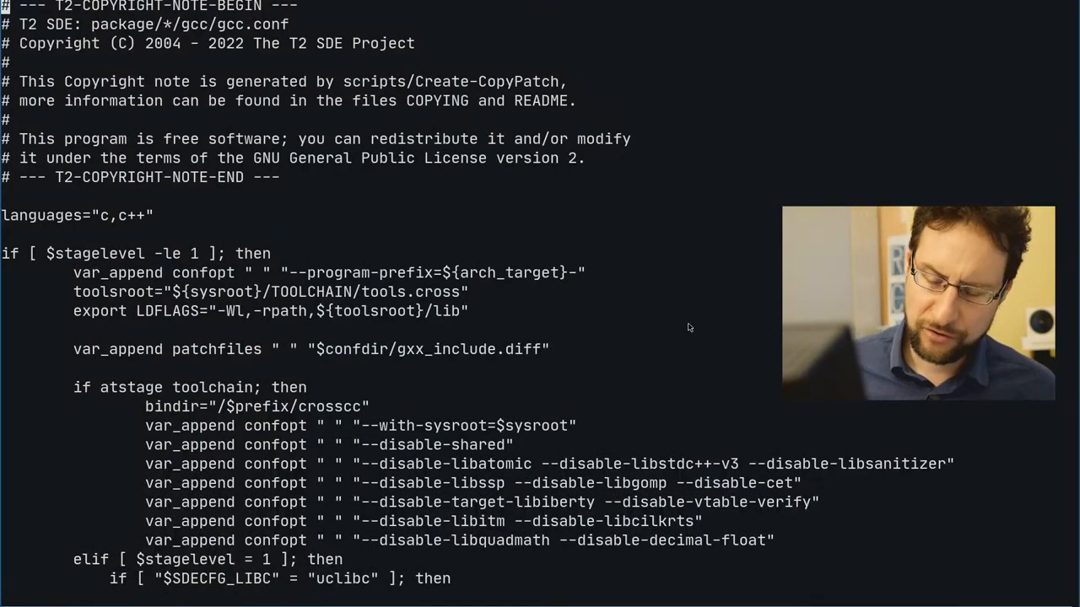
scroll("down", 3)
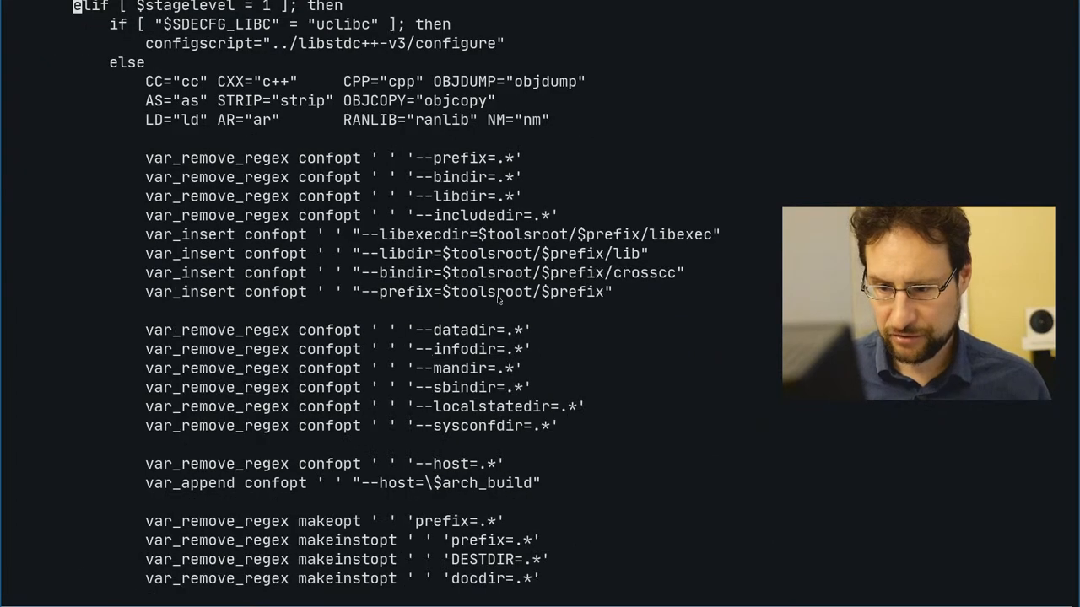
scroll("up", 3)
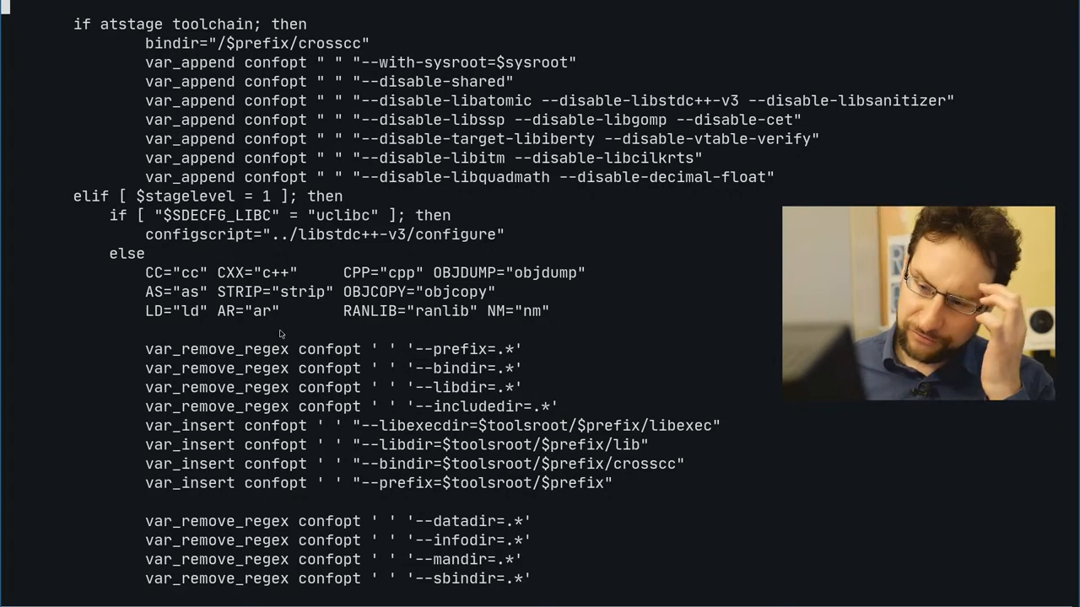
mouse_move(291, 328)
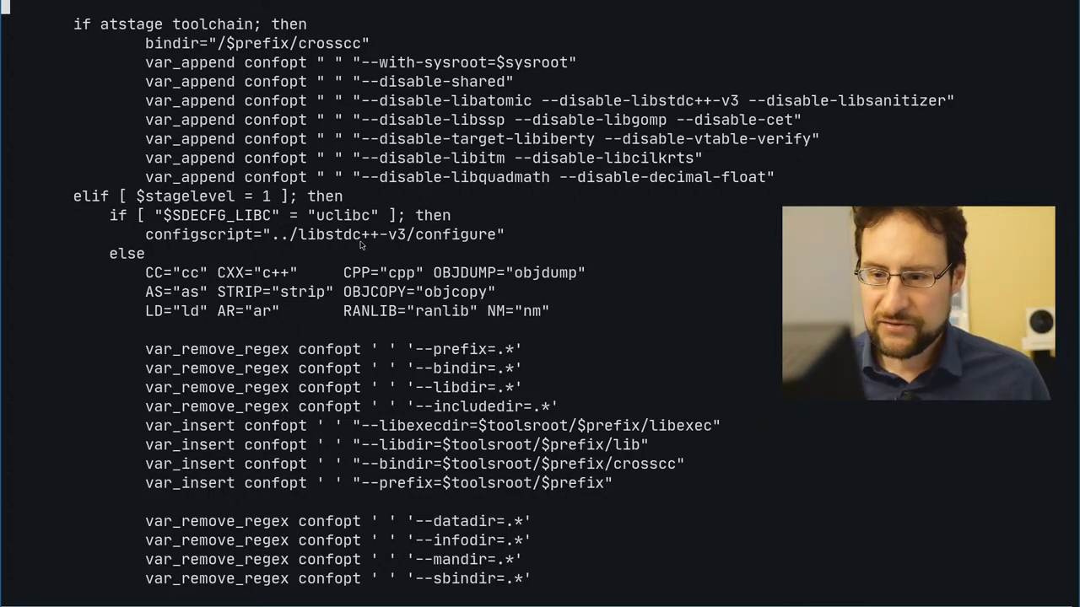
mouse_move(300, 224)
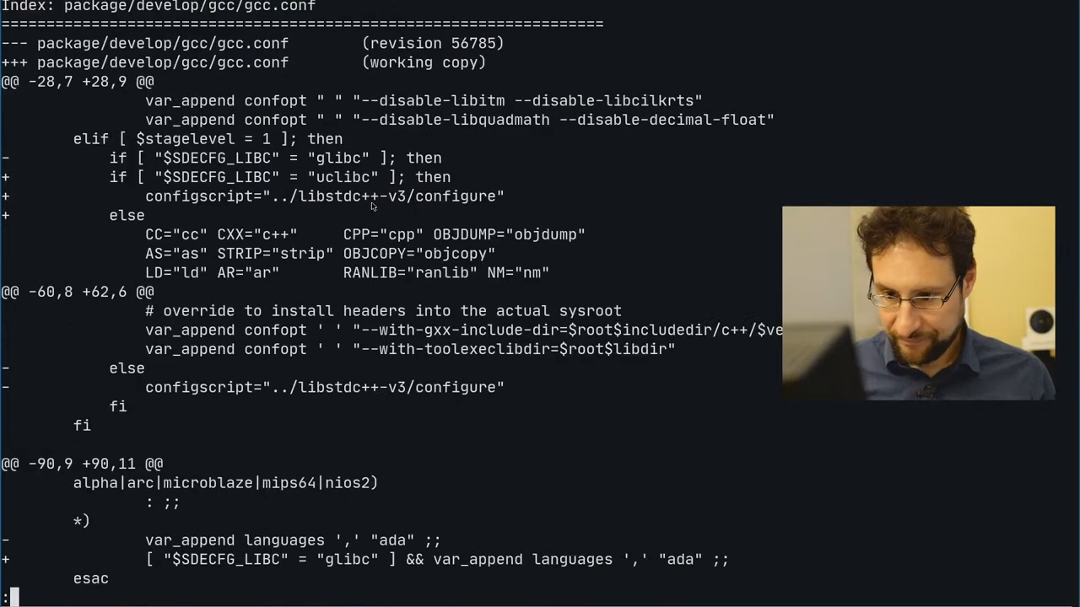
Recheck the gcc.conf diff in less.
double_click(216, 177)
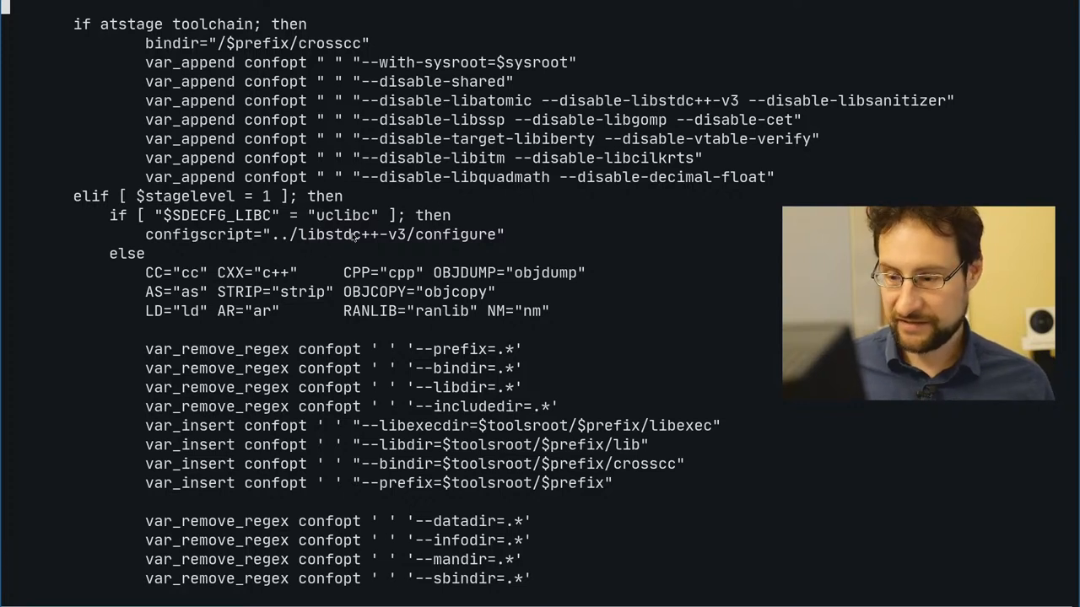
Scroll gcc.conf down to the GCC wrapper flags and setup_xgcc_wrapper function.
double_click(342, 215)
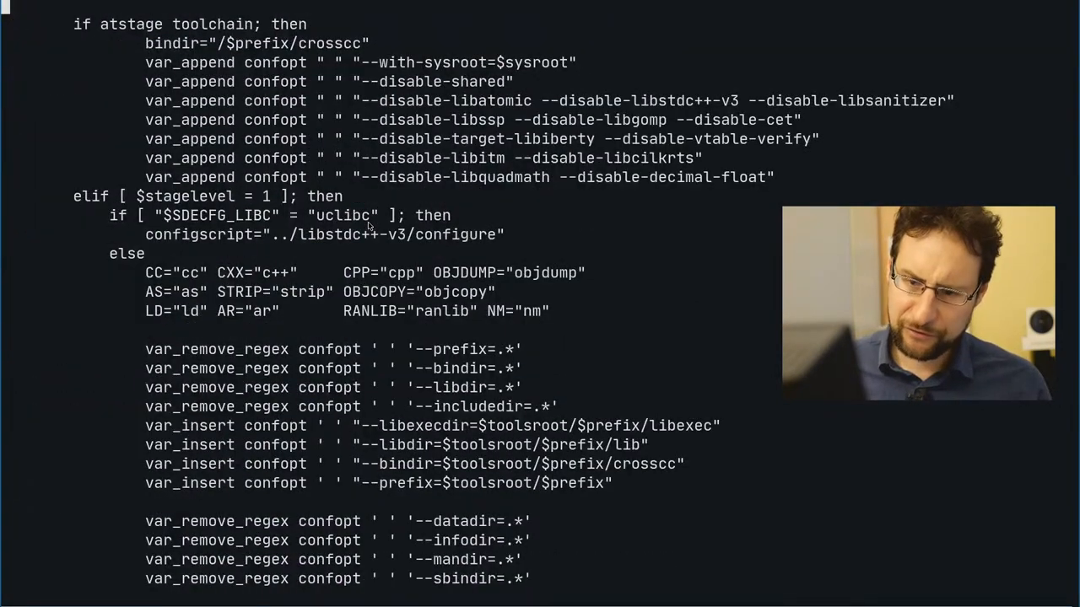
scroll("down", 3)
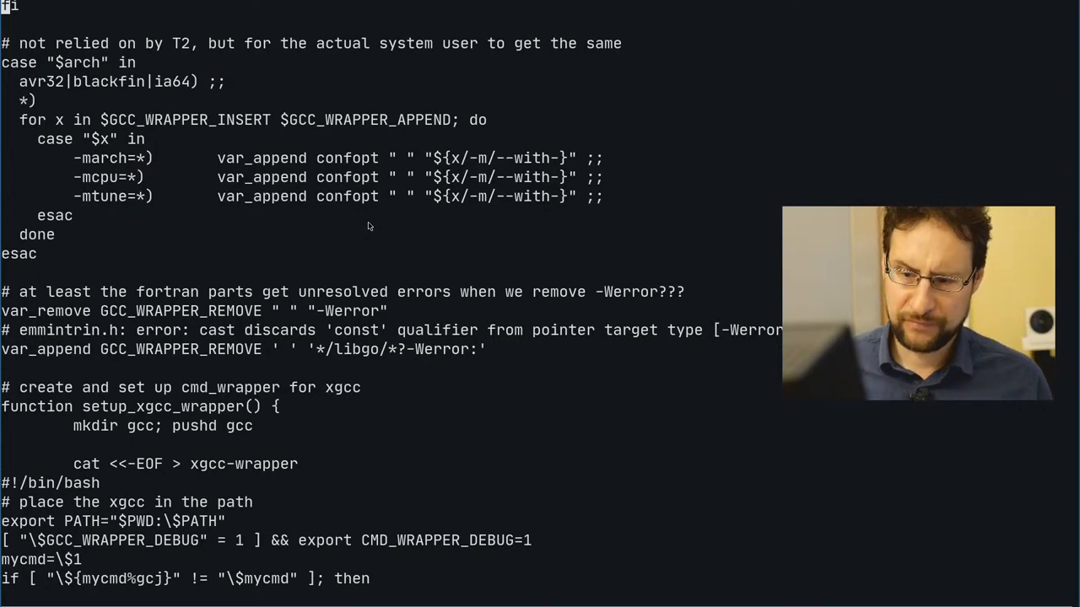
Scroll to the clocale lines and copy the --enable-clocale configure option.
scroll("down", 3)
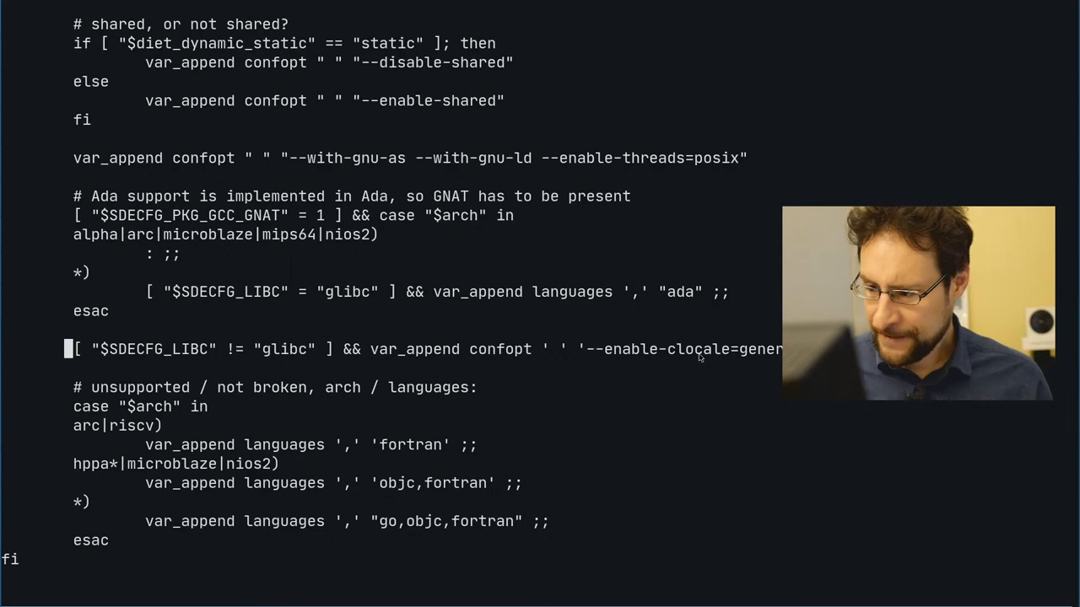
left_click_drag(588, 349, 746, 349)
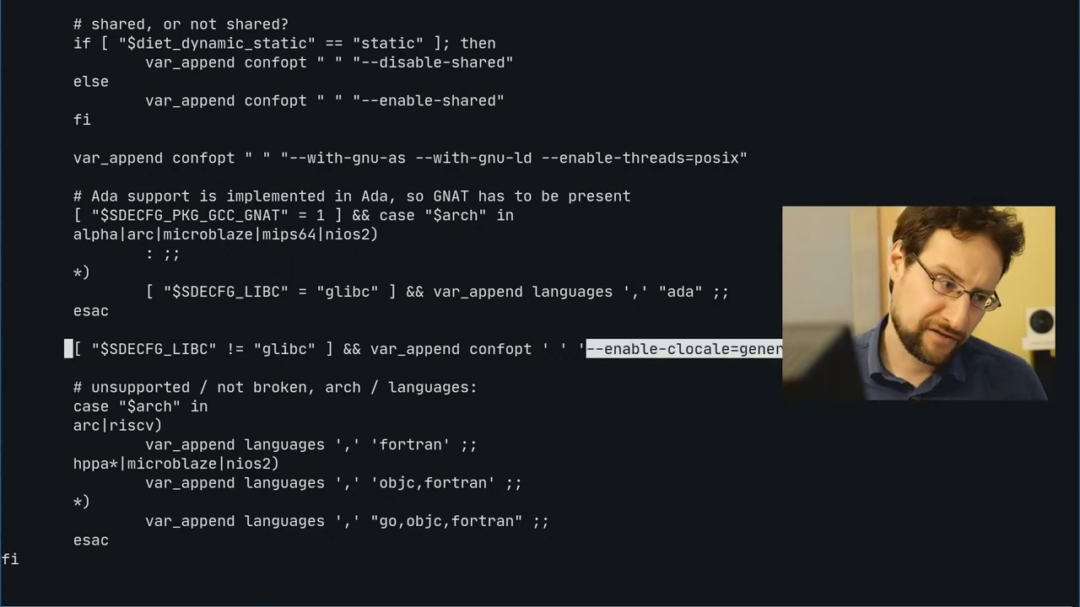
mouse_move(733, 363)
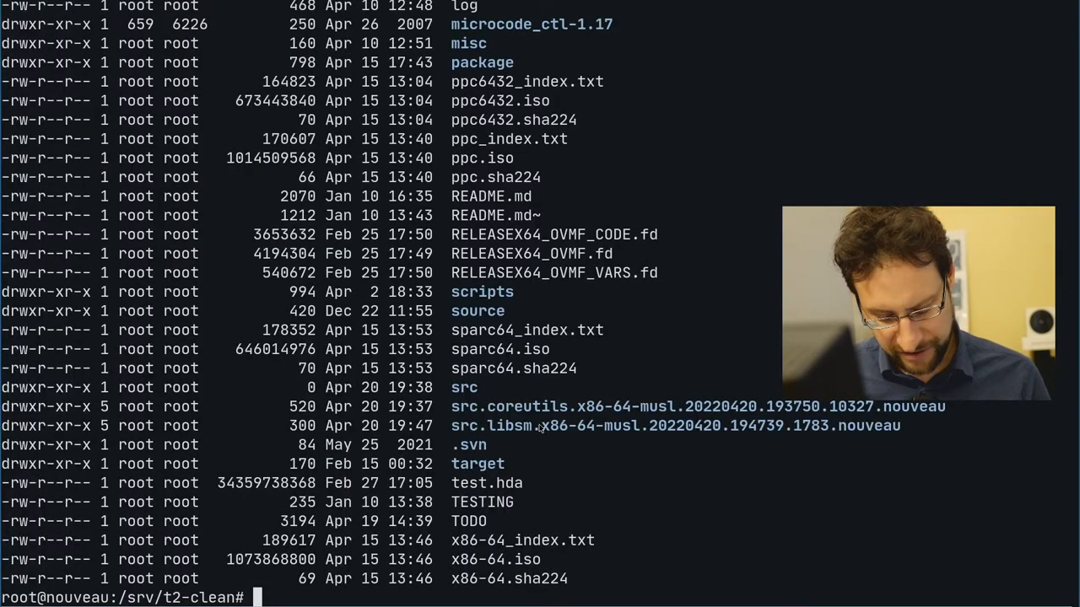
Unpack download/mirror/g/gcc-11.2.0.tar.zst with tar in t2-clean.
type("tar xvf")
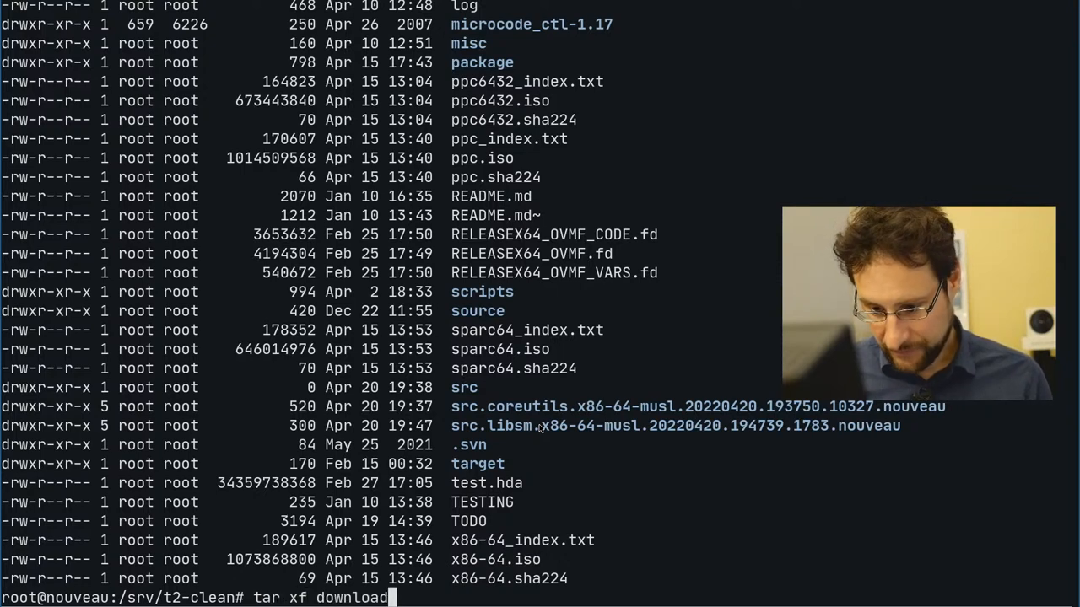
type("/mirror/g/gc")
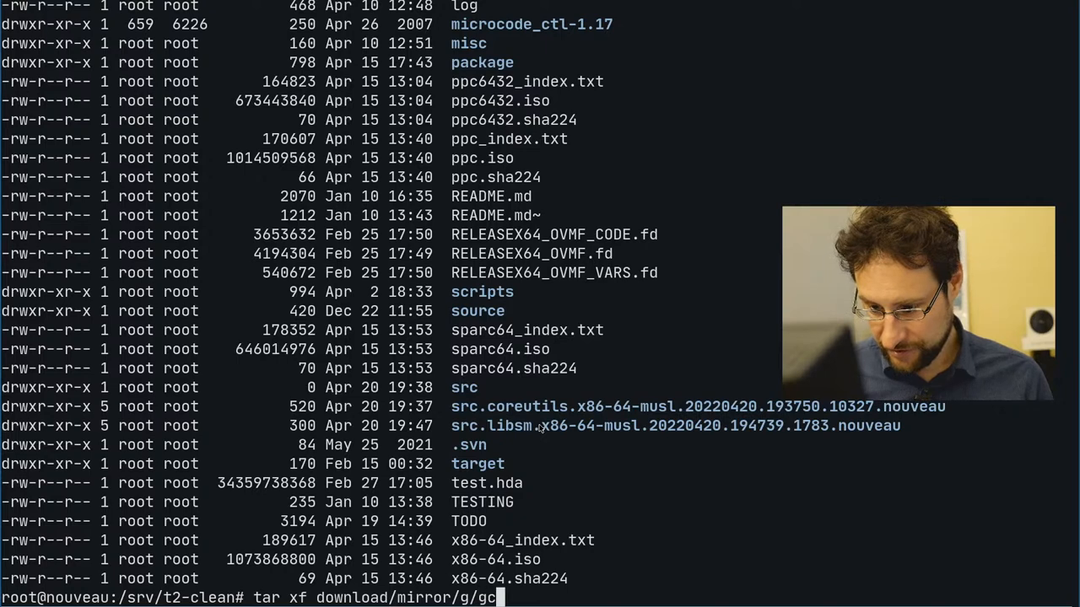
type("c-")
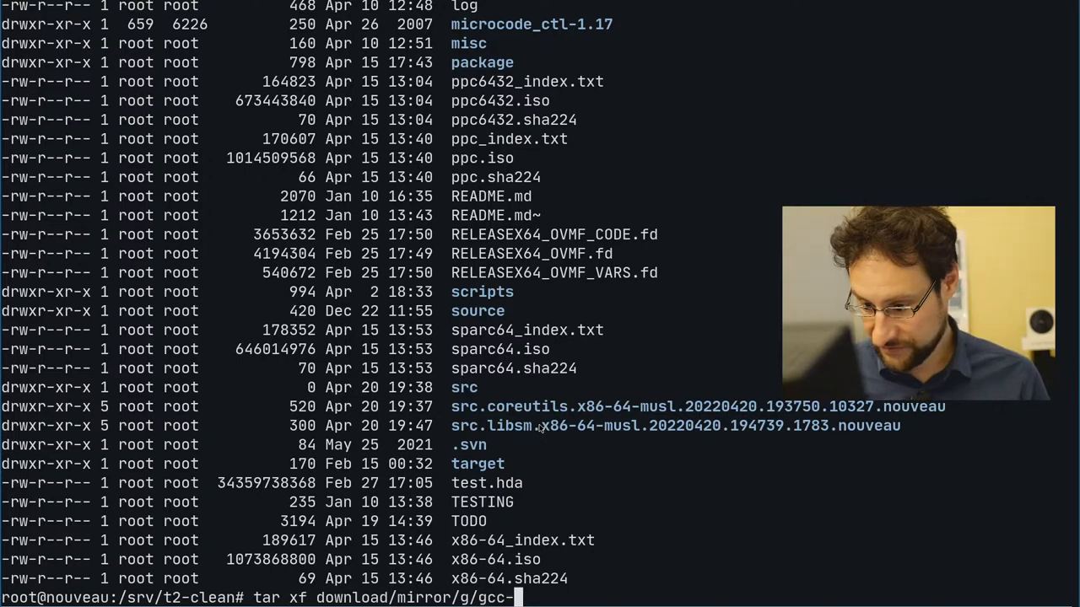
type("11.2.0.tar.zst")
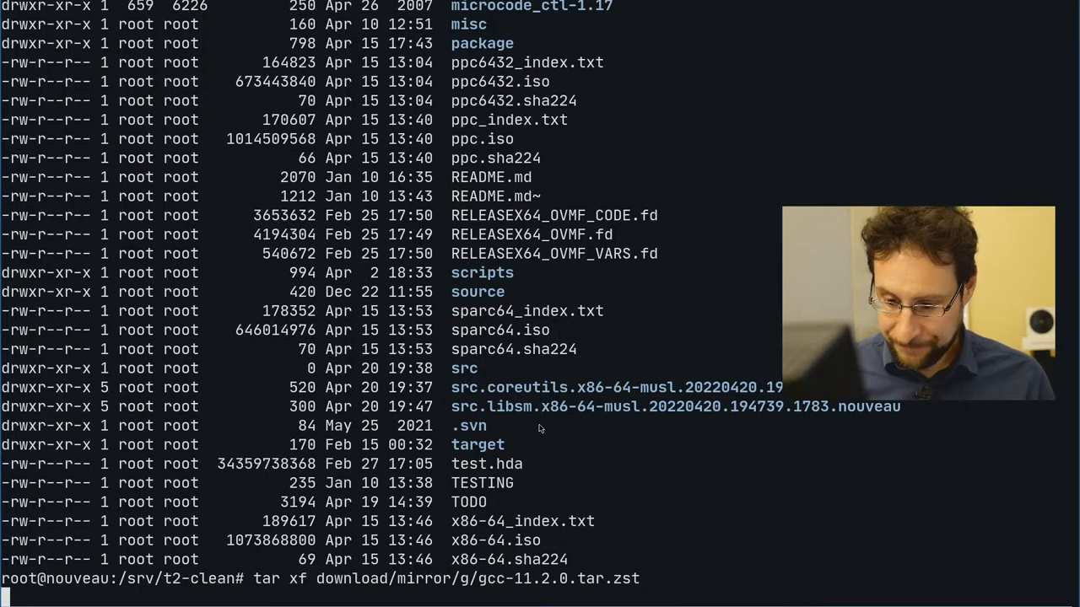
type("cd do")
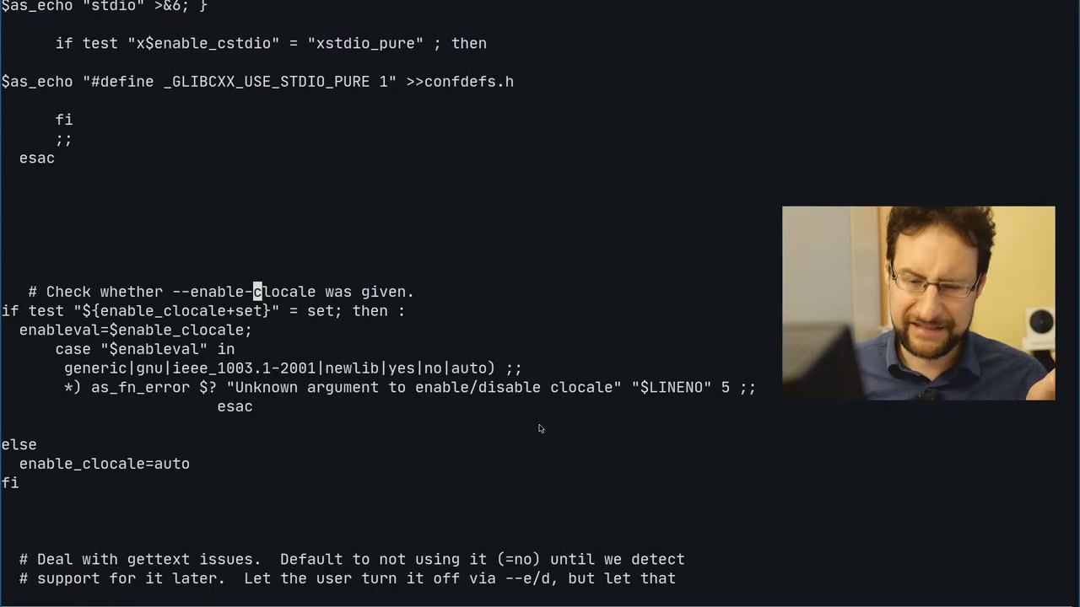
mouse_move(392, 394)
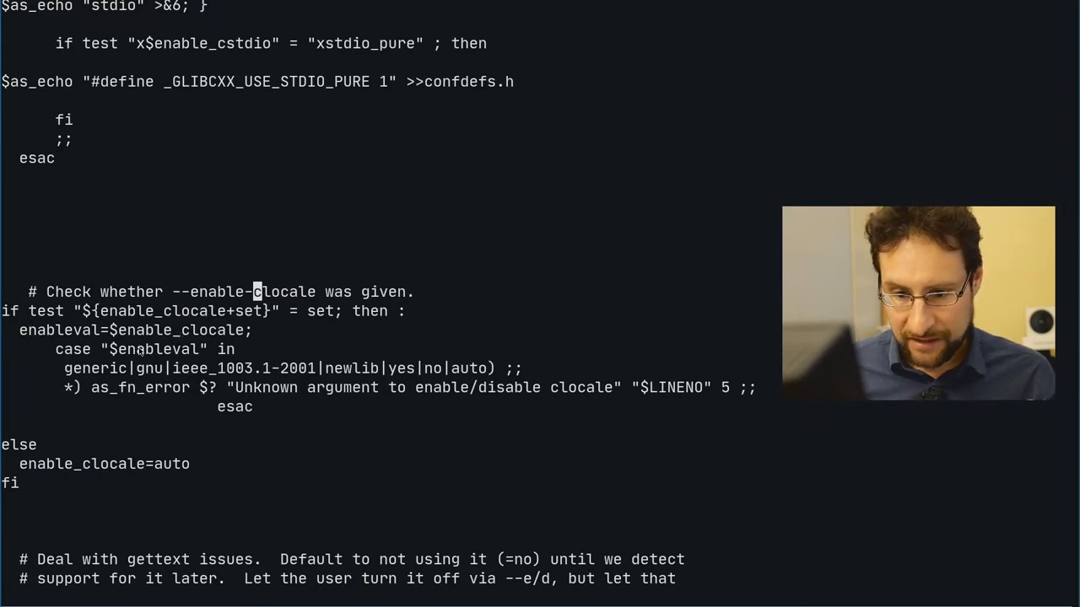
mouse_move(146, 394)
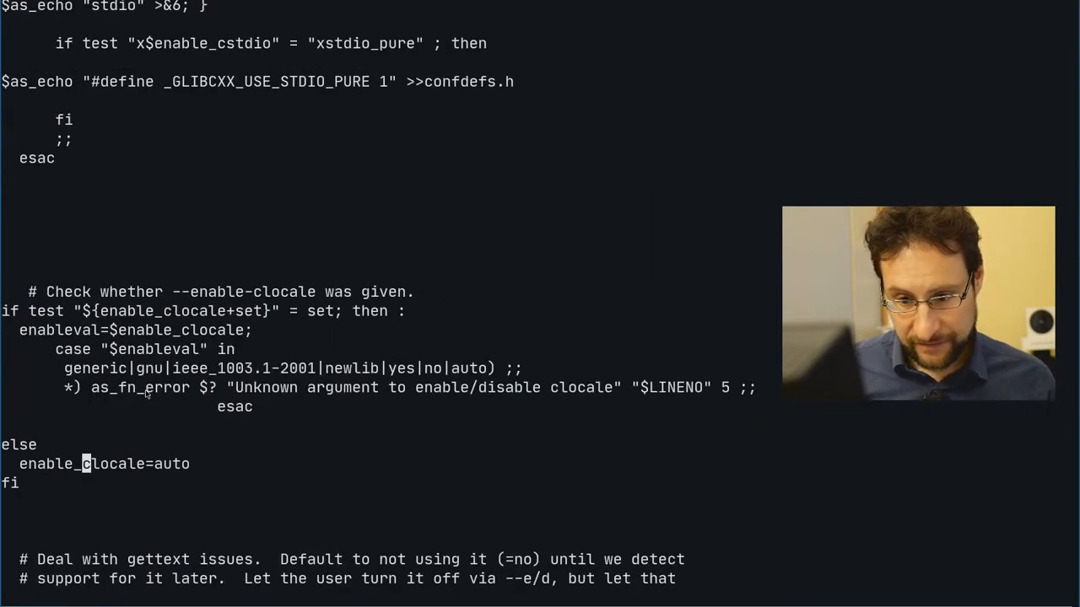
Find the configure locale-model probe and select the linux* target pattern.
scroll("down", 3)
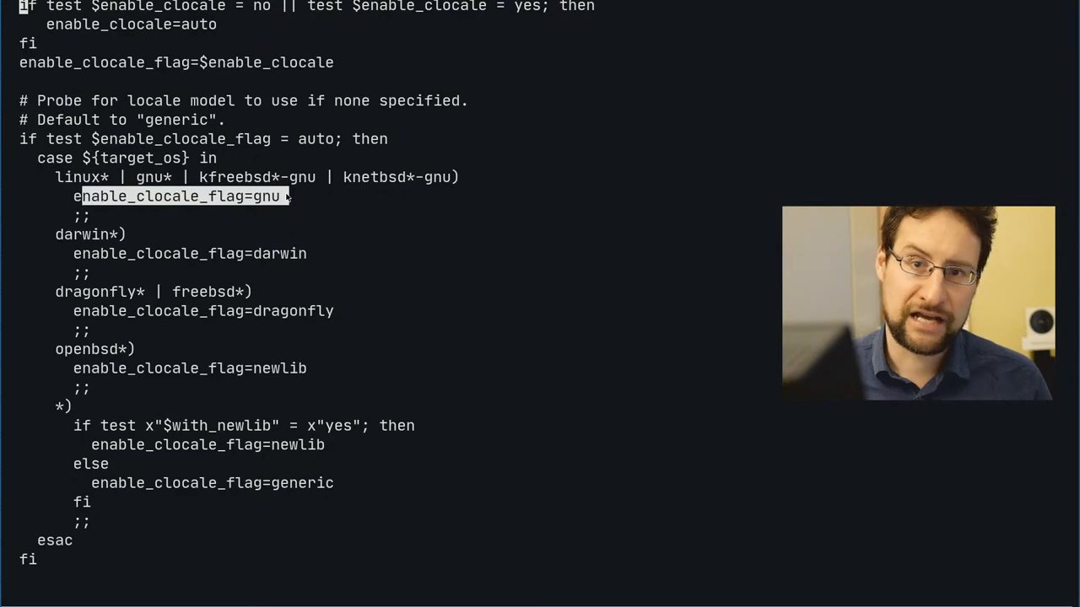
mouse_move(266, 199)
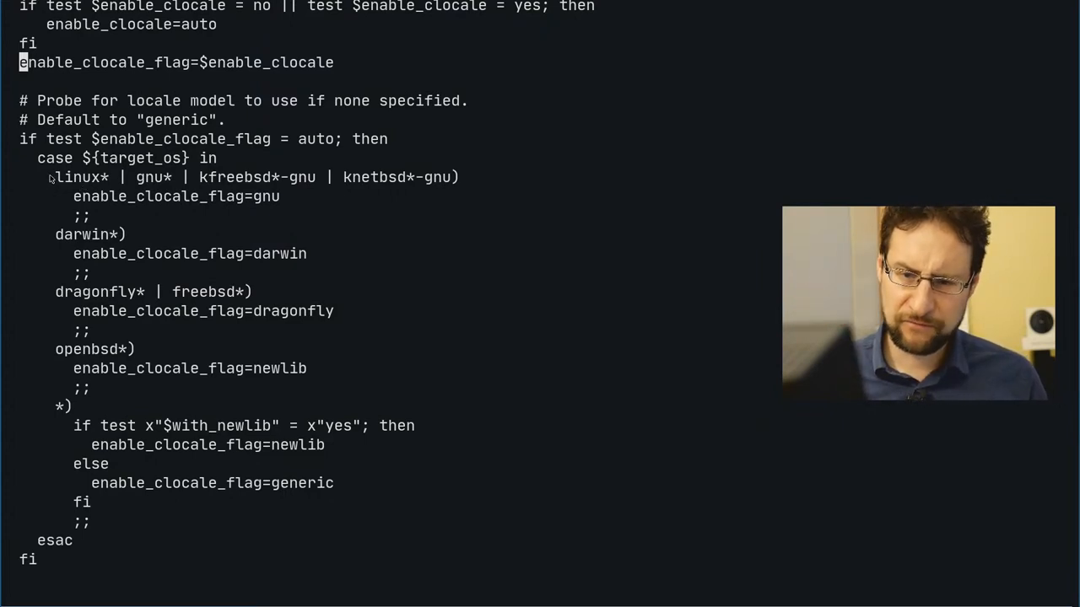
double_click(80, 177)
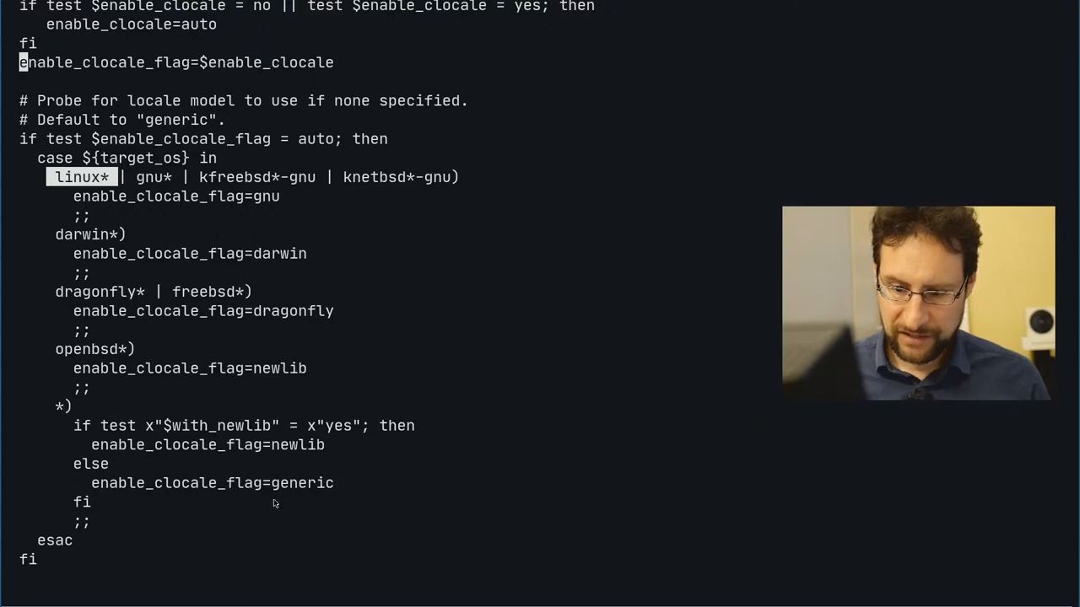
key(":")
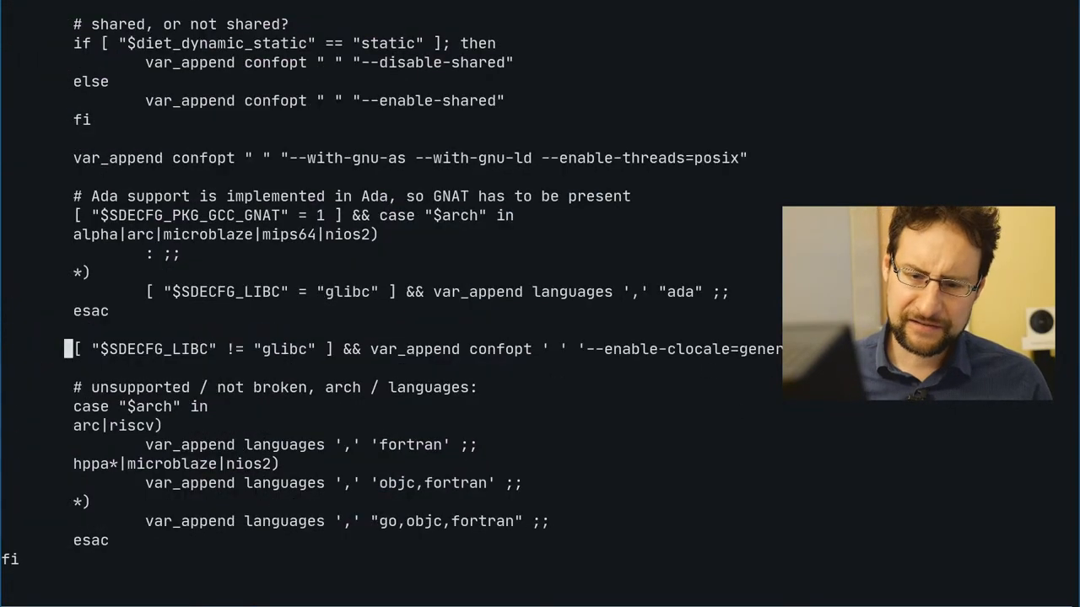
Save gcc.conf and quit vi with :x.
type(":x")
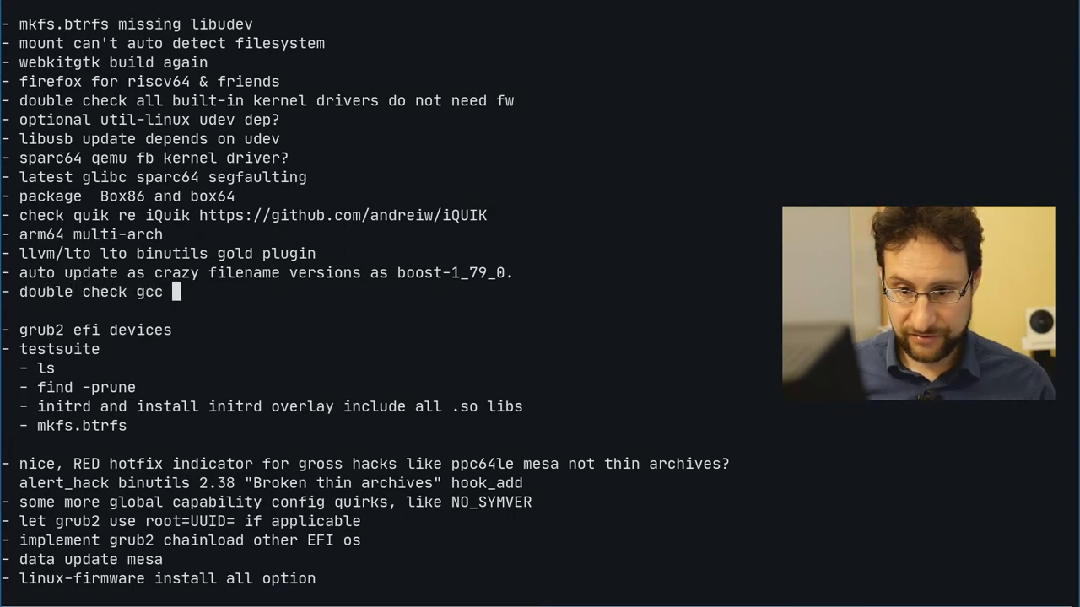
Append 'libstdc++-v3' to the TODO entry 'double check gcc'.
type("libstdc+")
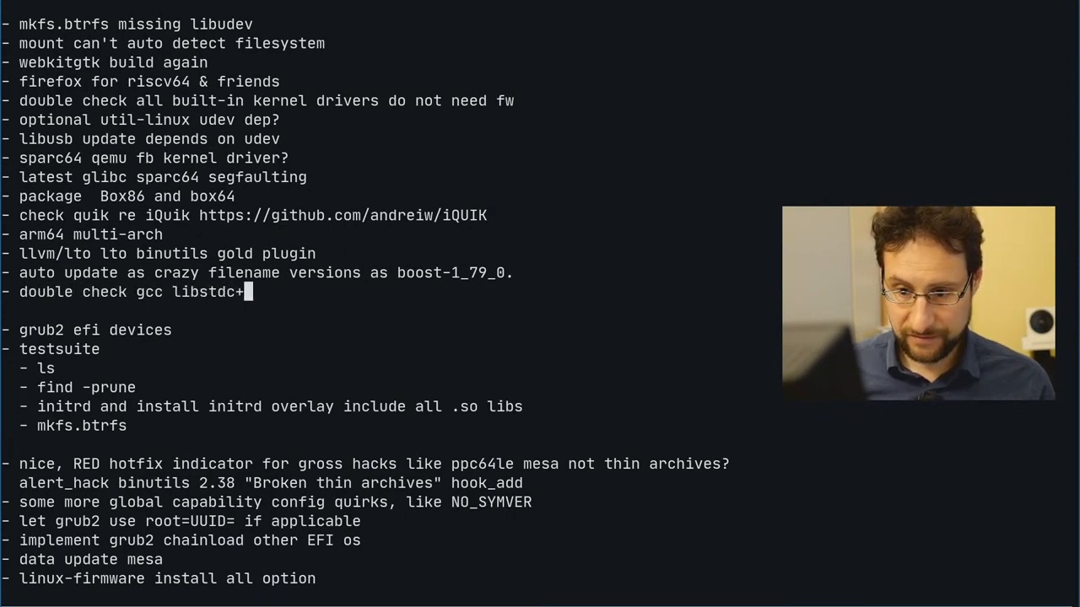
type("+-v3")
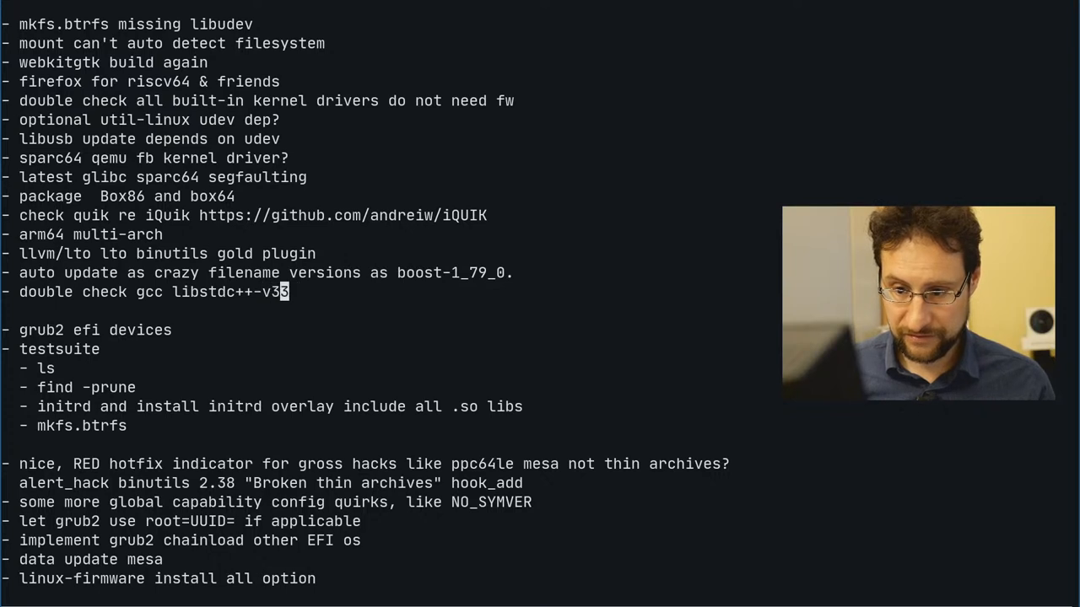
type("c")
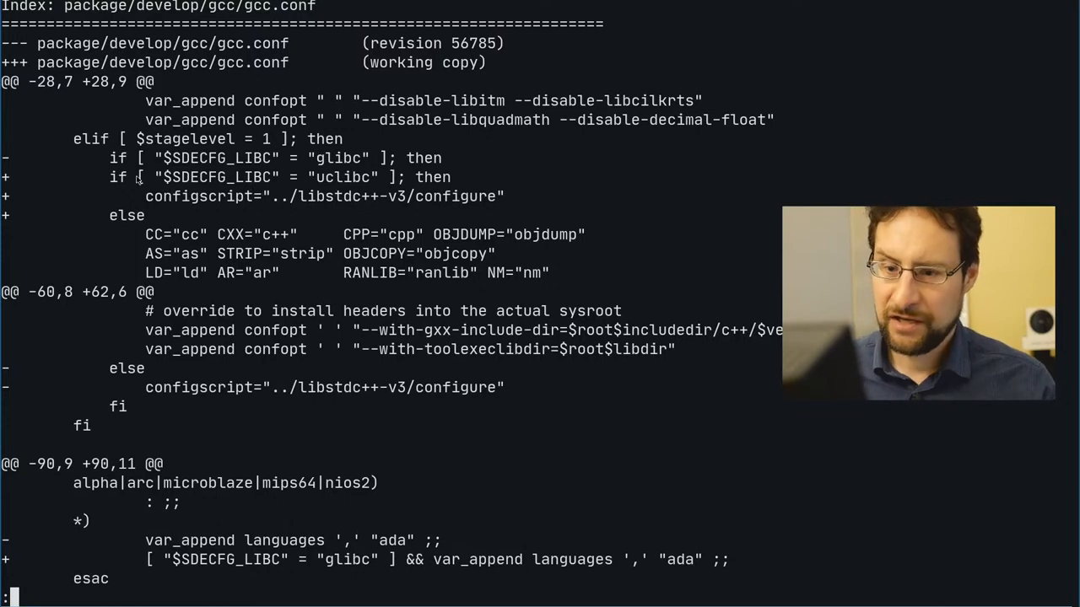
mouse_move(335, 181)
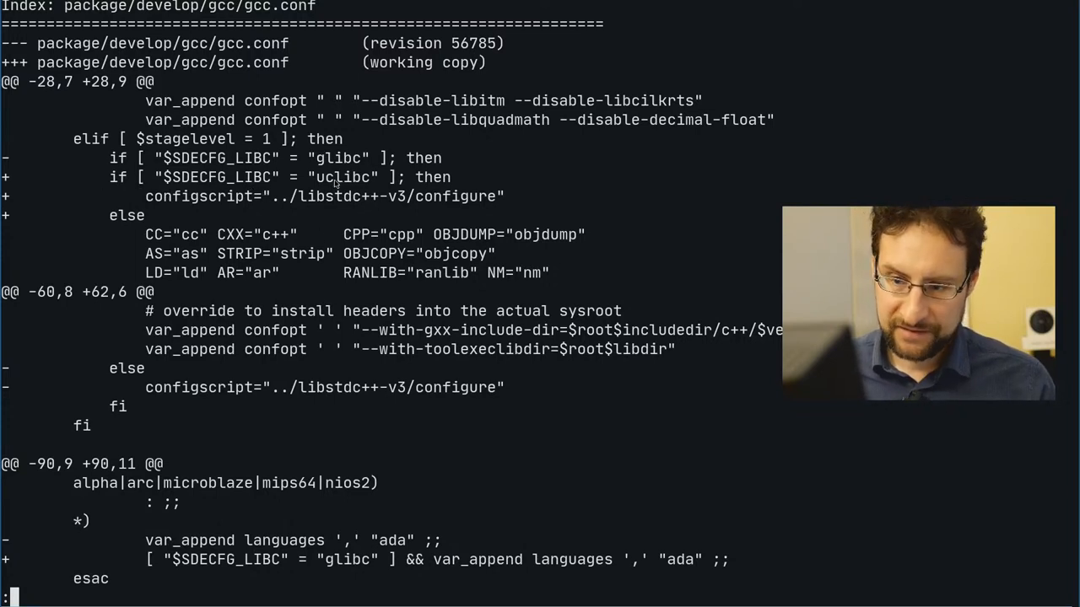
mouse_move(401, 276)
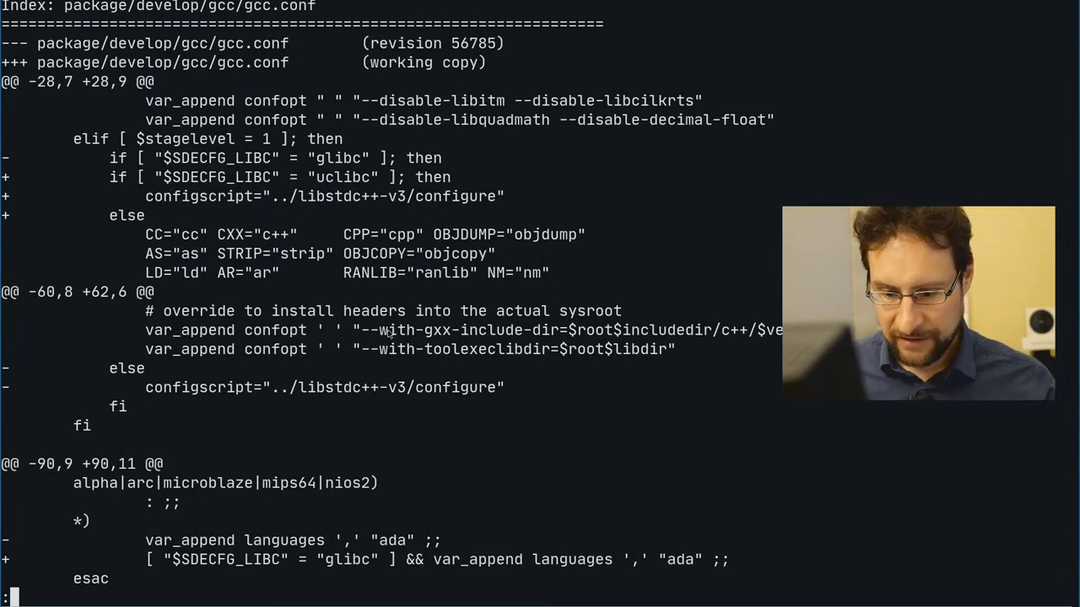
Page through the gcc.conf diff to its end, showing the non-glibc generic clocale line.
scroll("down", 3)
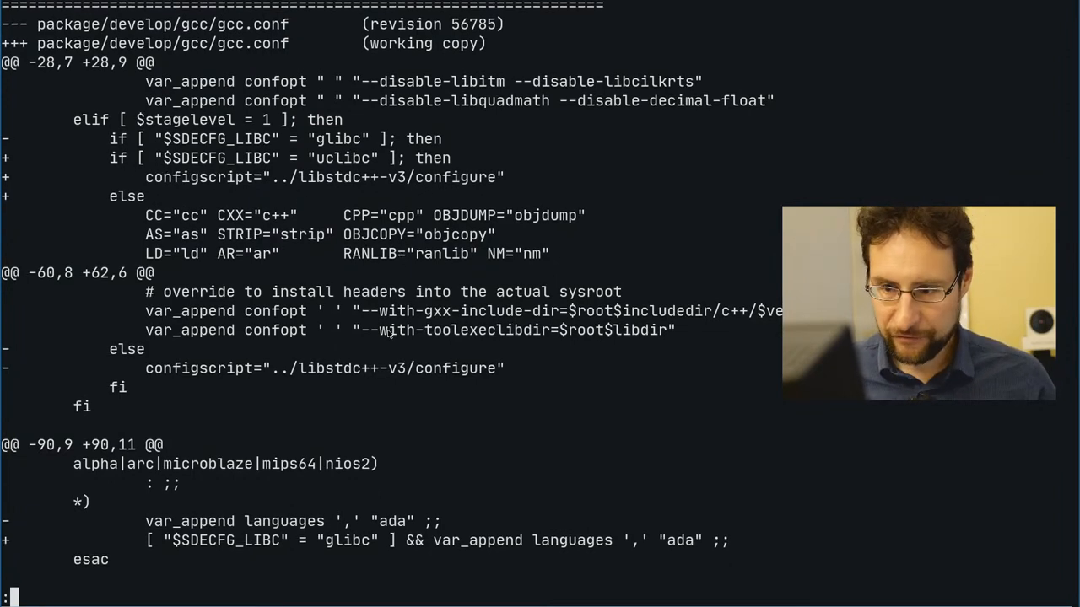
scroll("down", 3)
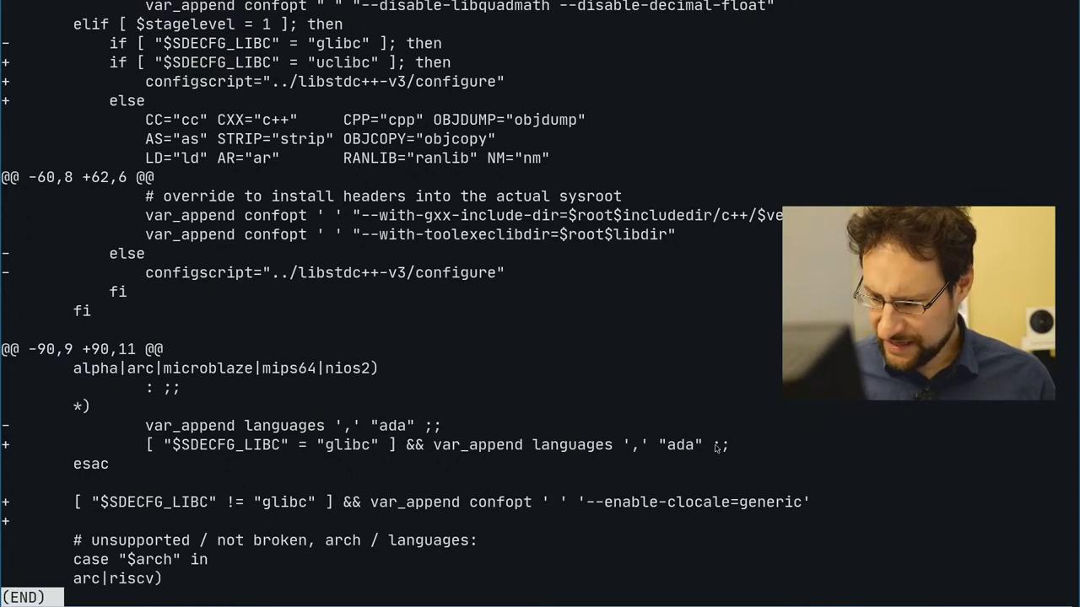
left_click_drag(405, 444, 709, 445)
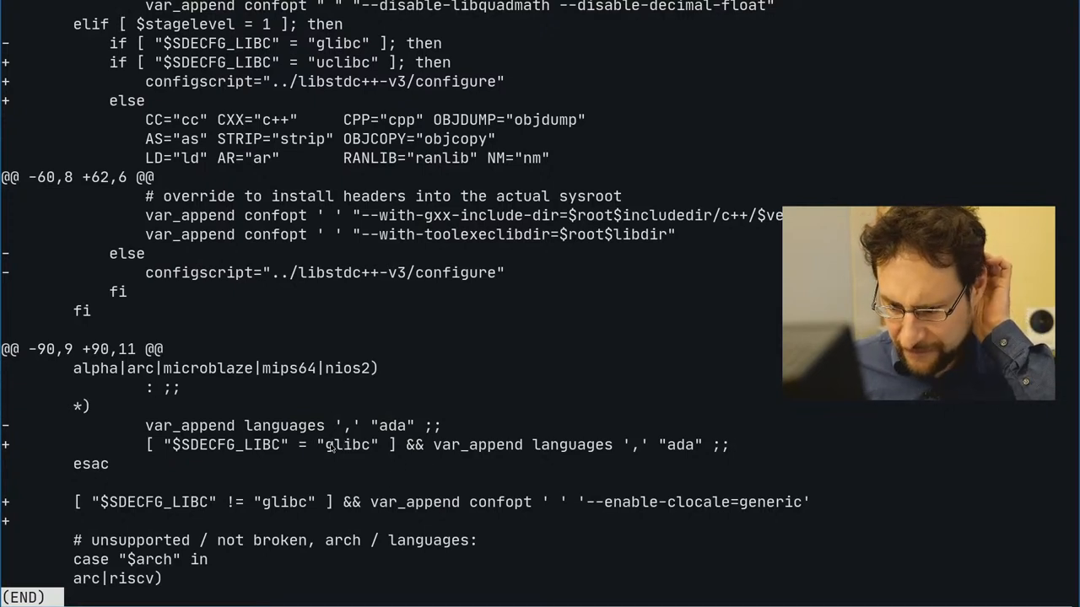
mouse_move(295, 453)
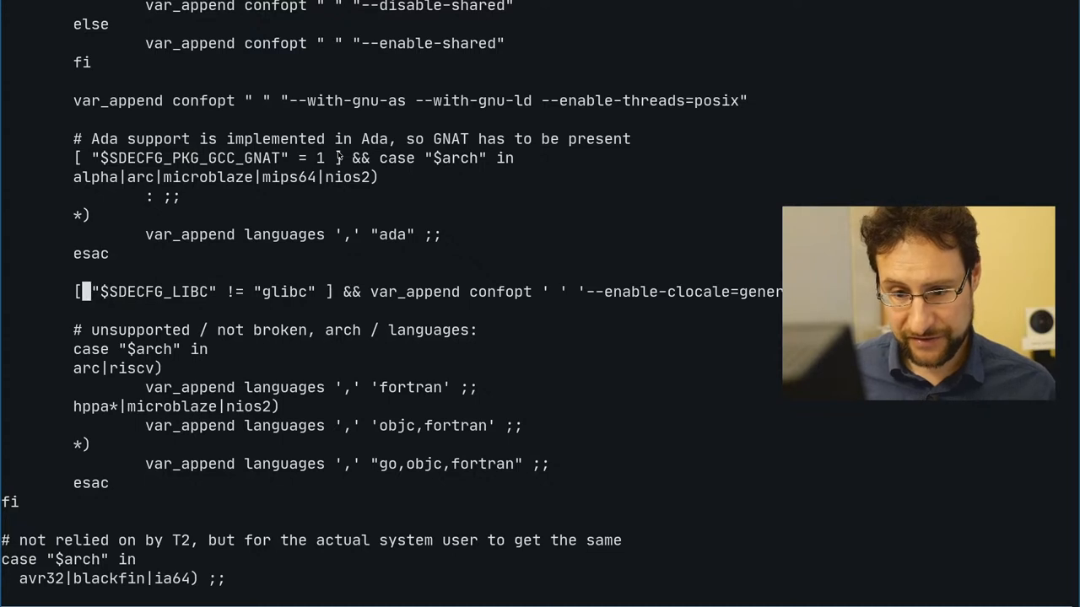
Draft an if block appending 'fortran' and '--enable-clocale=generic', then remove it.
type("if")
type("fi")
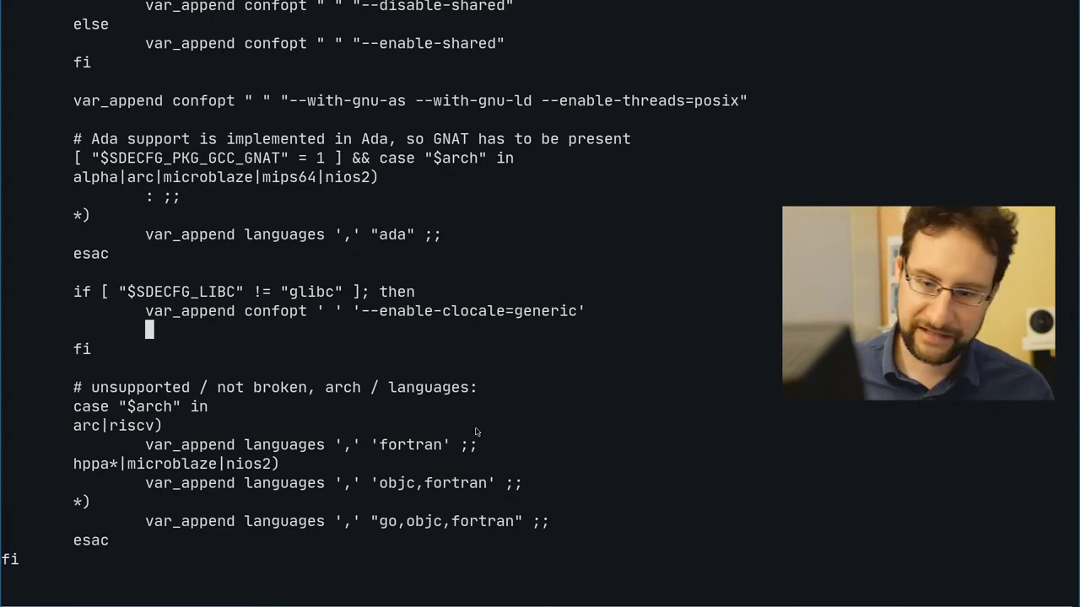
type("var_append languages ',' 'fortran' ;;")
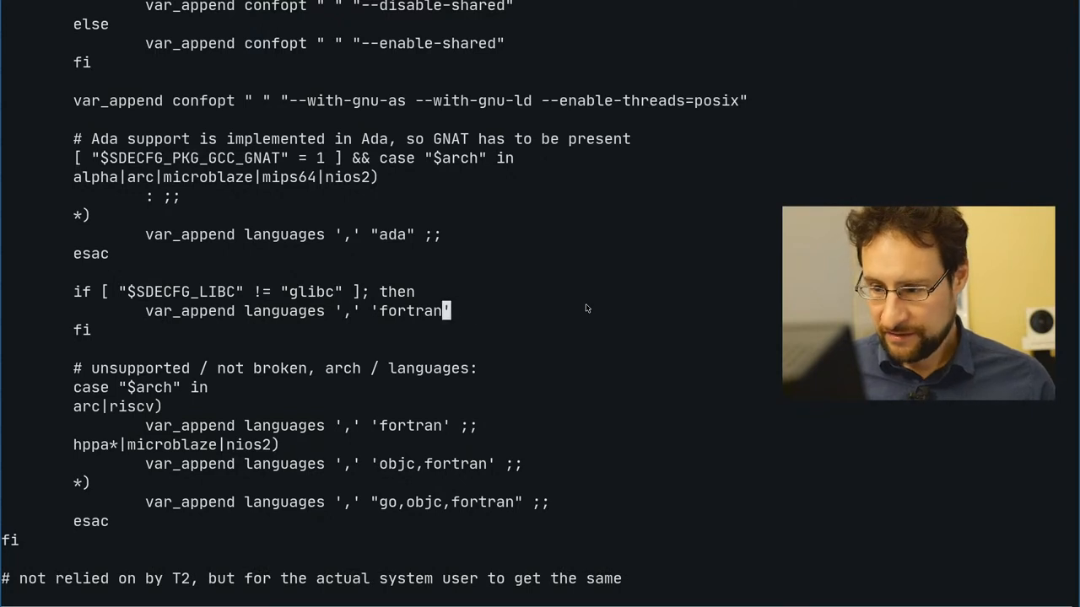
type("var_append confopt ' ' '--enable-clocale=generic'")
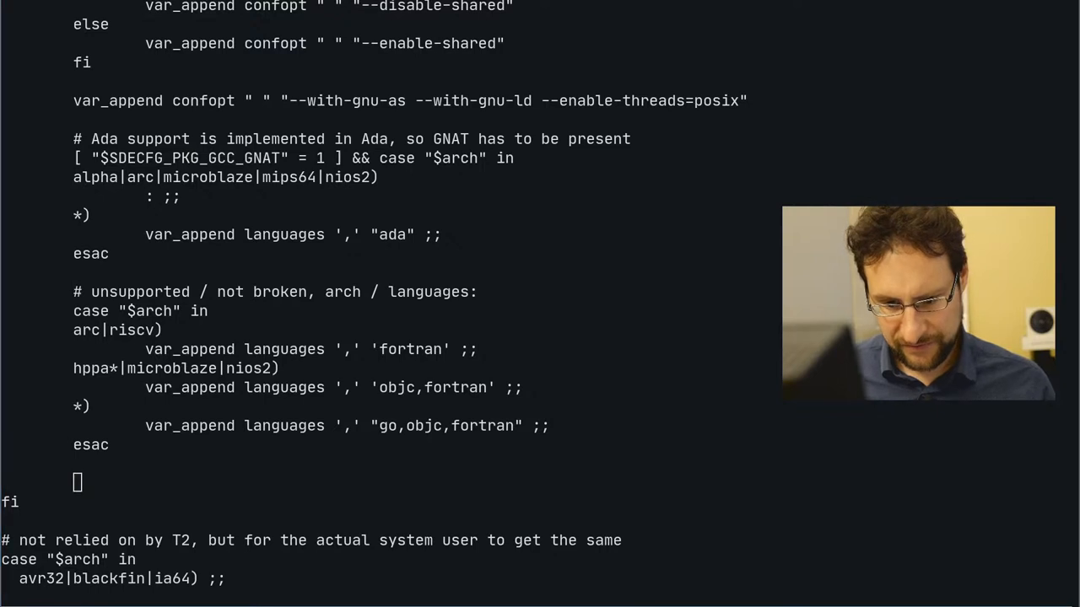
Add the if [ "$SDECFG_LIB" != "glibc" ] block to gcc.conf and save with :x.
type("if [ \"$SDECFG_LIB\" != \"glibc\" ]; then")
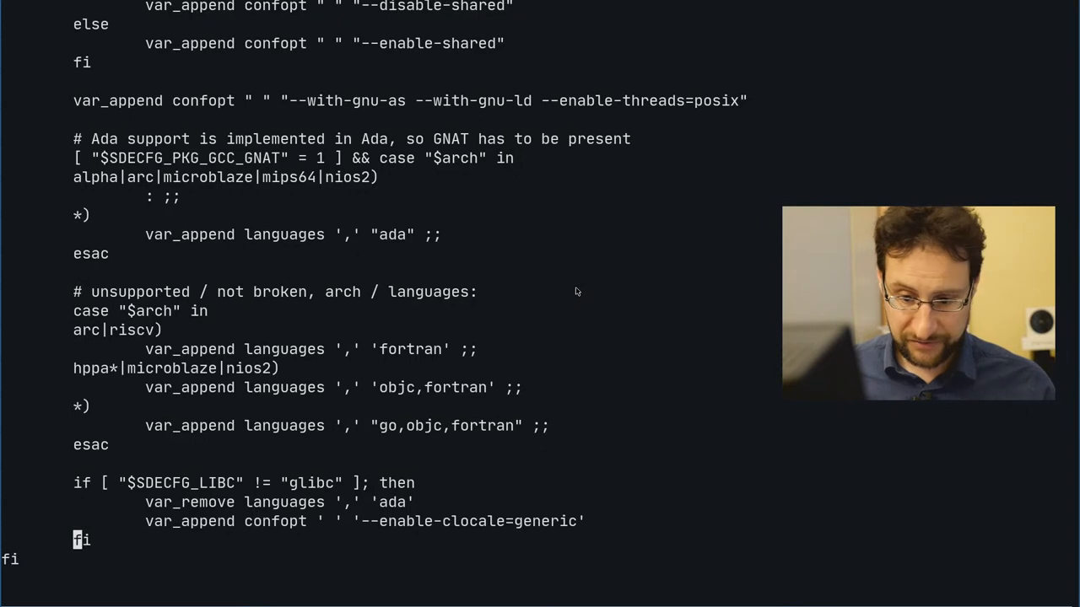
key(":")
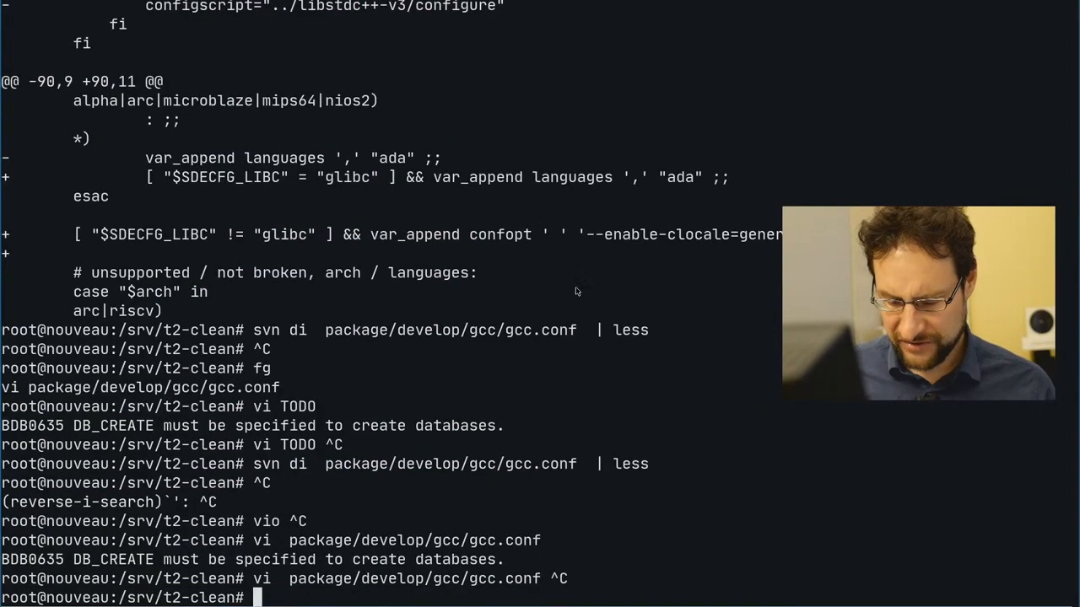
Check svn status of package/*/coreutils, then recall and fix up the command line.
type("svn st package/*/")
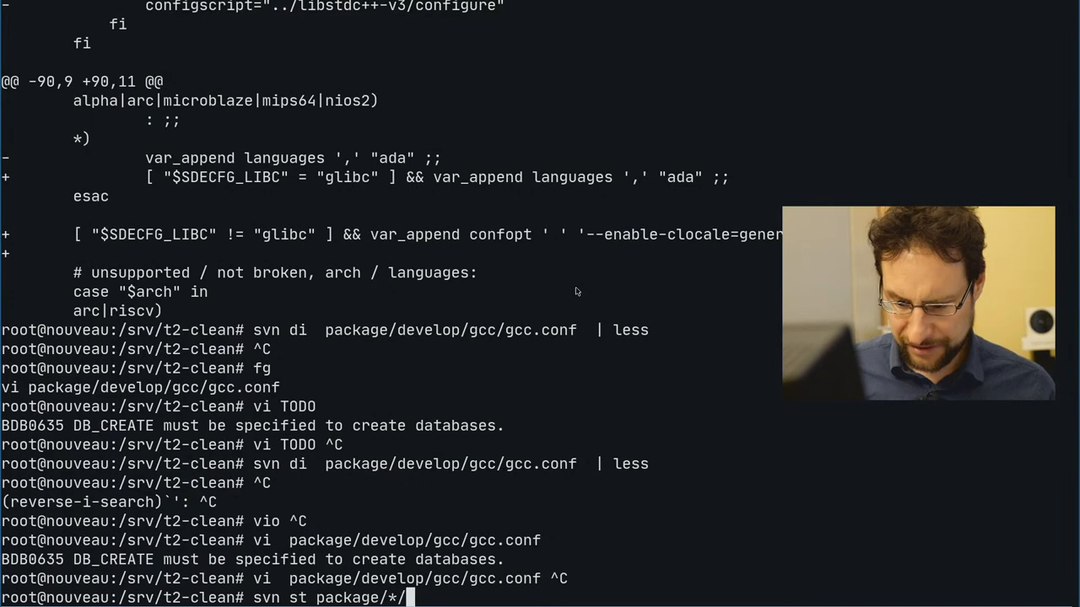
type("coretui")
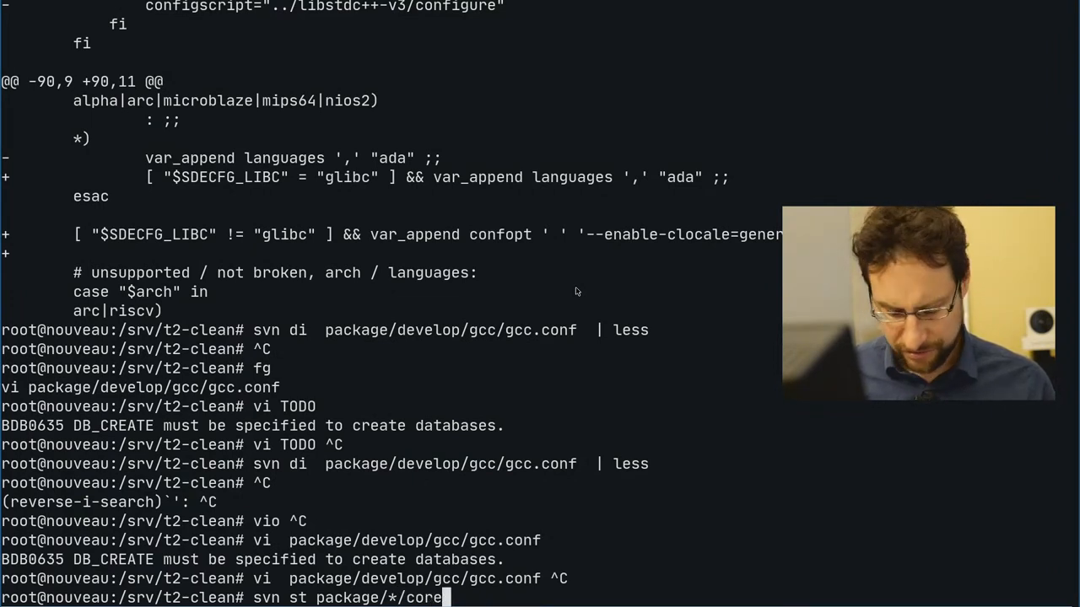
key("Enter")
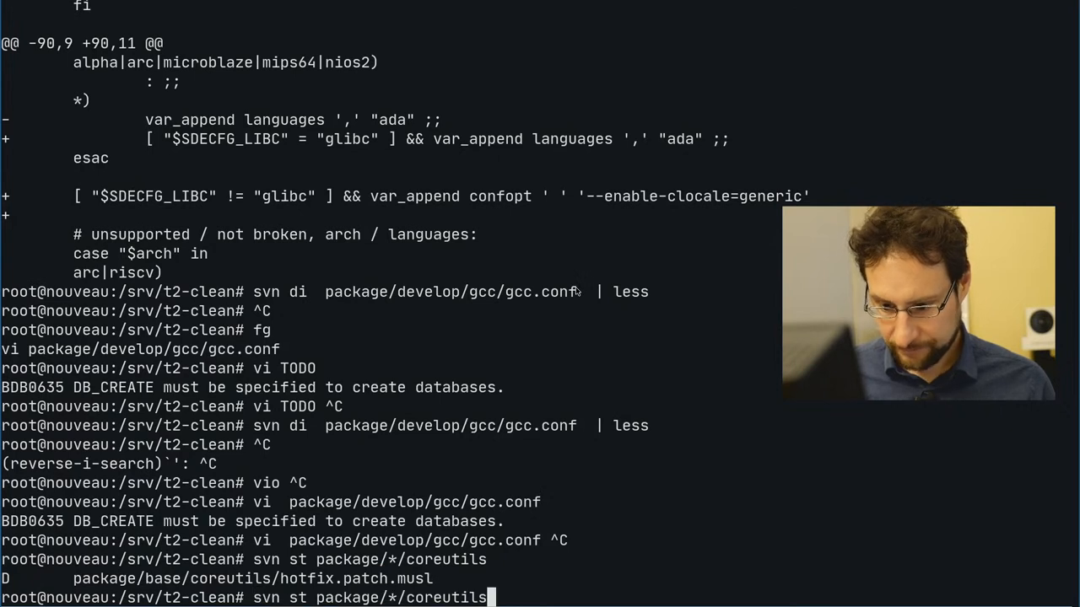
type("vi")
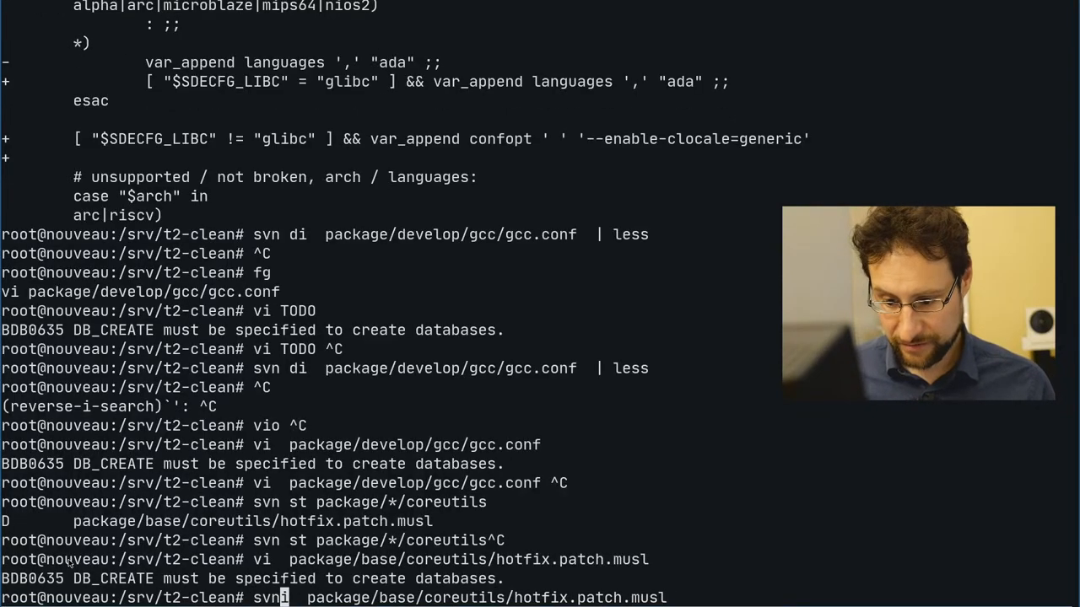
key("Return")
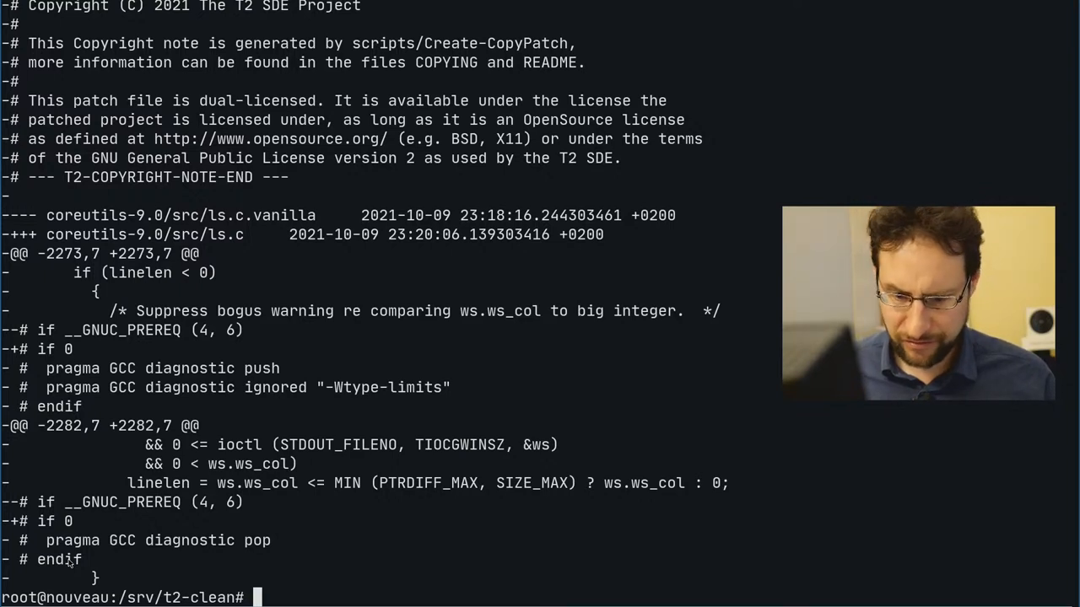
Show the svn diff of package/base/coreutils/hotfix.patch.musl.
type("svn di    package/base/coreutils/hotfix.patch.musl")
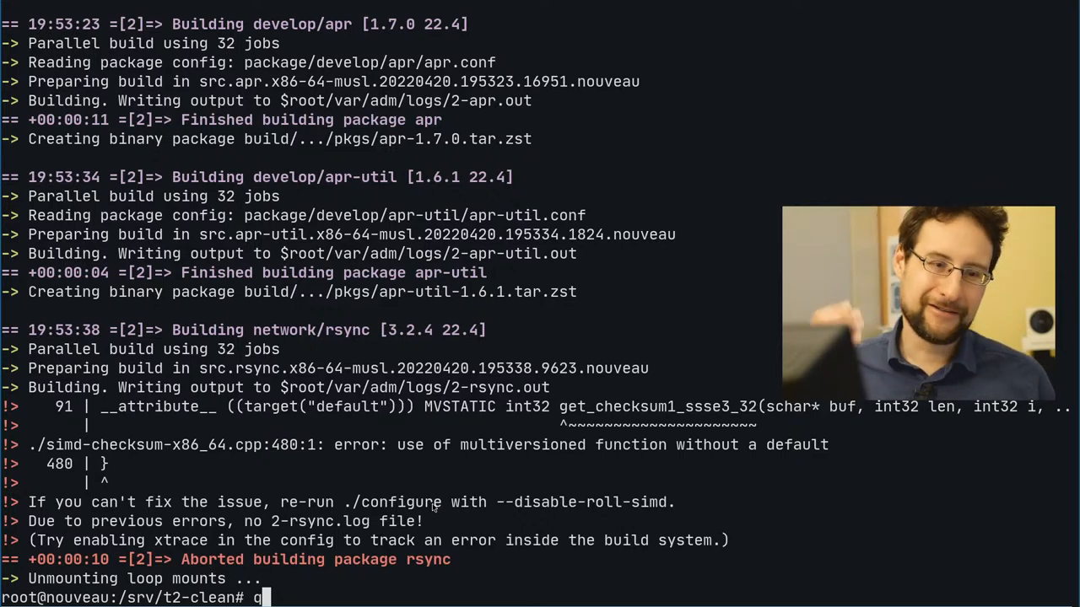
Touch the musl build files and start the x86-64-musl target build.
type("touch b")
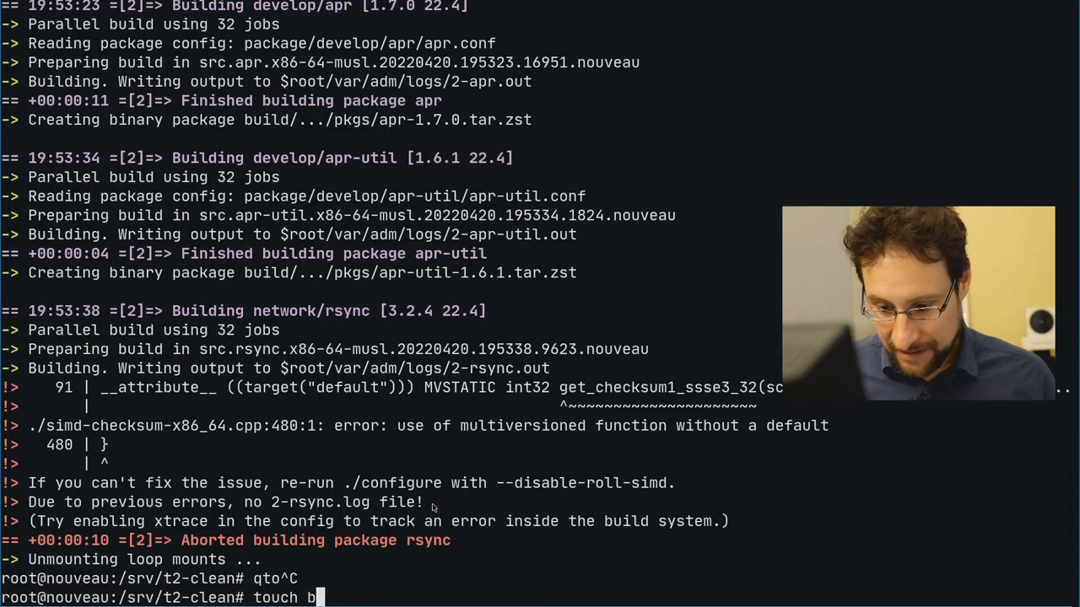
type("uild/*musl")
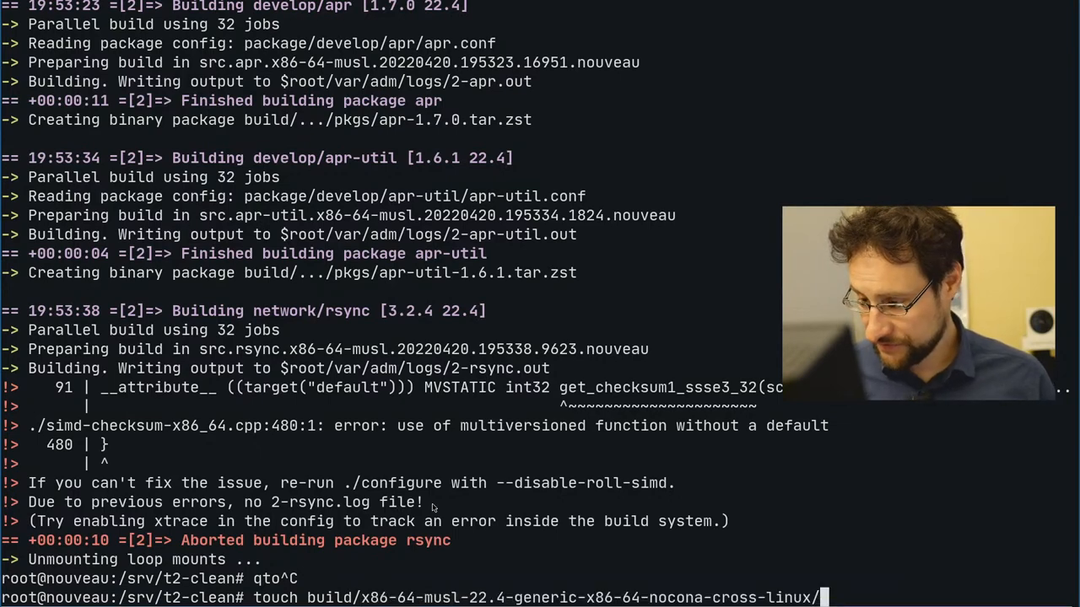
type("*va")
type("./scripts/Create-ErrList -cfg")
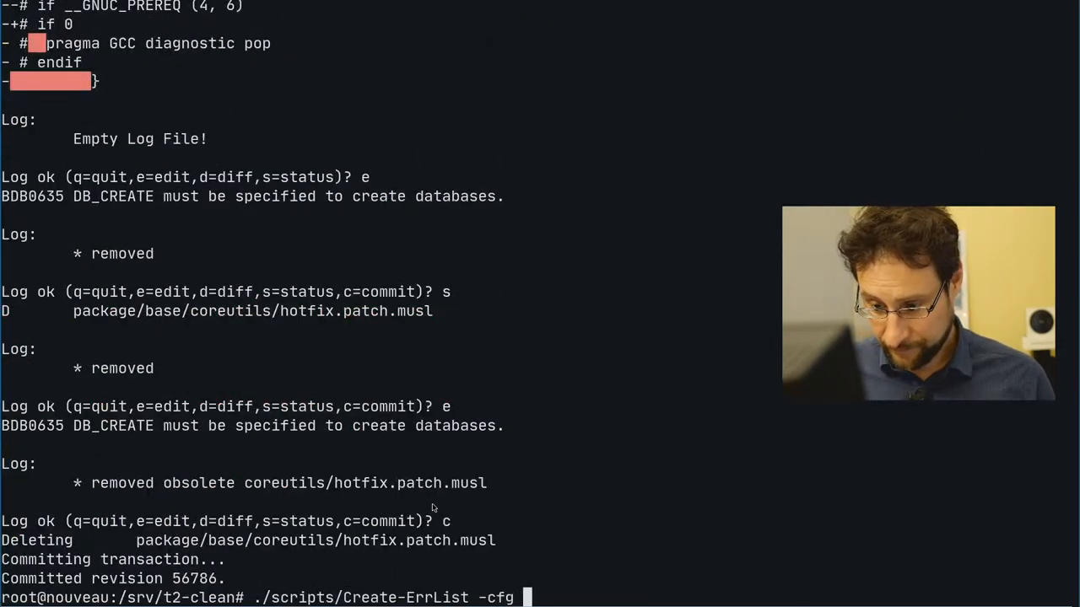
type("x86-64-ms")
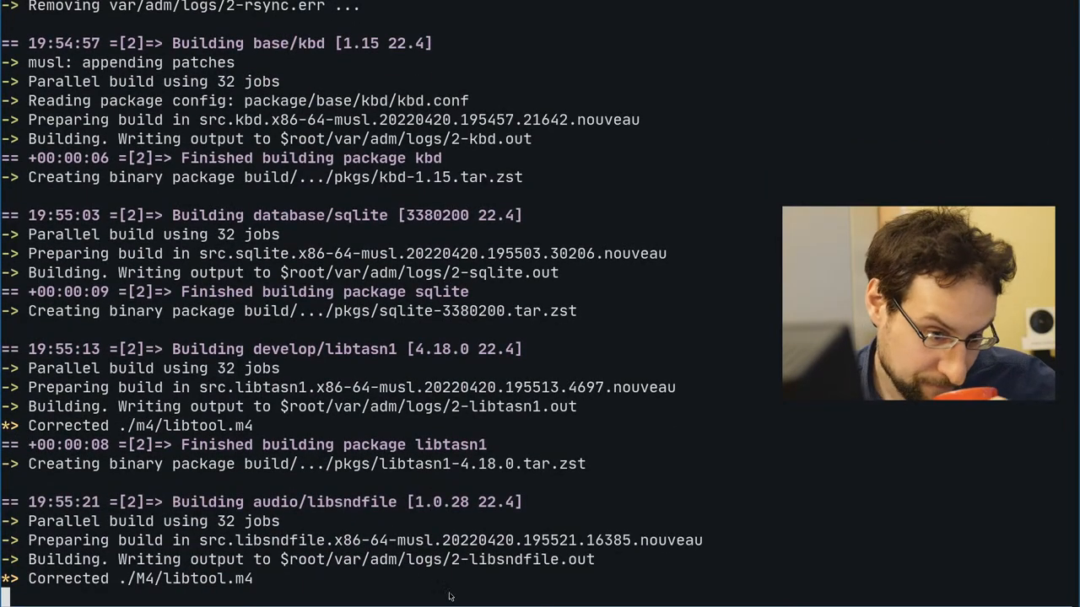
mouse_move(266, 487)
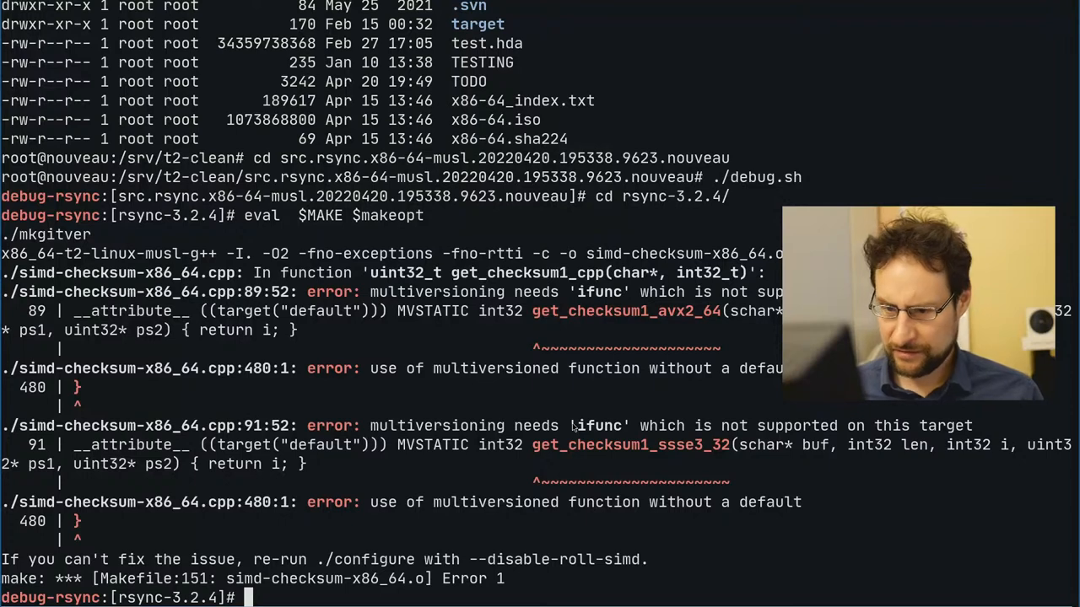
mouse_move(605, 325)
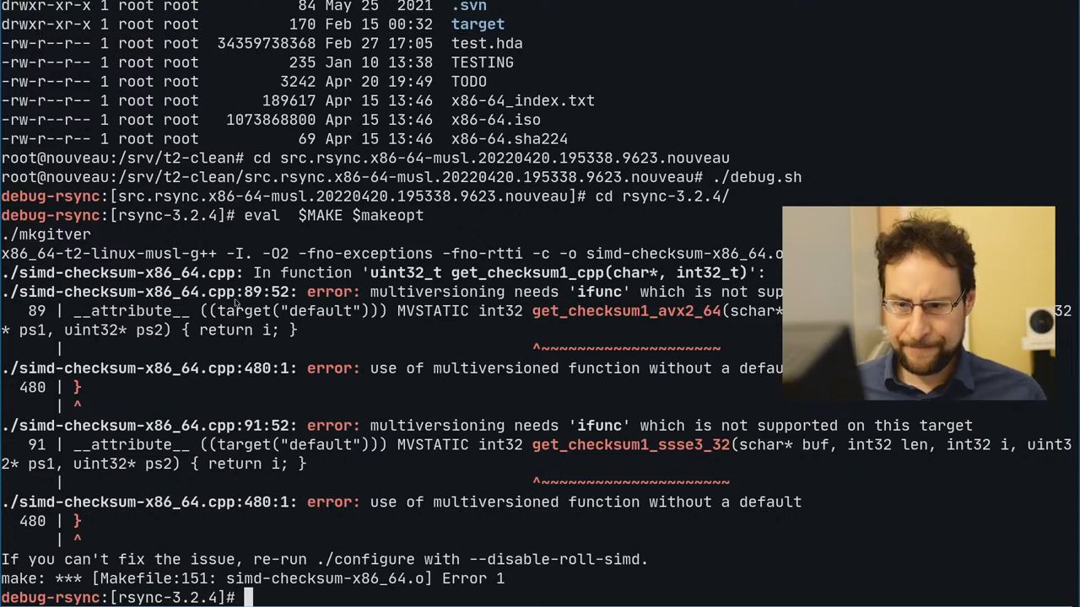
Reproduce the rsync-3.2.4 simd-checksum build error and begin opening the log.
type("less ../ERROR-LOG")
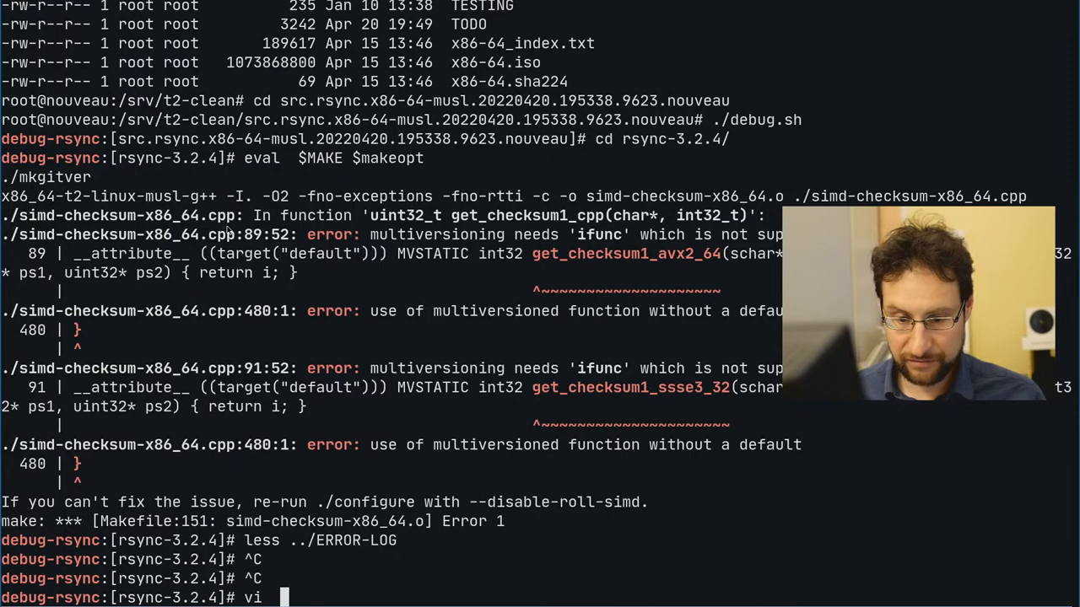
Open simd-checksum-x86_64.cpp in vi and read through its target attributes and USE_ROLL_SIMD block.
type("vi simd-checksum-")
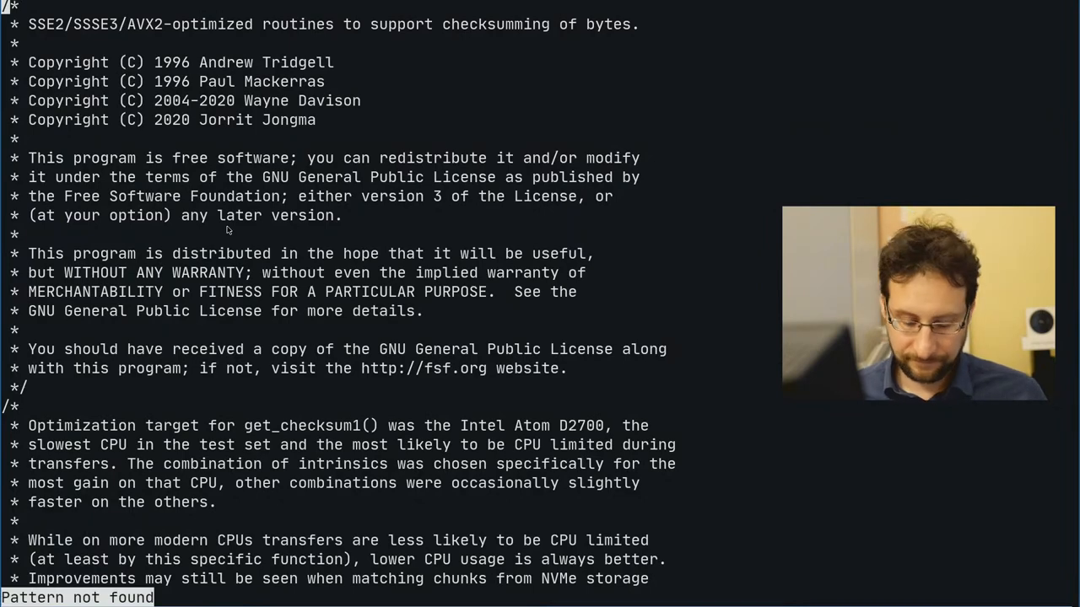
scroll("down", 3)
type("/")
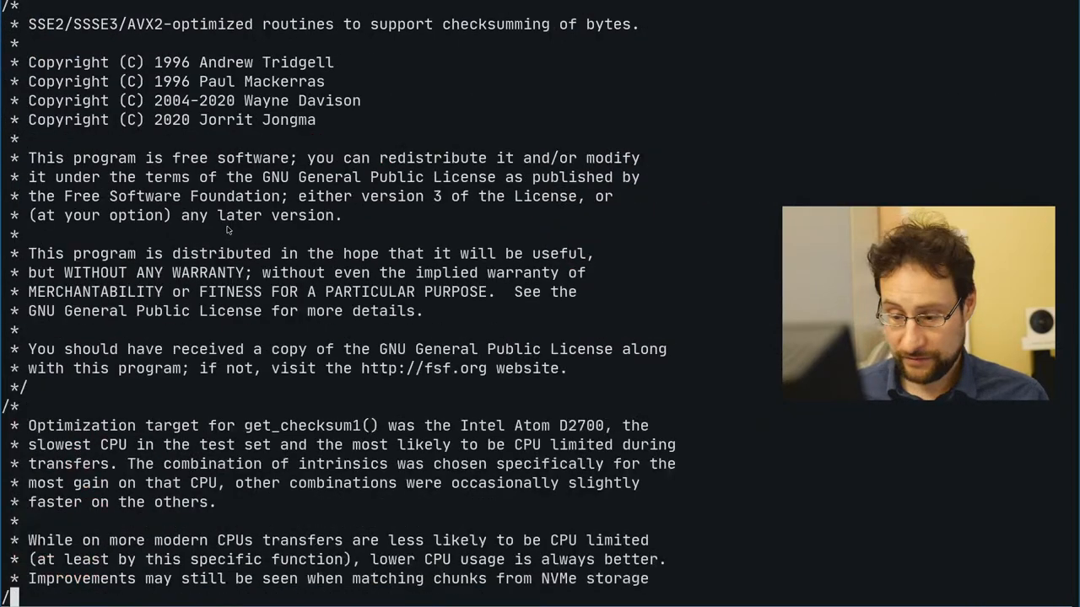
scroll("down", 3)
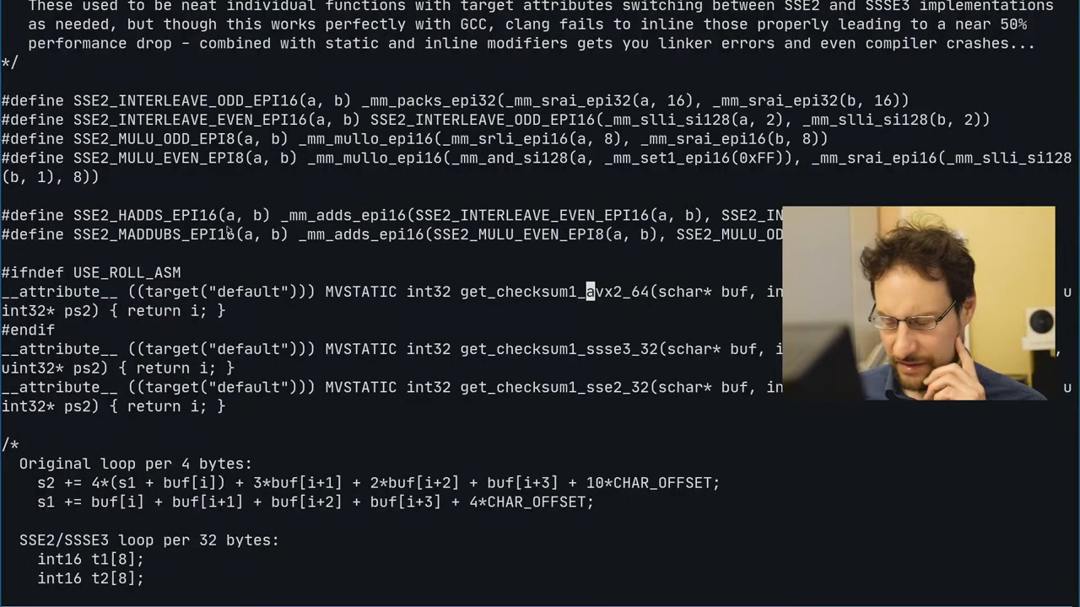
scroll("down", 3)
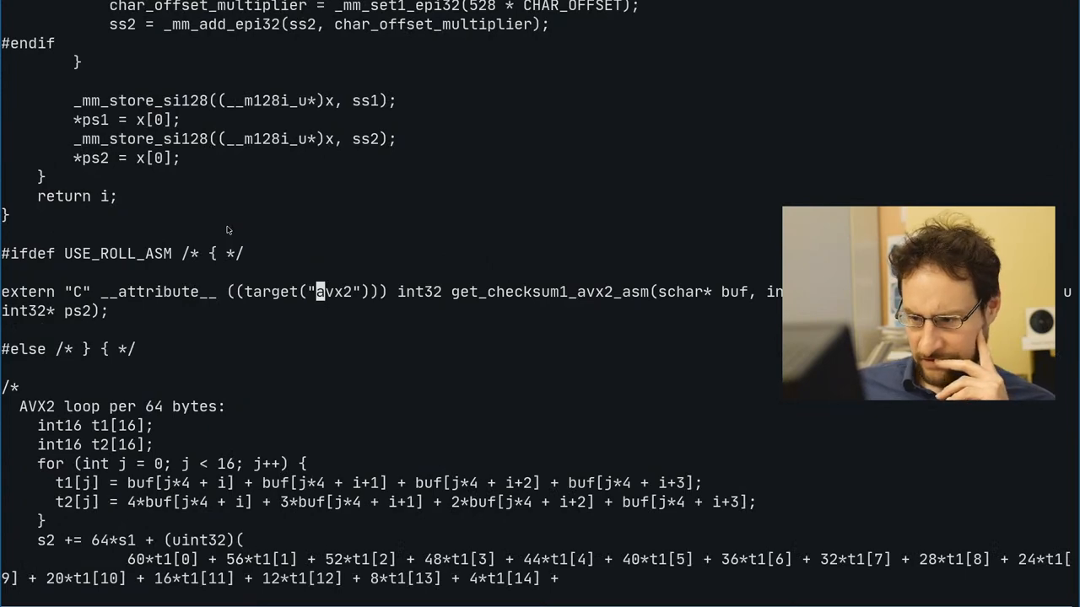
scroll("down", 3)
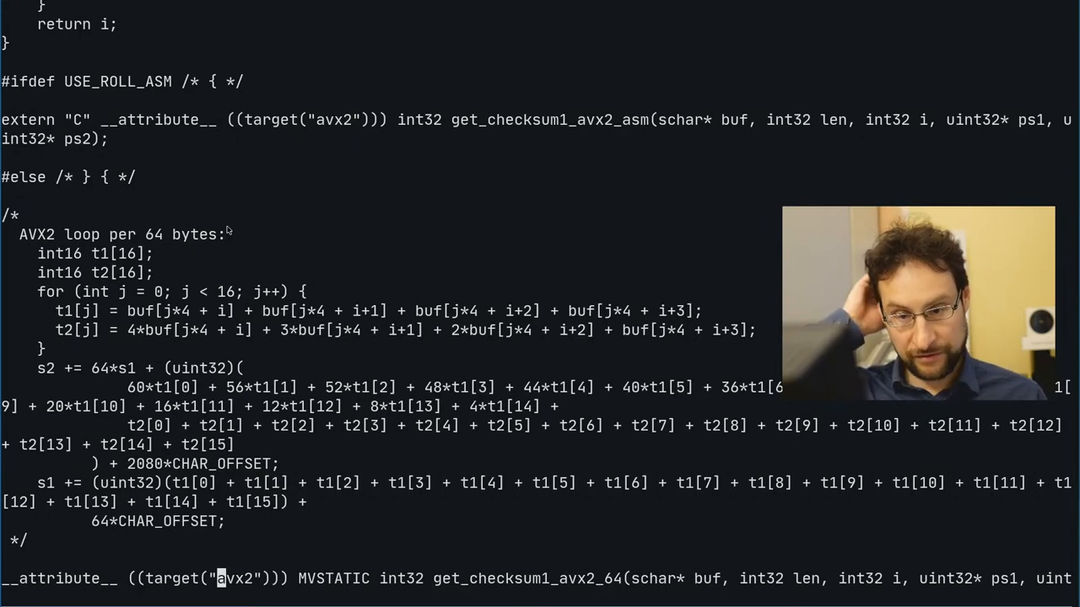
scroll("down", 3)
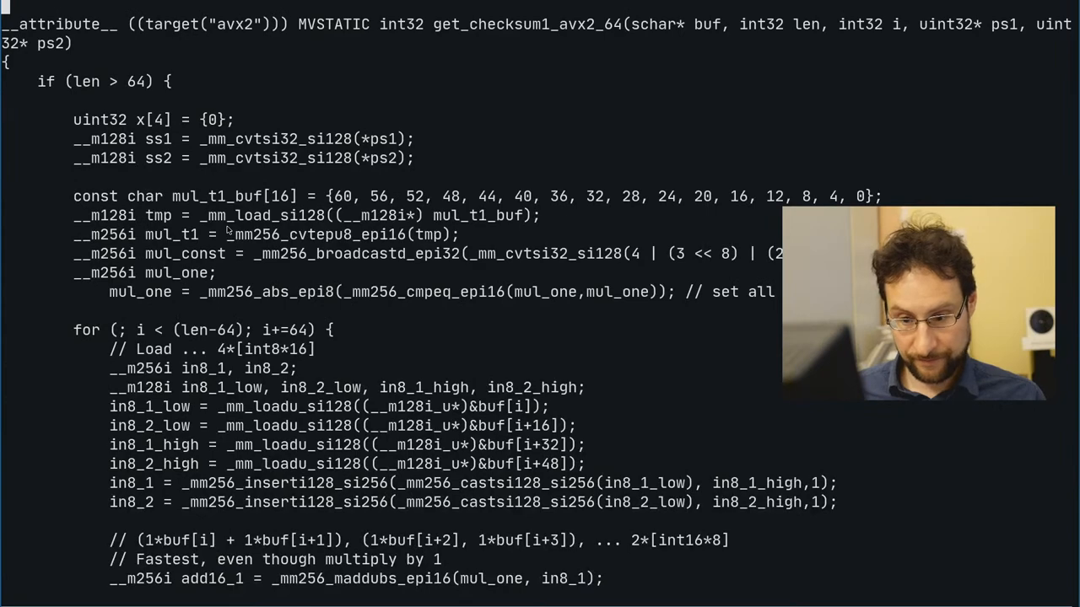
scroll("down", 3)
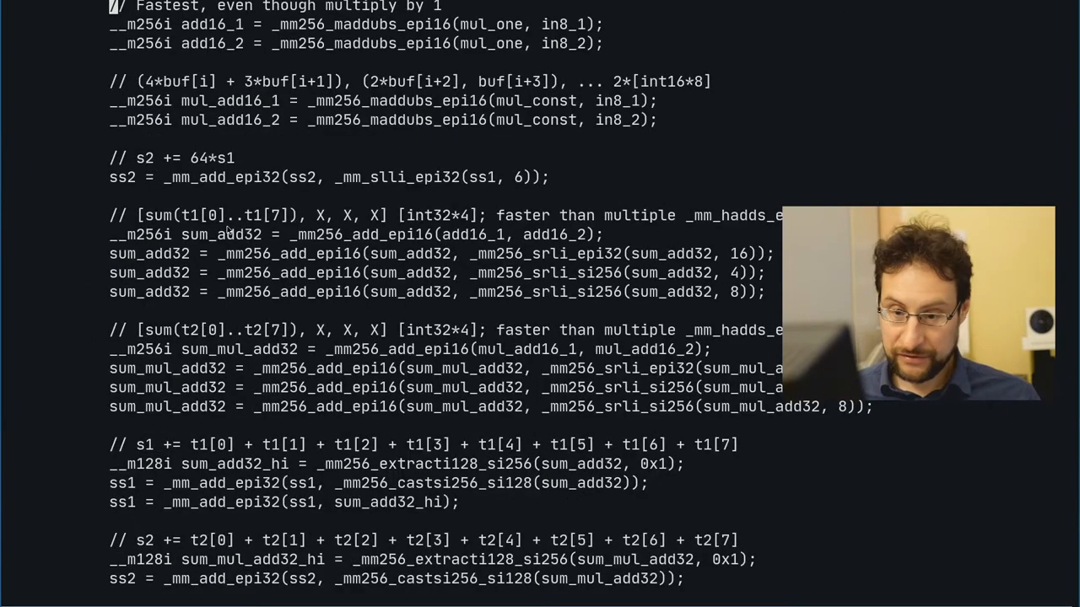
scroll("down", 3)
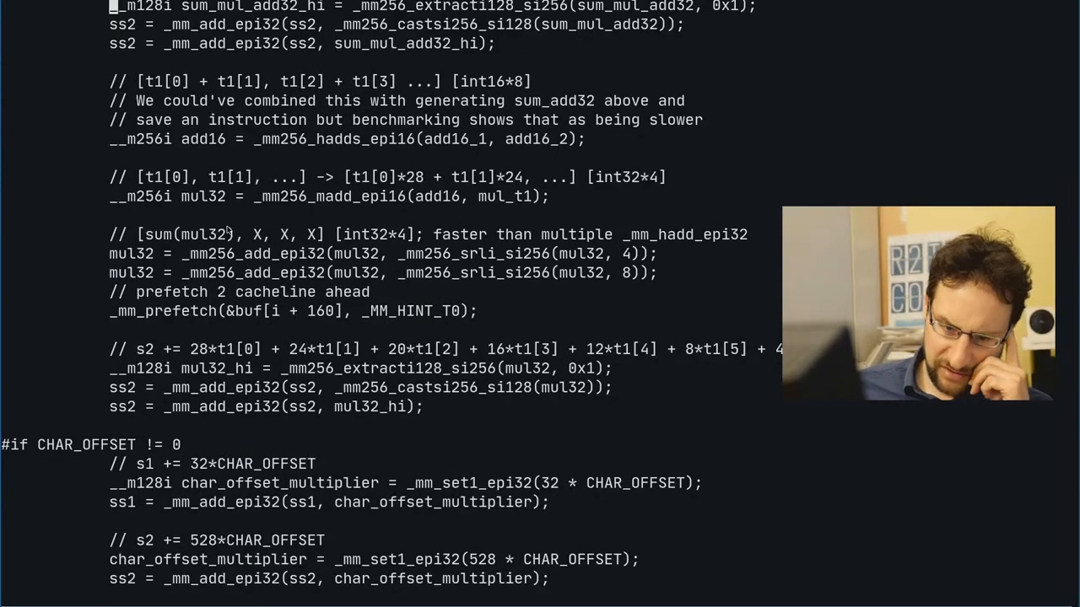
scroll("down", 3)
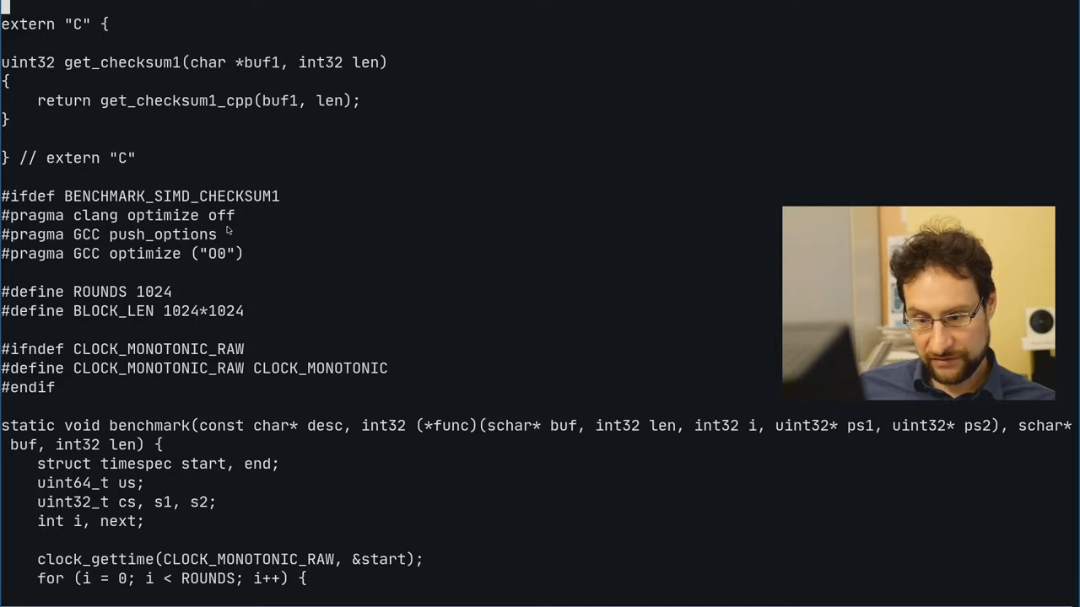
scroll("down", 3)
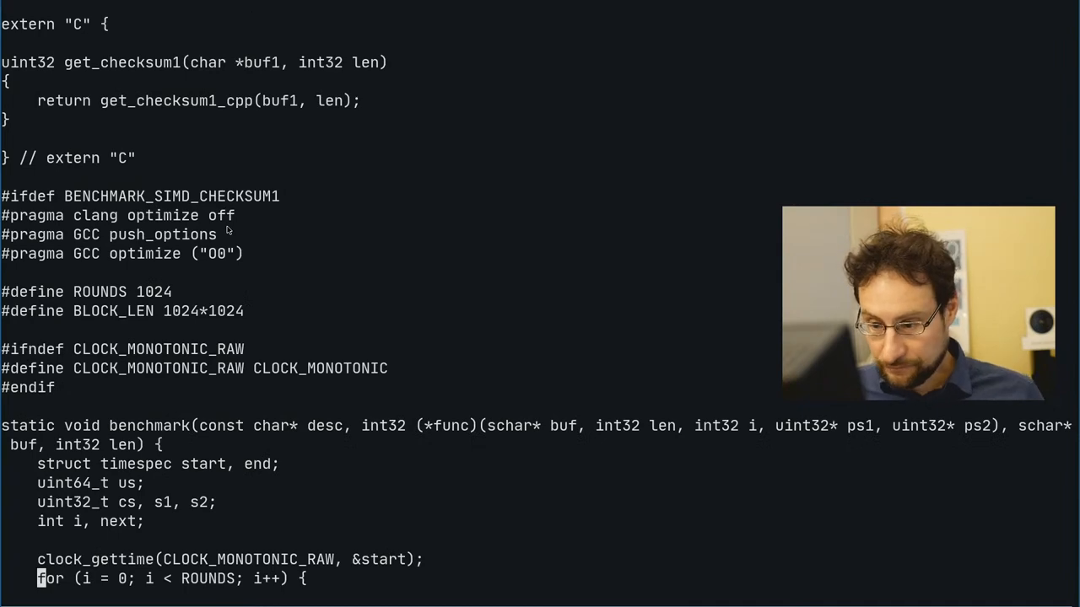
scroll("down", 3)
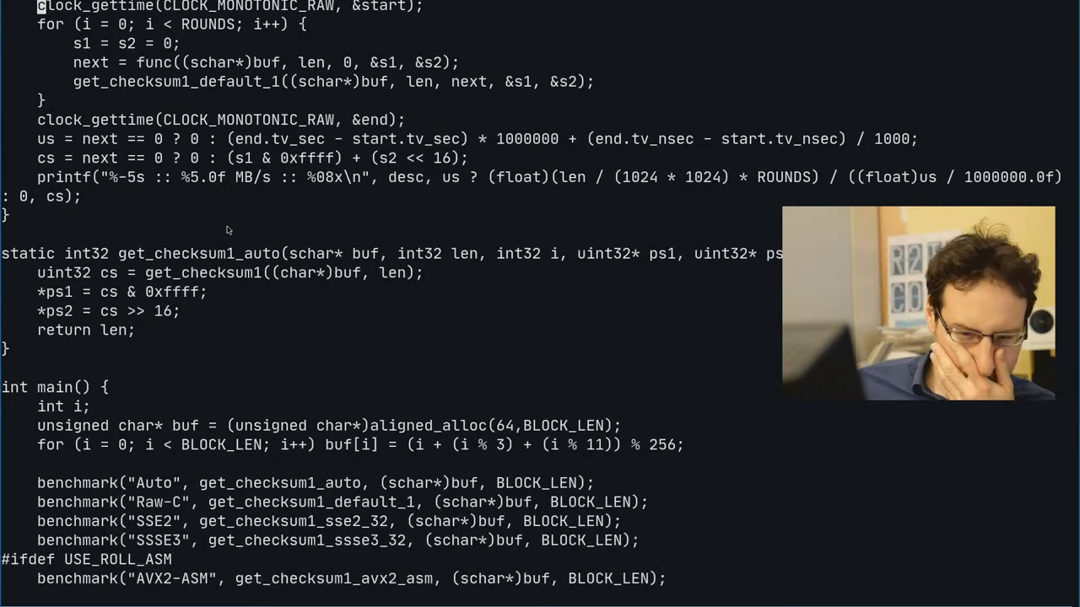
scroll("down", 3)
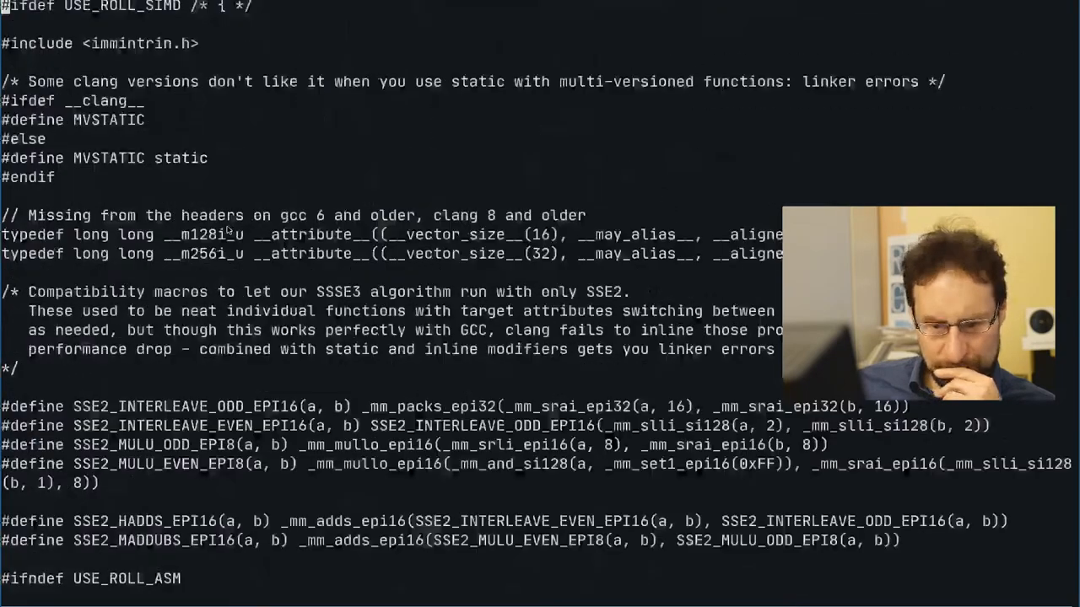
Inspect config.log and configure in vi for USE_ROLL_SIMD, then quit with :q.
scroll("up", 3)
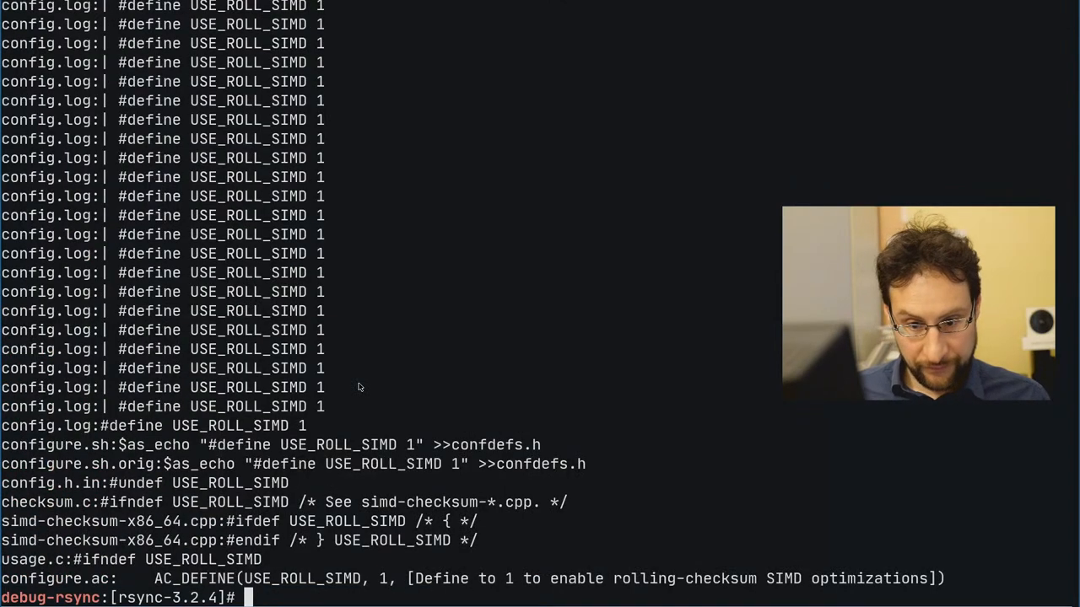
type("vi")
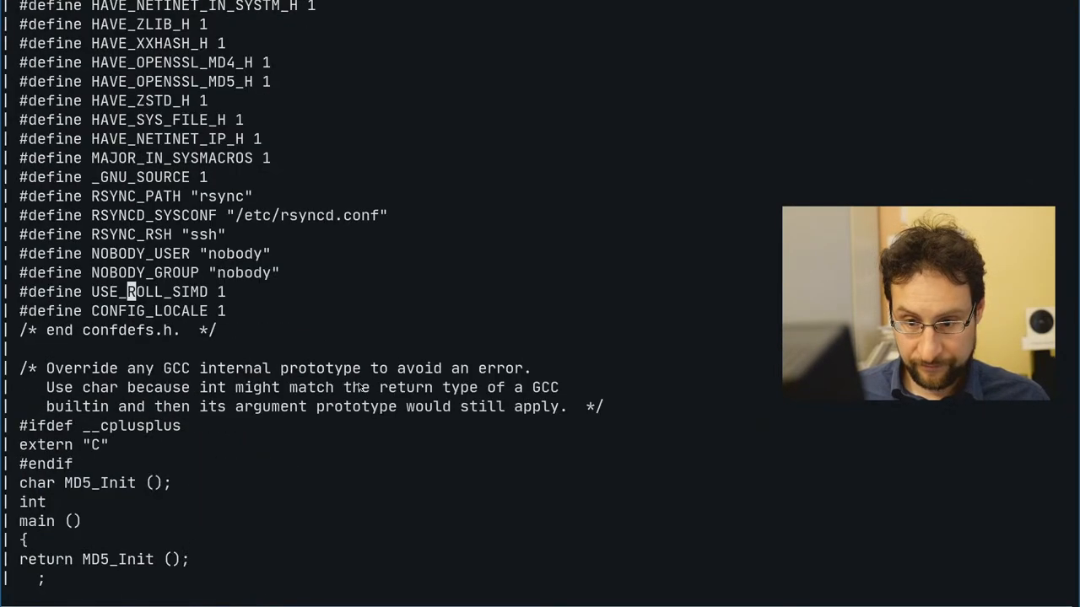
scroll("down", 3)
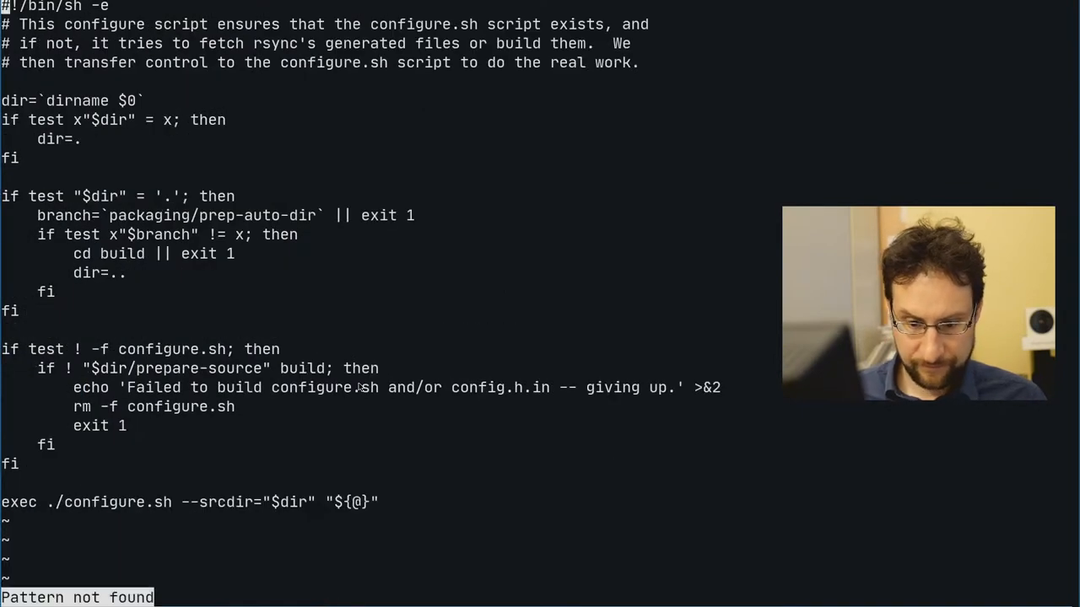
type(":q")
type("vi configure")
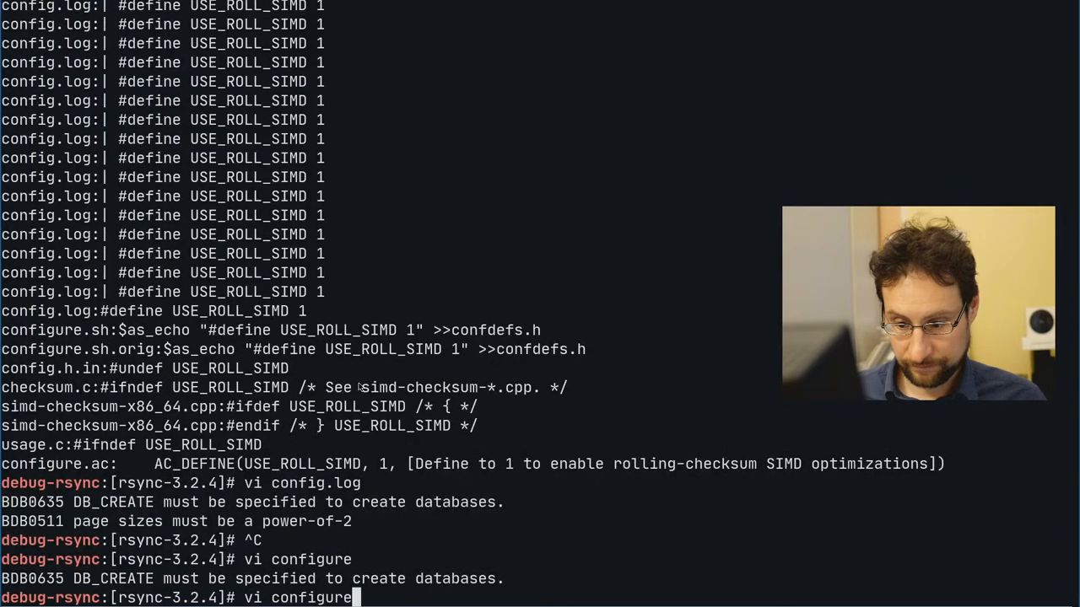
Recall the recursive USE_ROLL_SIMD grep and page through its results in less.
key("Ctrl+r")
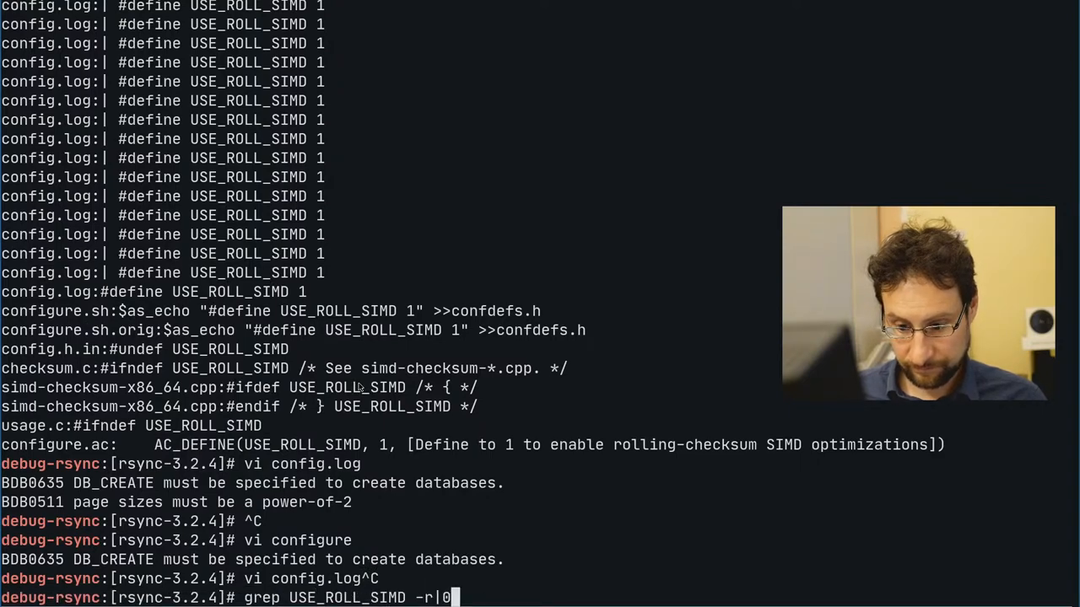
type("le")
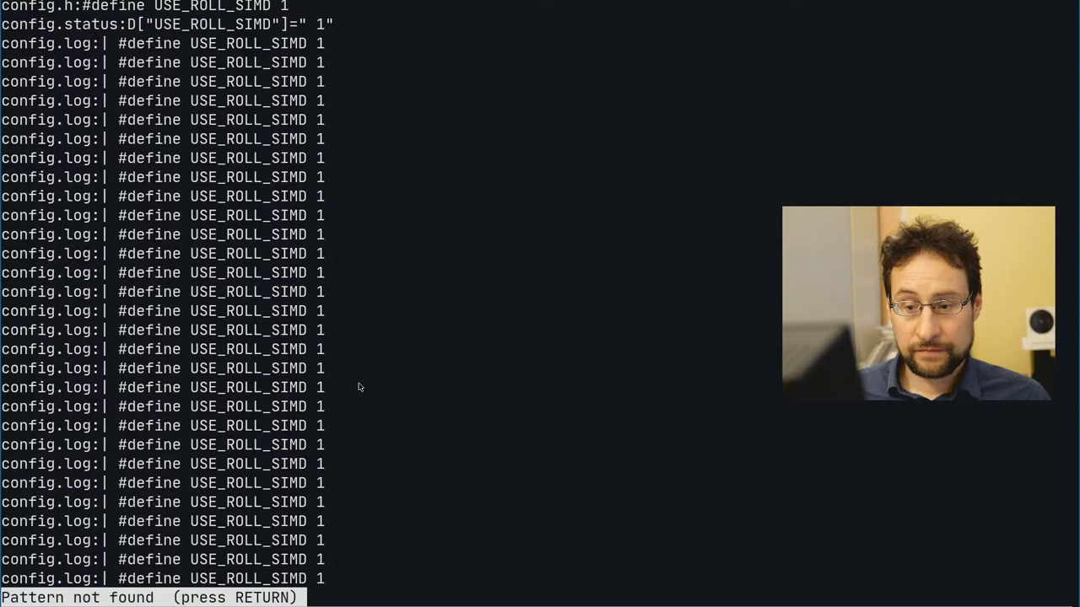
key("Return")
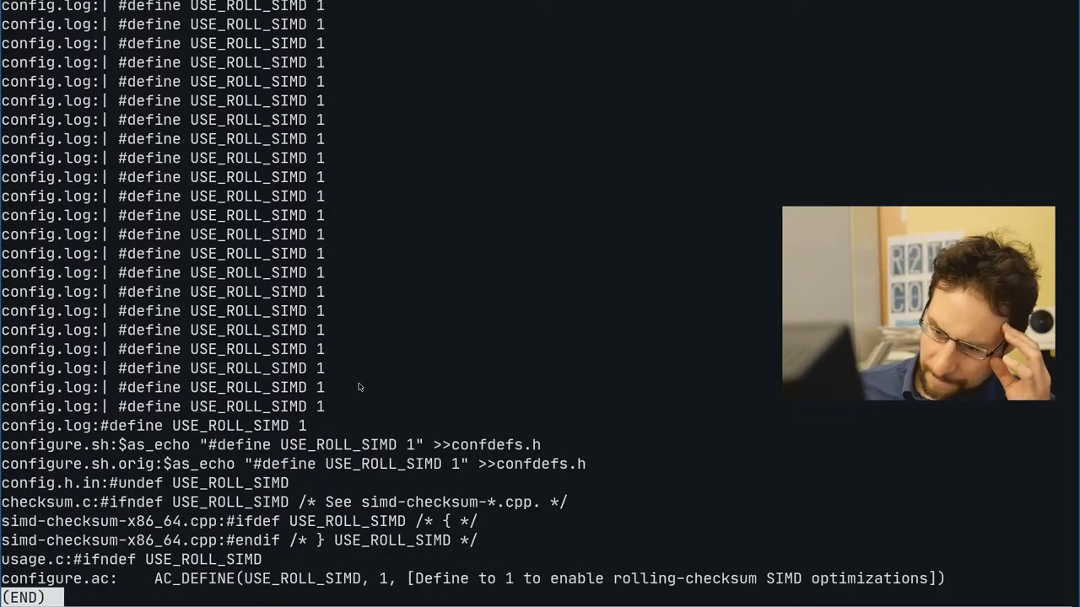
double_click(337, 445)
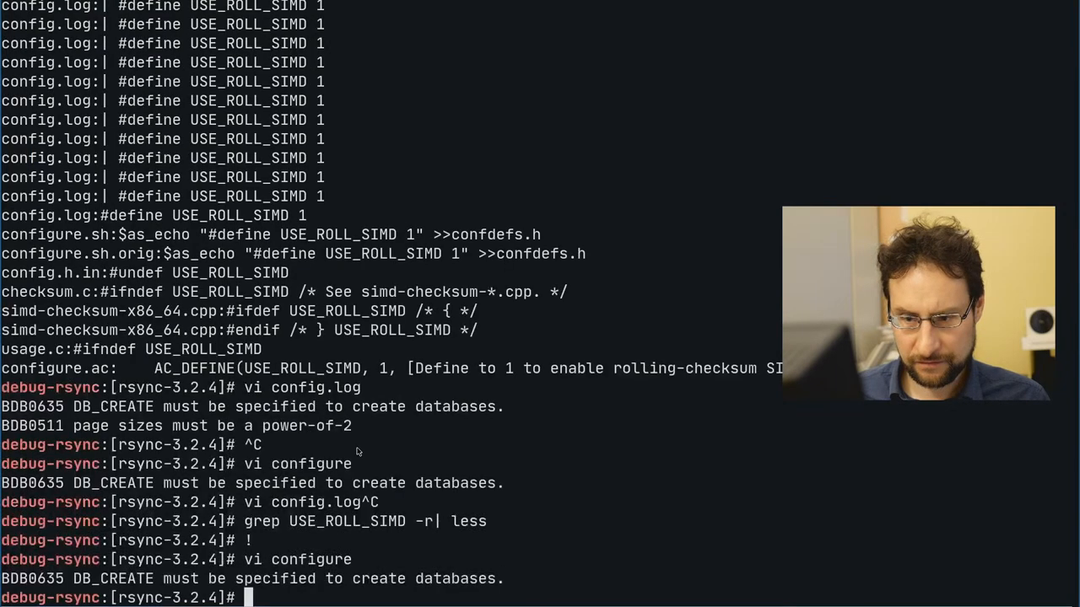
type("vi configure")
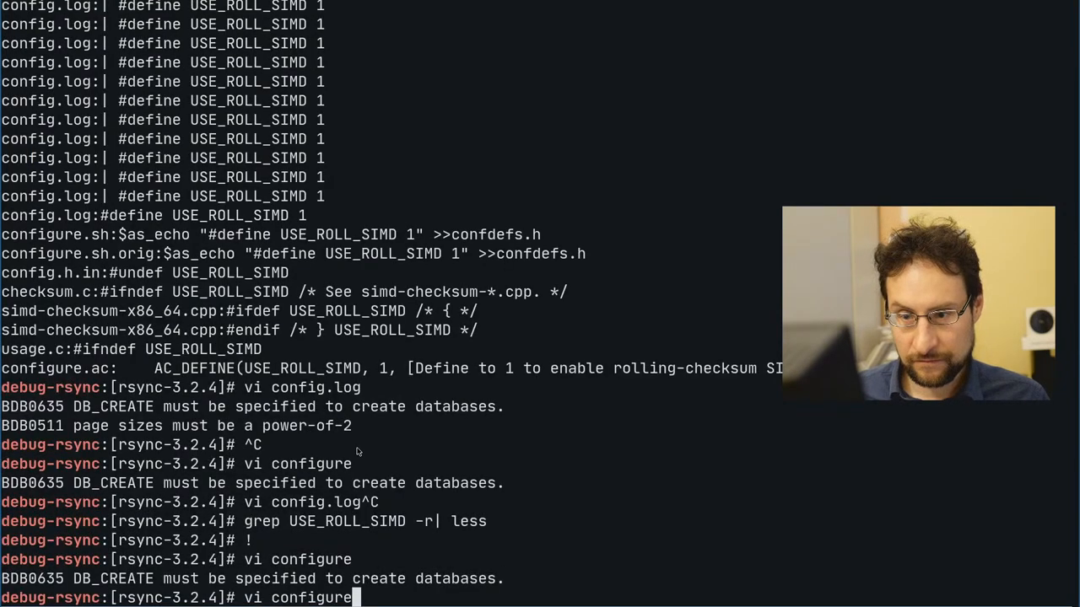
Read configure.sh's ROLL_SIMD compile check, then leave vi and the rsync debug shell for /srv/t2-clean.
key("Return")
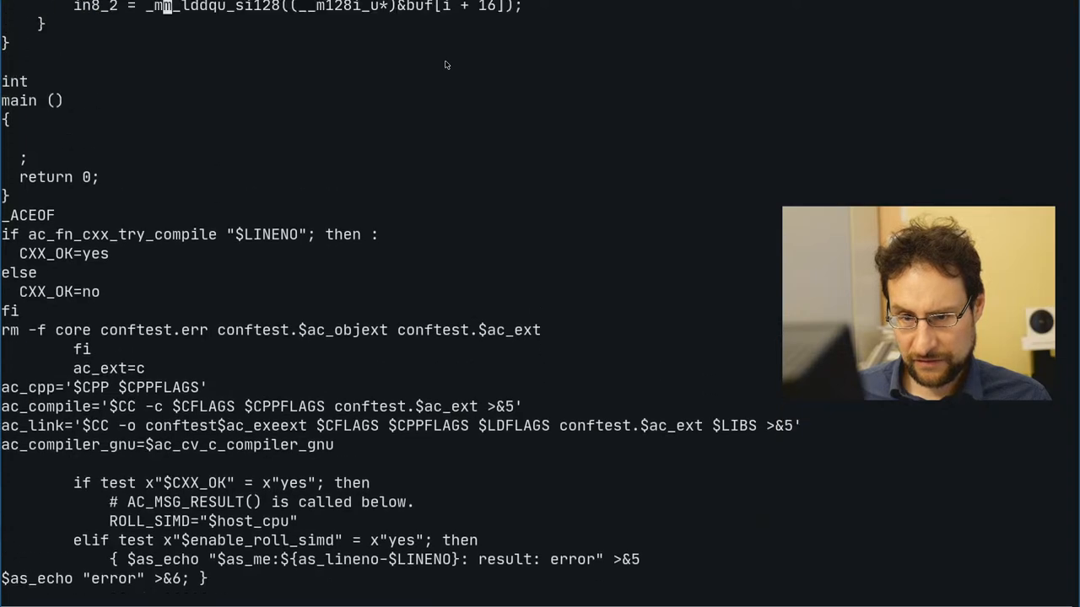
scroll("down", 3)
type("..")
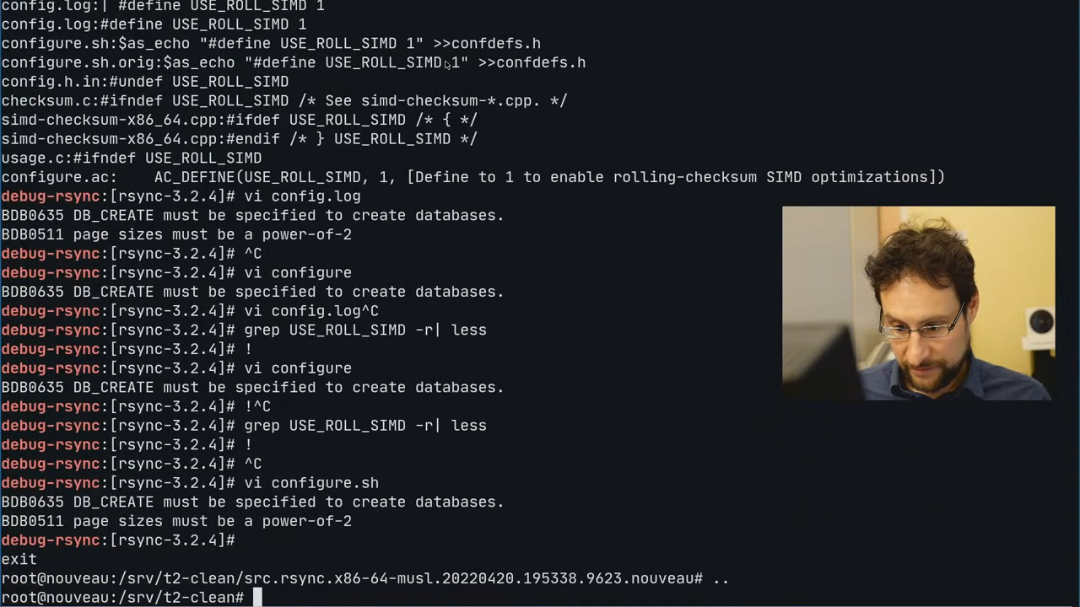
Open package/network/rsync/rsync.desc in vi.
type("--enable-roll-simd")
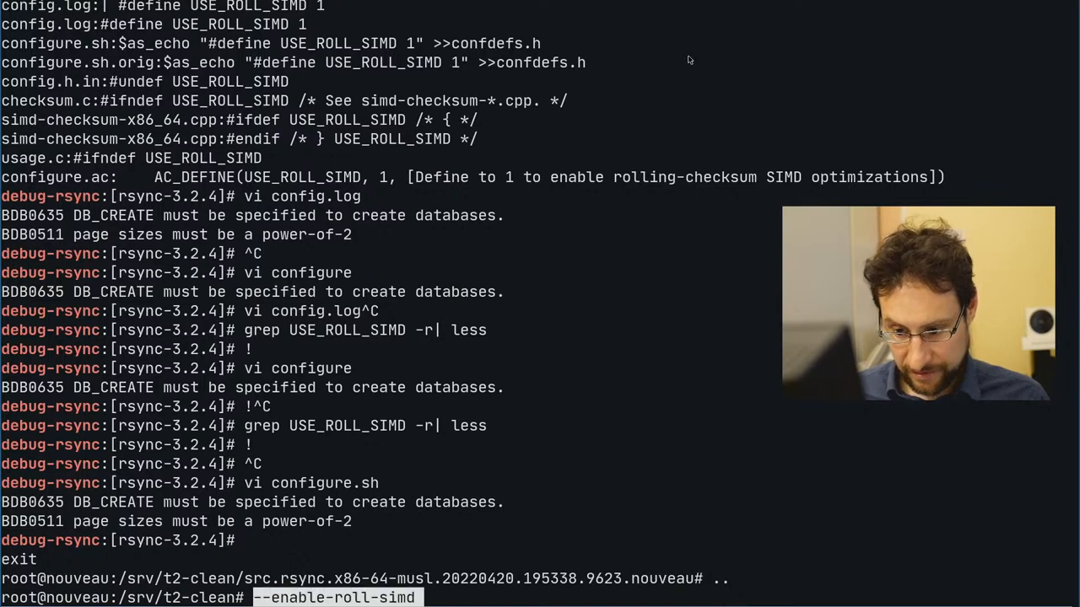
type("vi package/*/rsy")
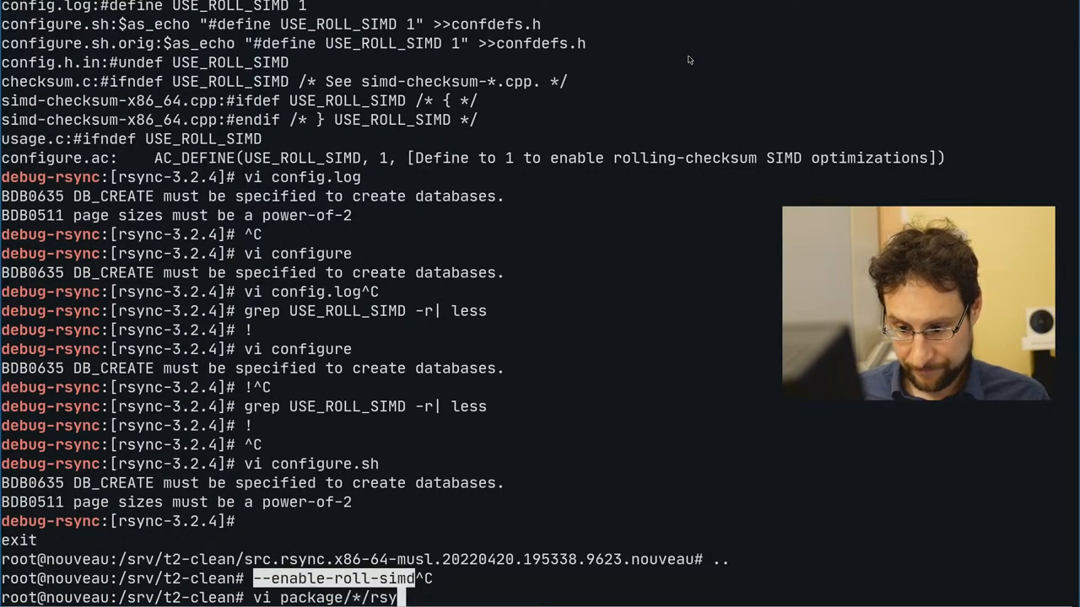
type("network/rsync/rsync.de")
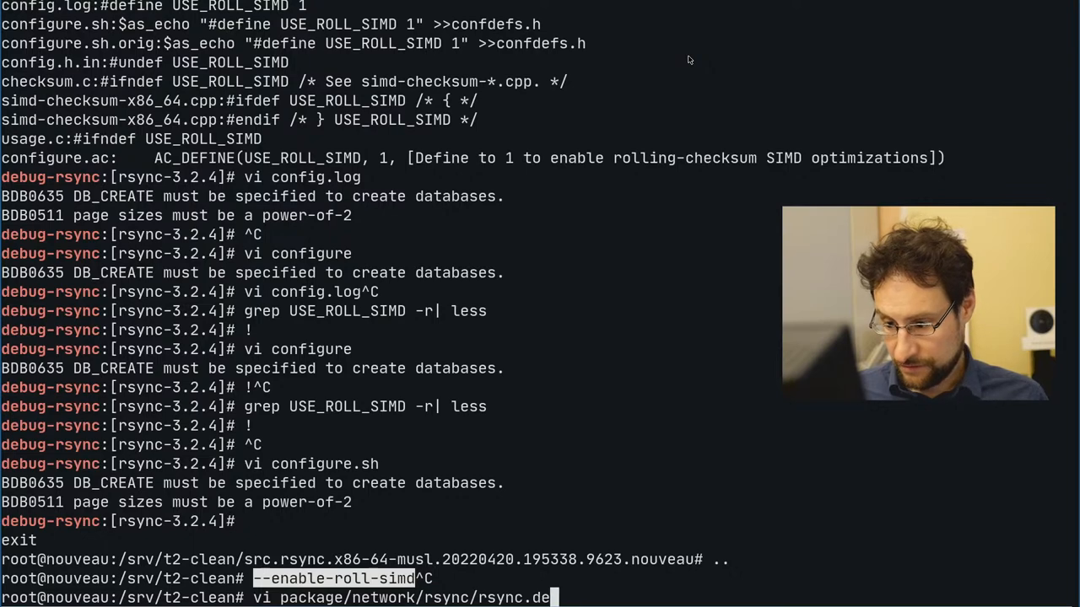
type("c")
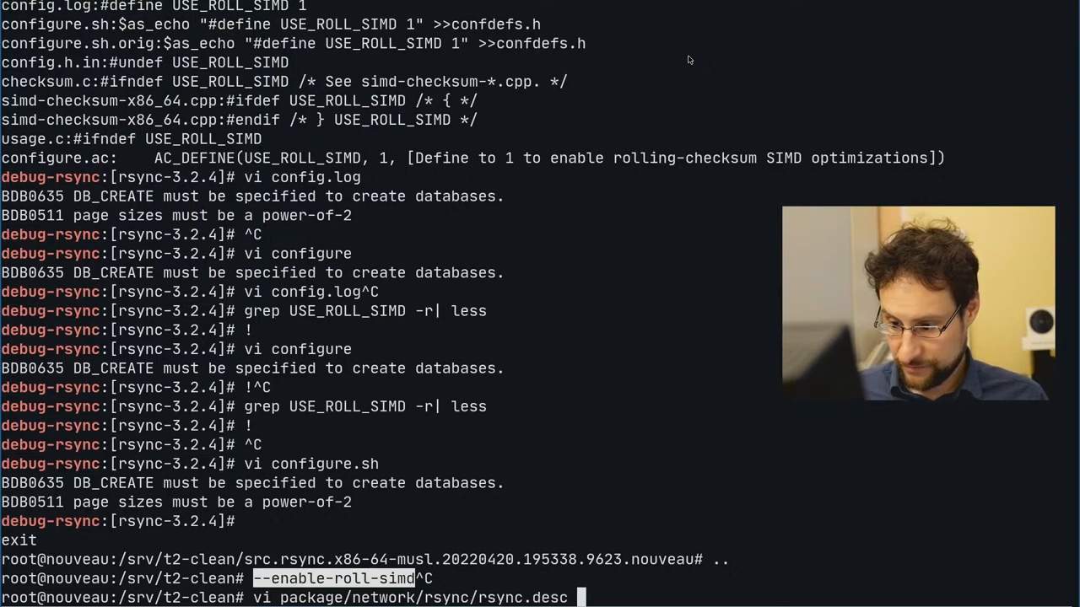
key("Return")
type("[O] [")
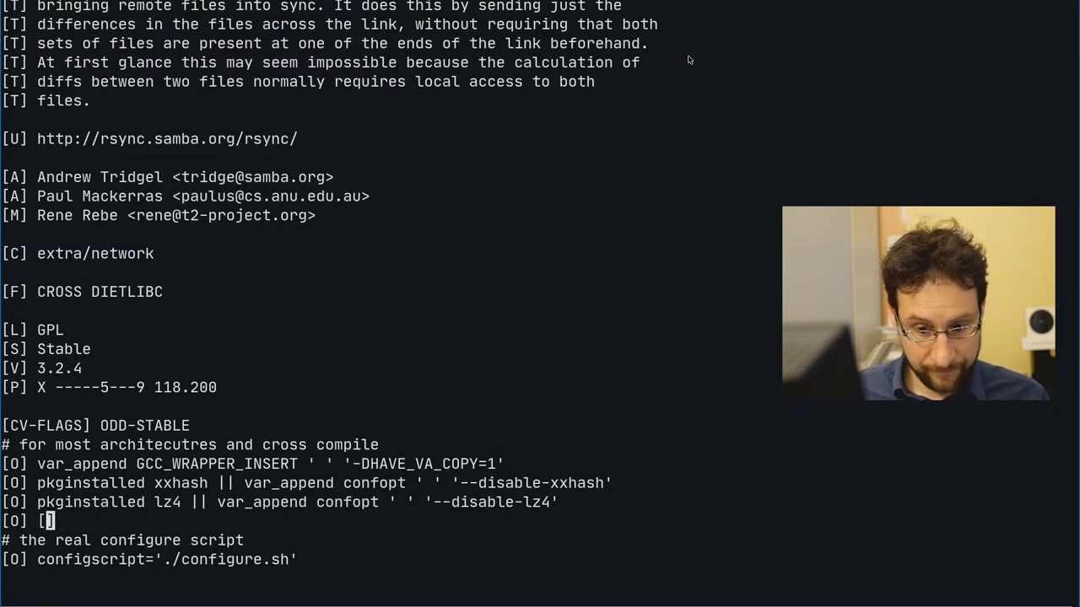
Add an [O] line appending --enable-roll-simd when SDECFG_LIBC isn't glibc, plus a cross-compile comment.
type("\"$S")
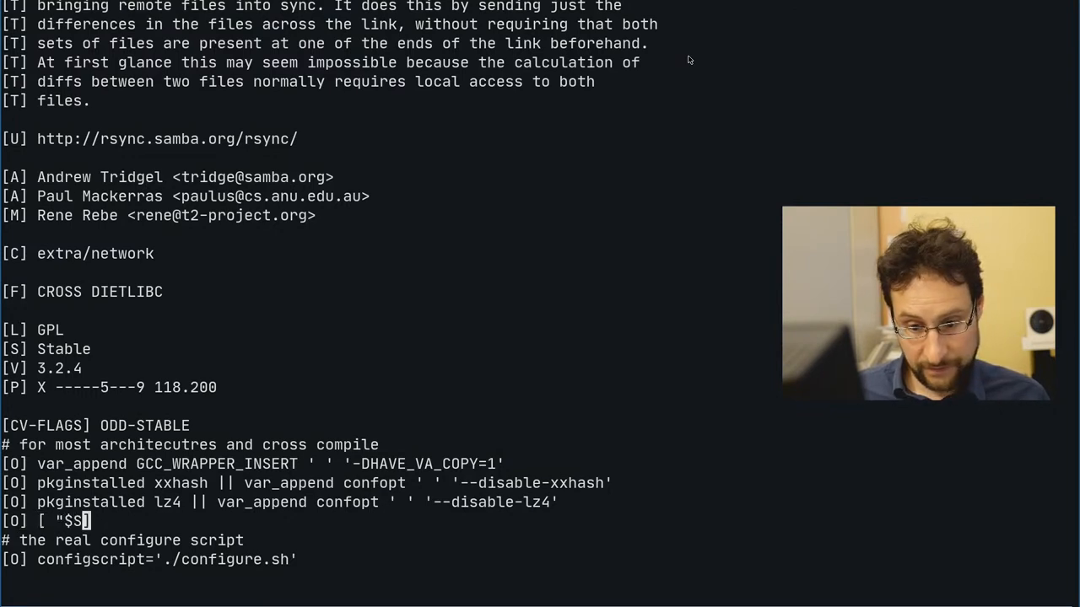
type("DECFG_")
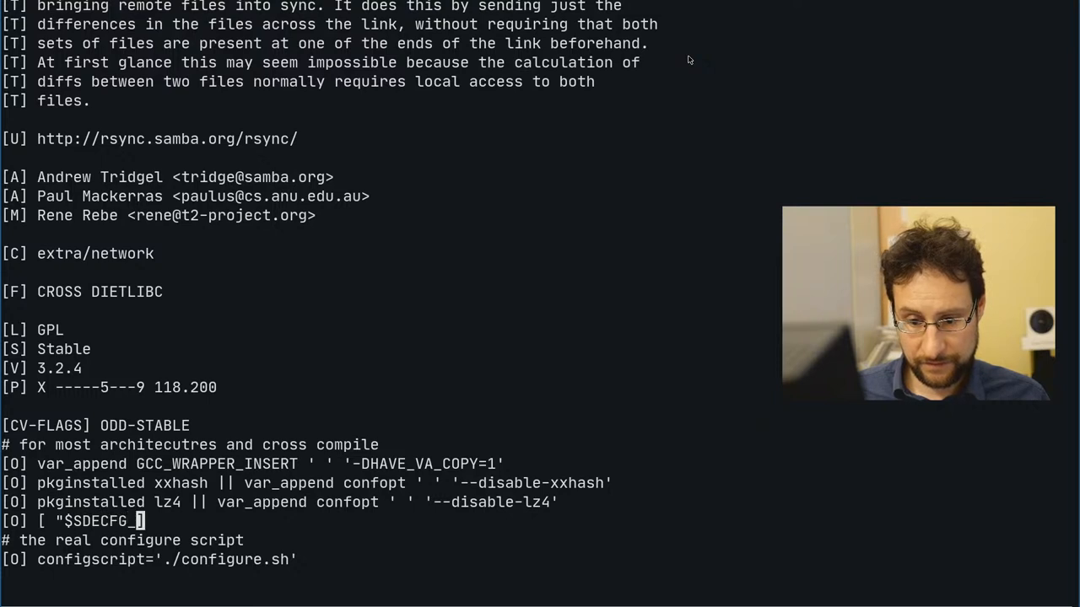
type("LIBC")
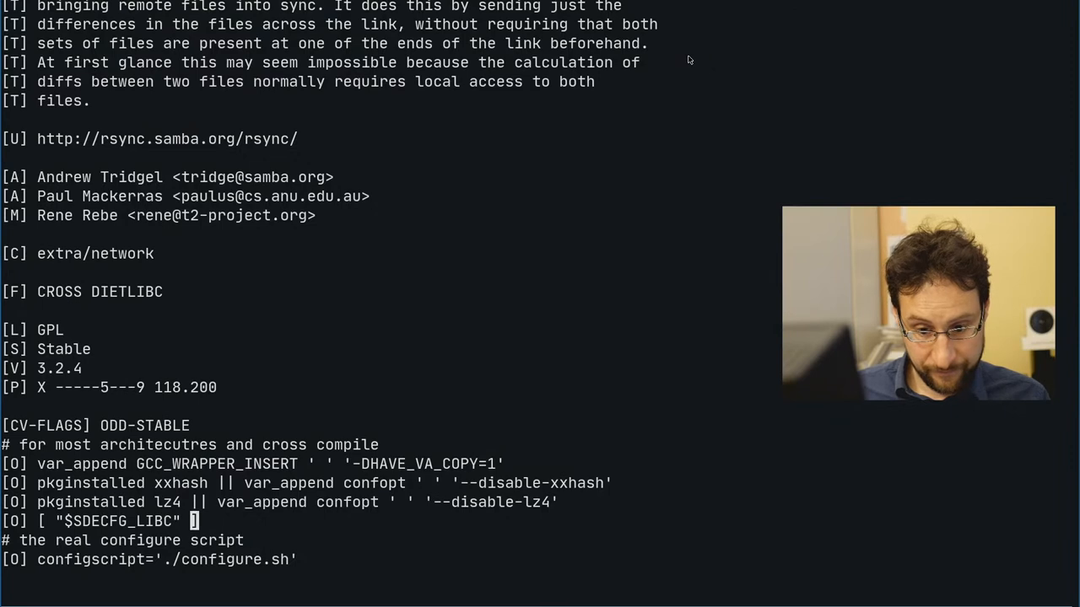
type("= 'm")
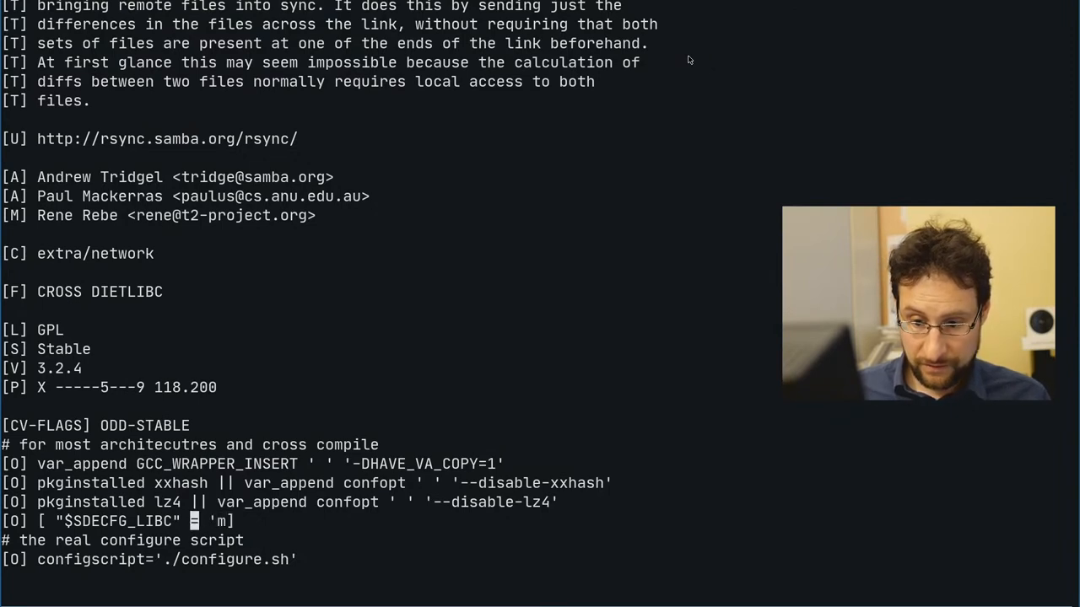
type("!= 'gli")
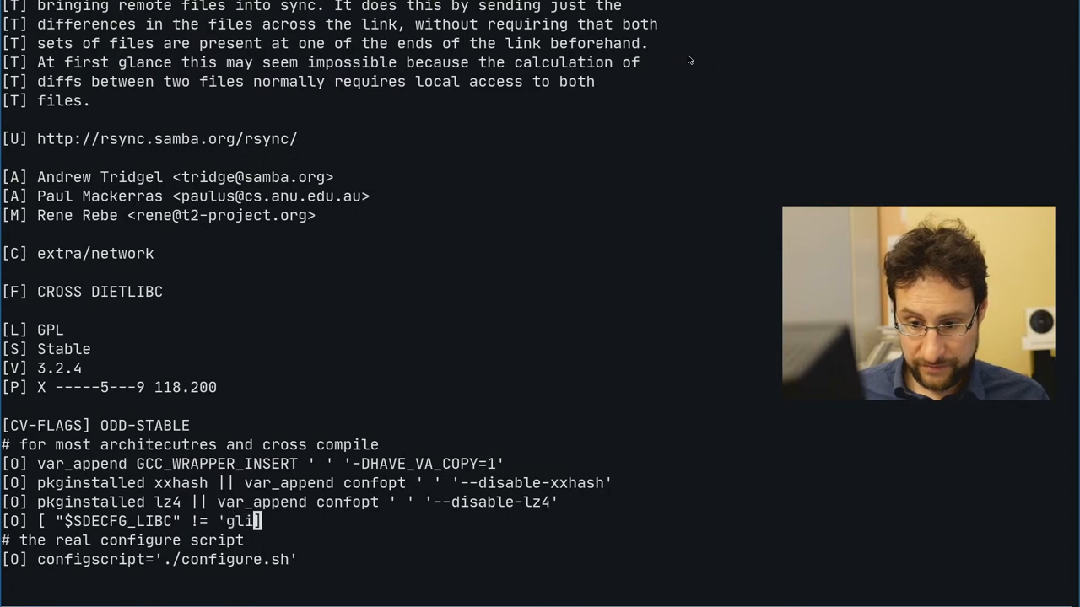
type("bc' ] &&")
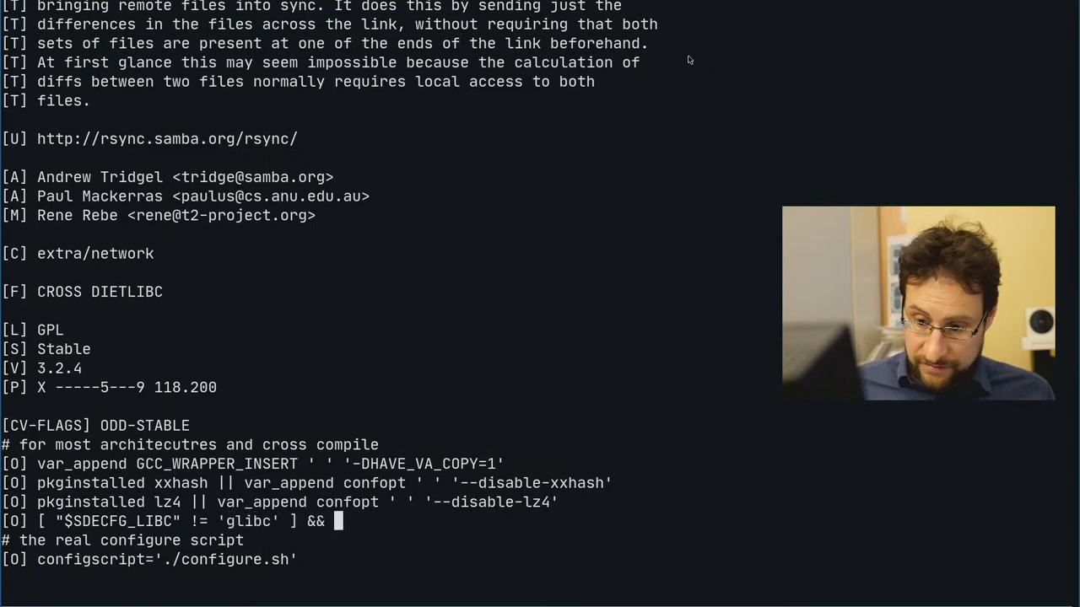
type("var_append")
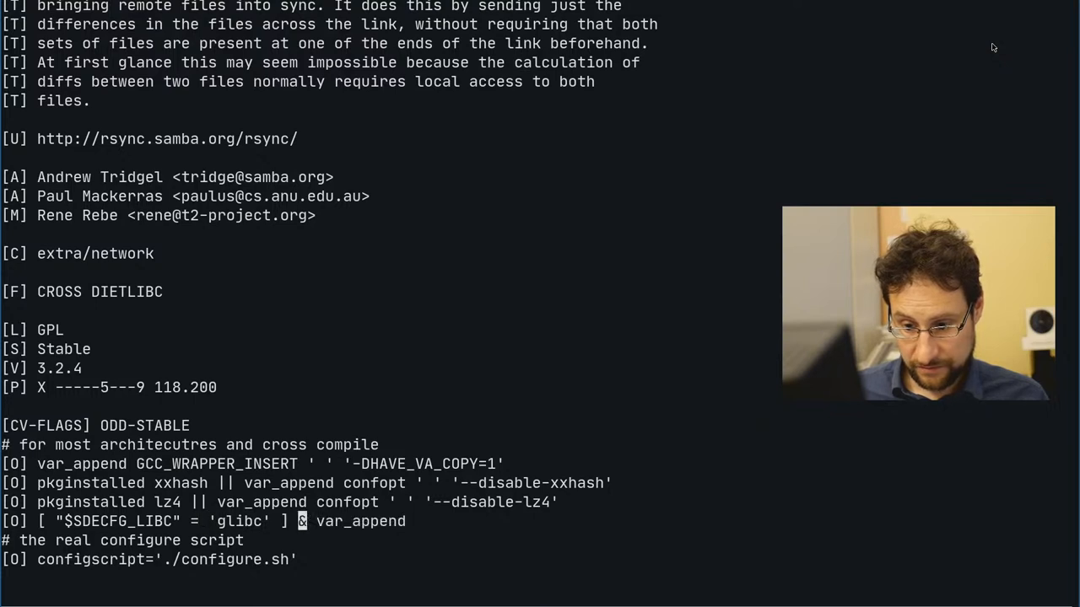
type("||")
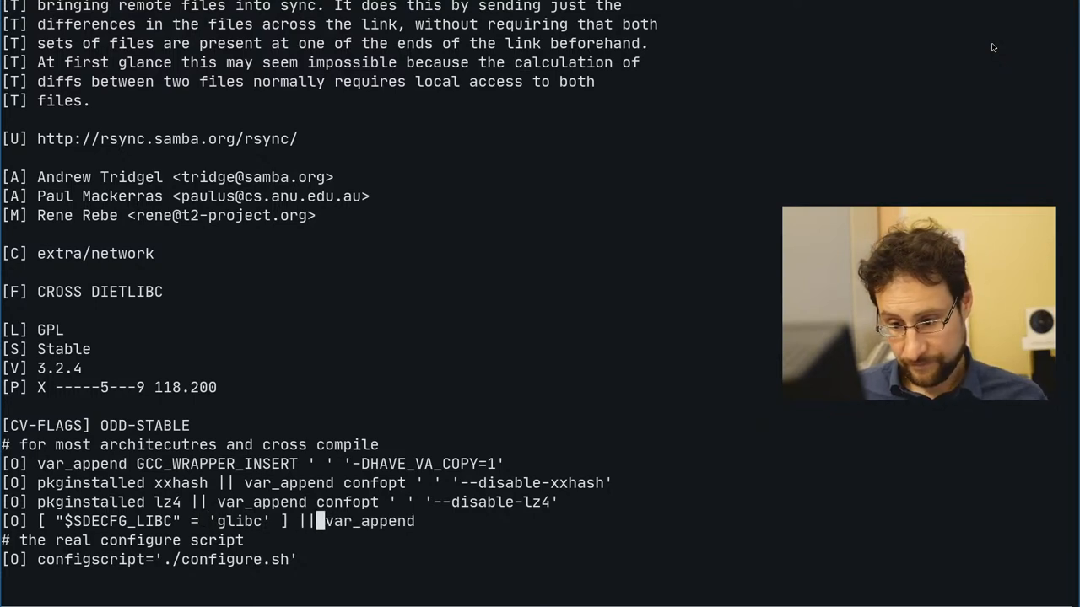
type("confopt ' ' '--enable-roll-simd")
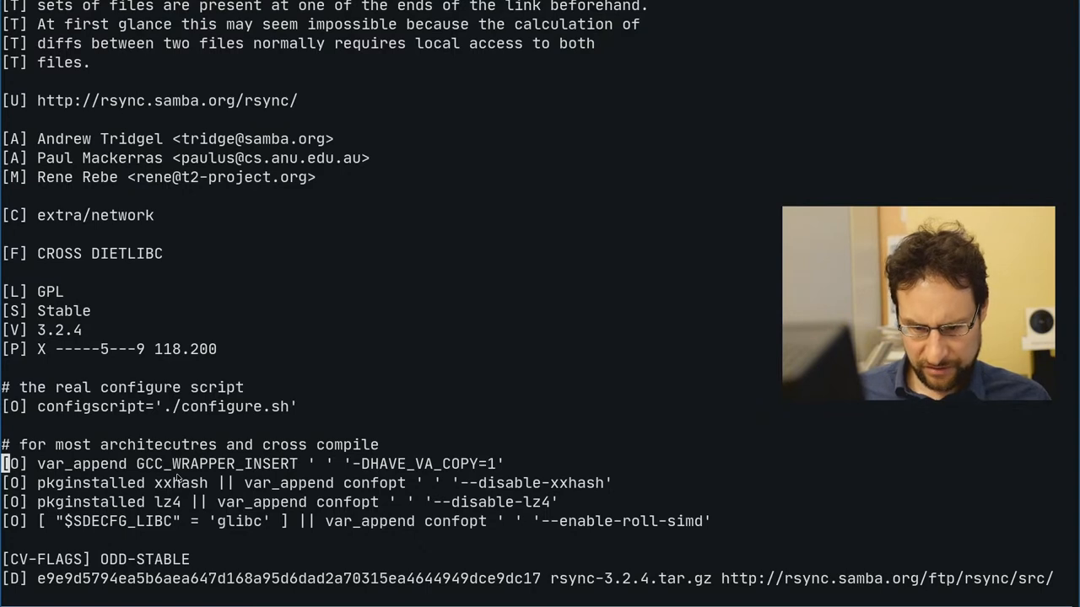
mouse_move(171, 520)
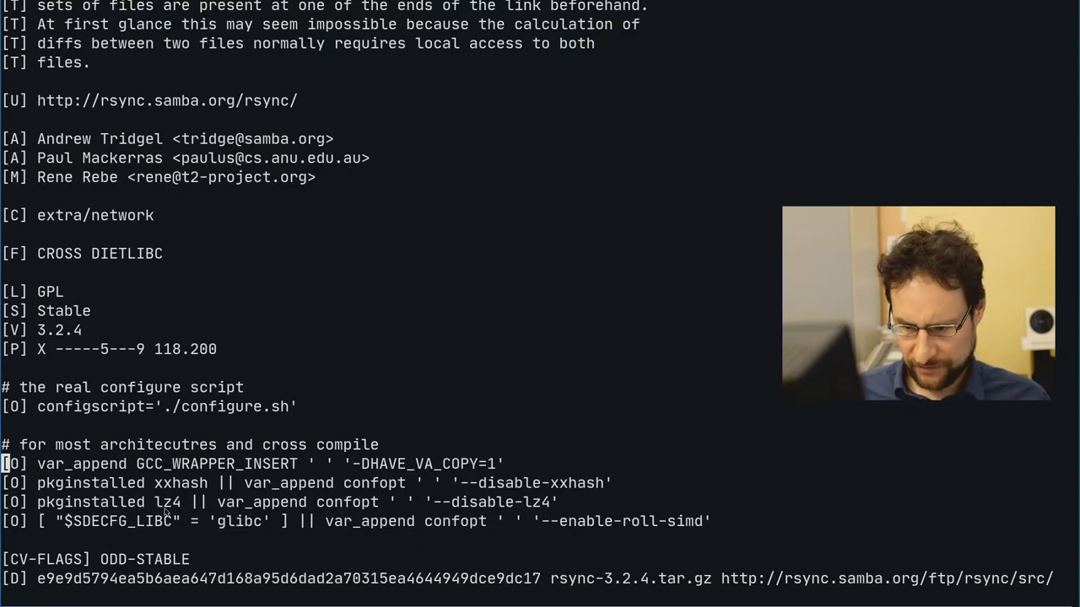
mouse_move(525, 463)
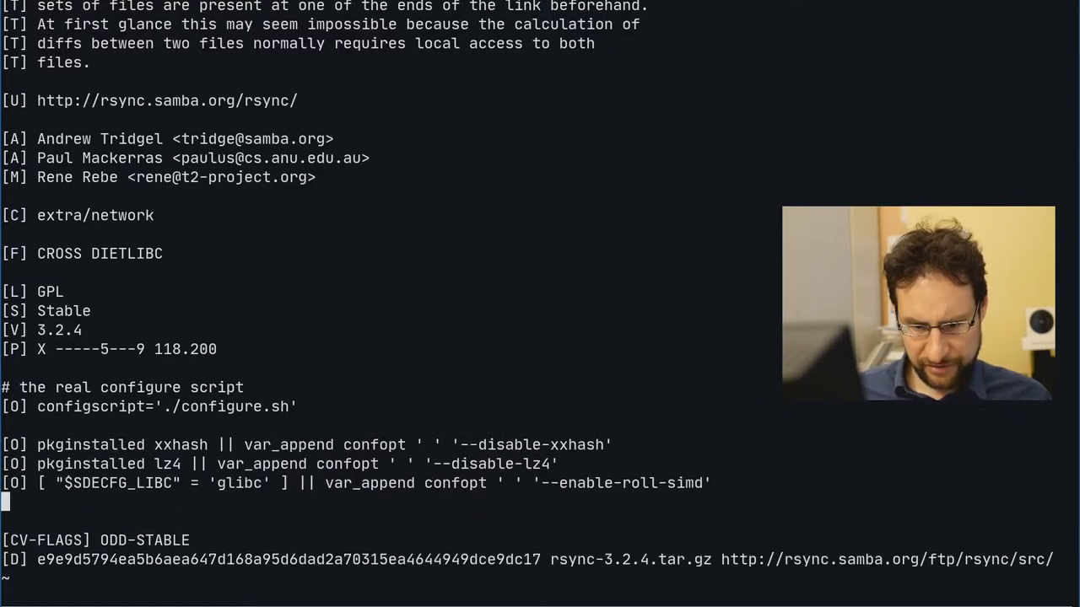
type("# for most architecutres and cross compile")
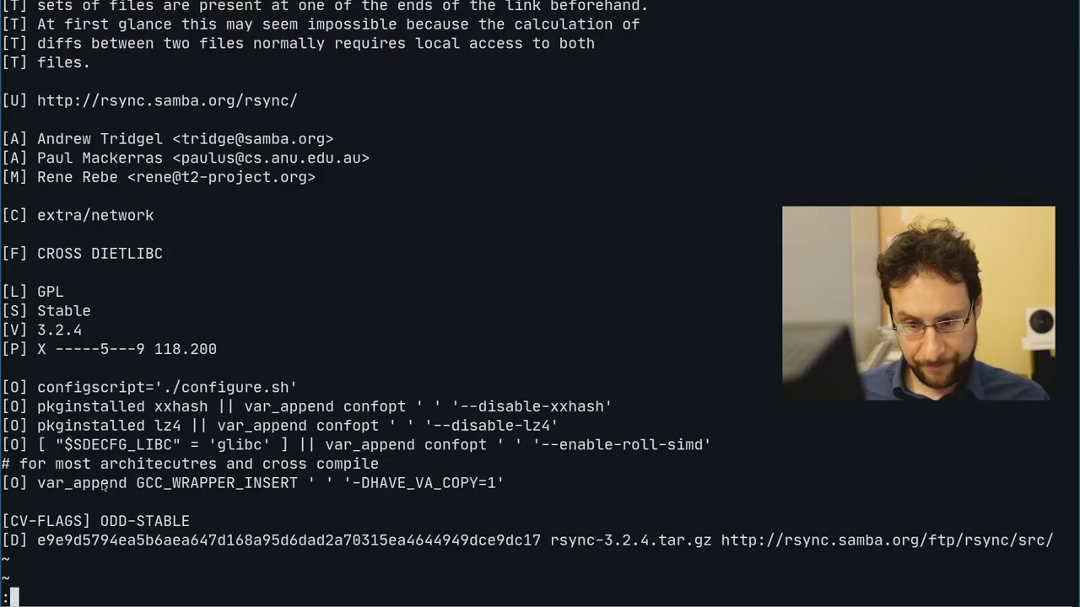
Save rsync.desc and rebuild rsync for x86-64-musl, which aborts with the multiversioned-function error.
key("Return")
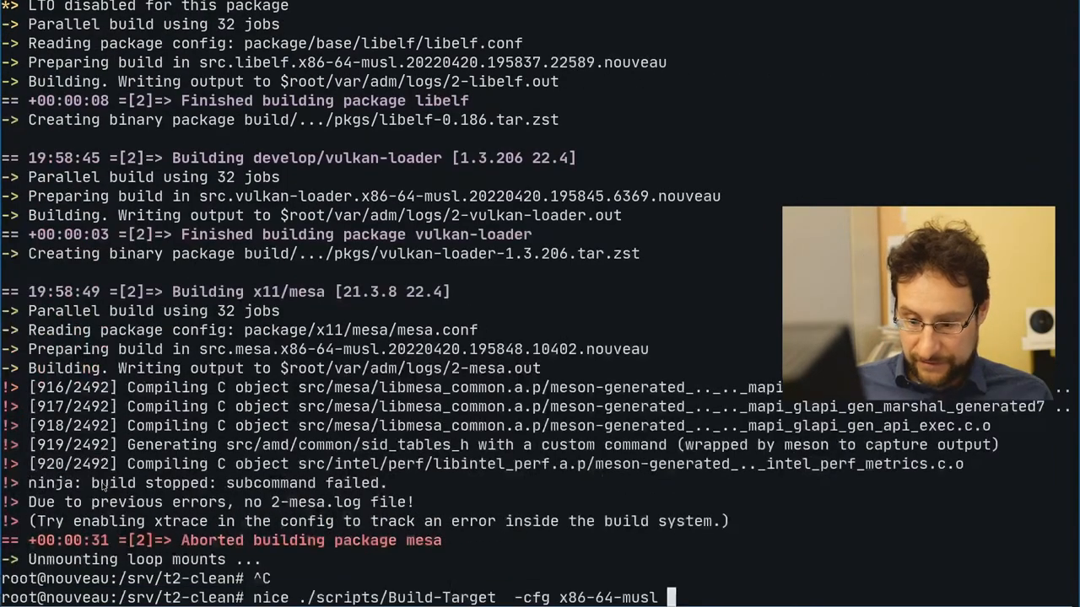
key("ctrl+c")
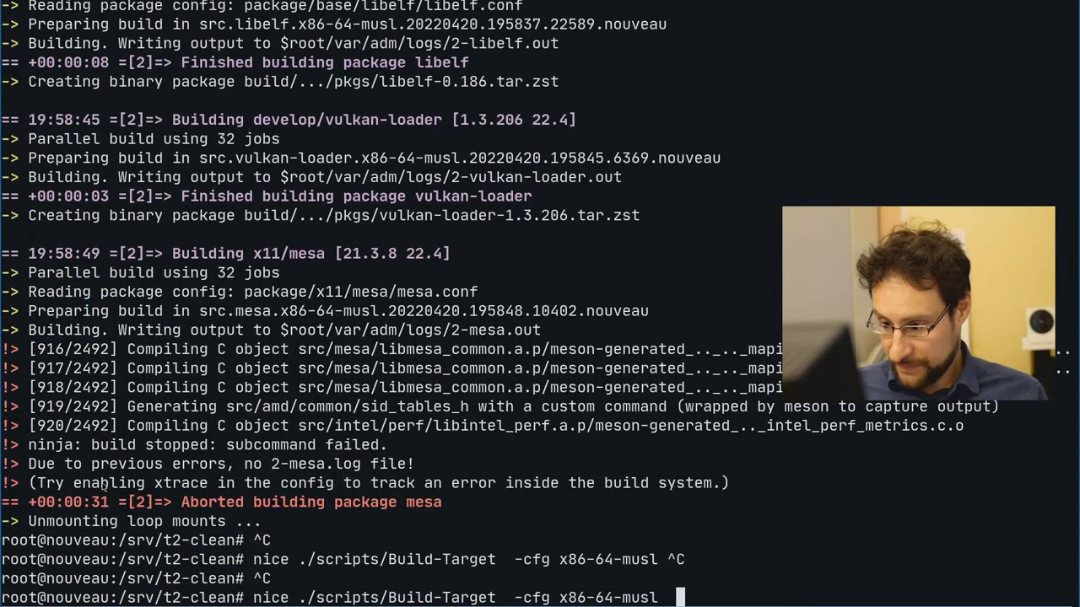
type("-job")
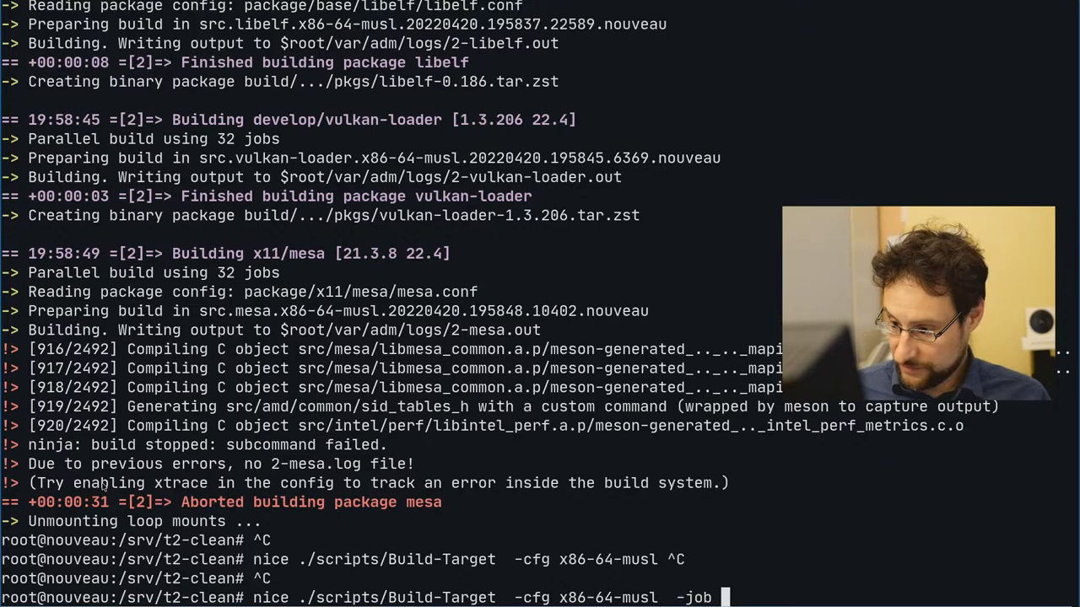
key("Return")
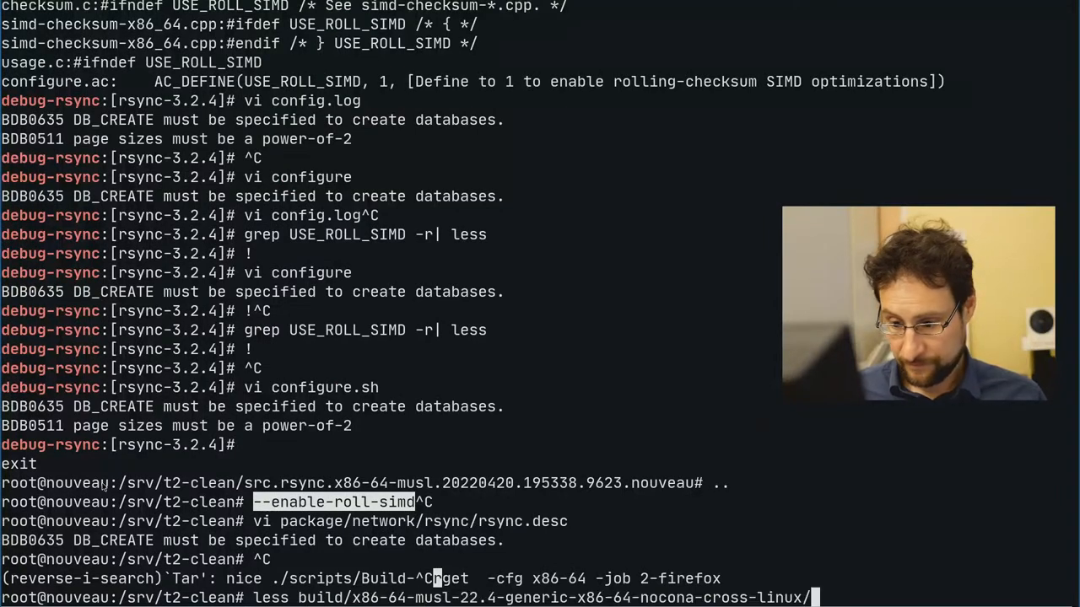
type("var/adm/logs/*e")
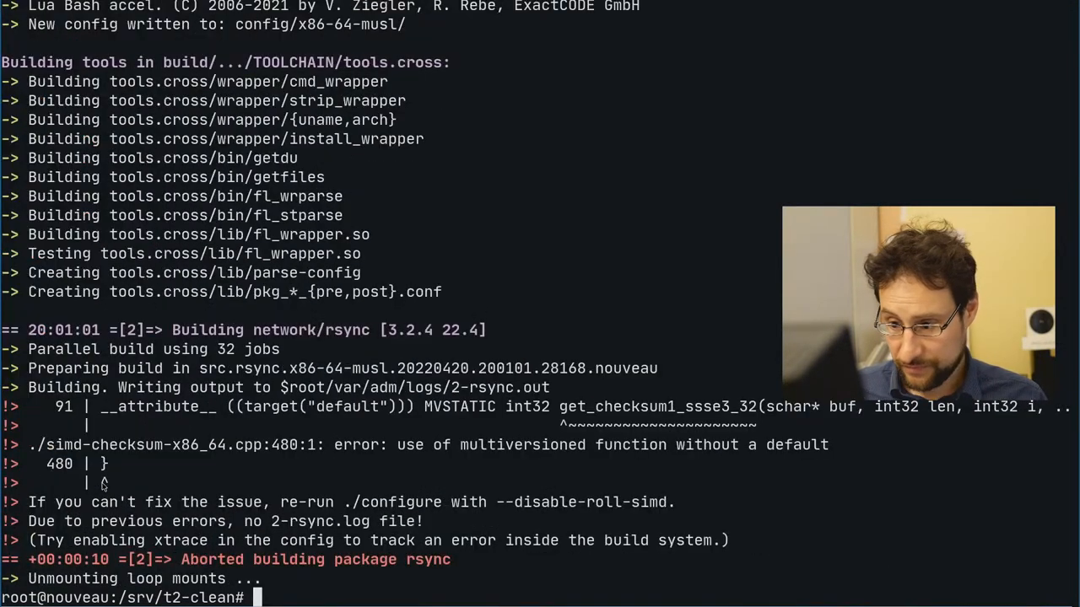
key("ctrl+c")
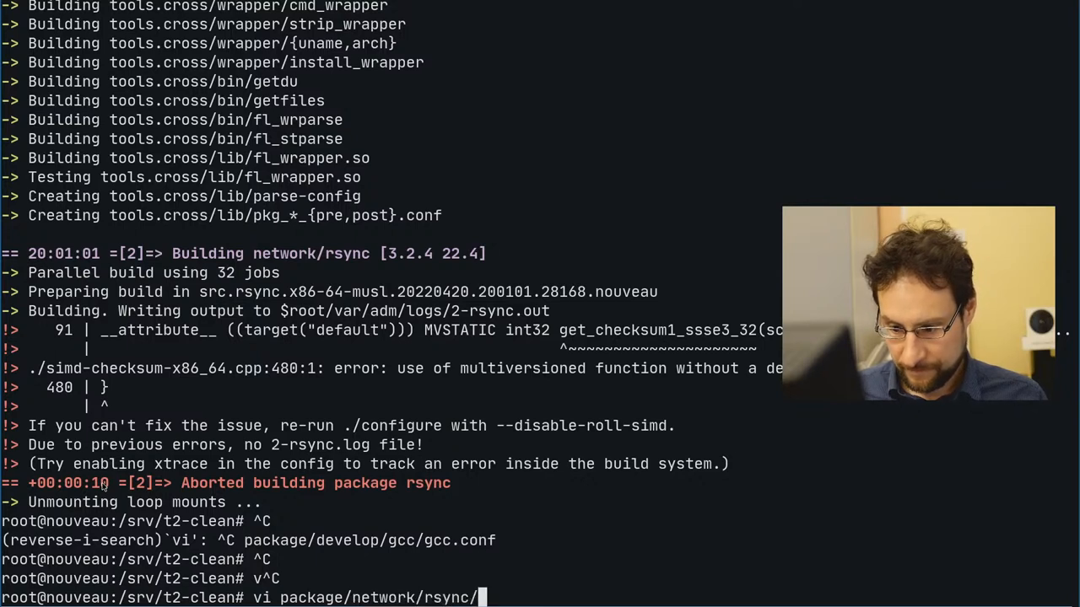
type("rsync.desc")
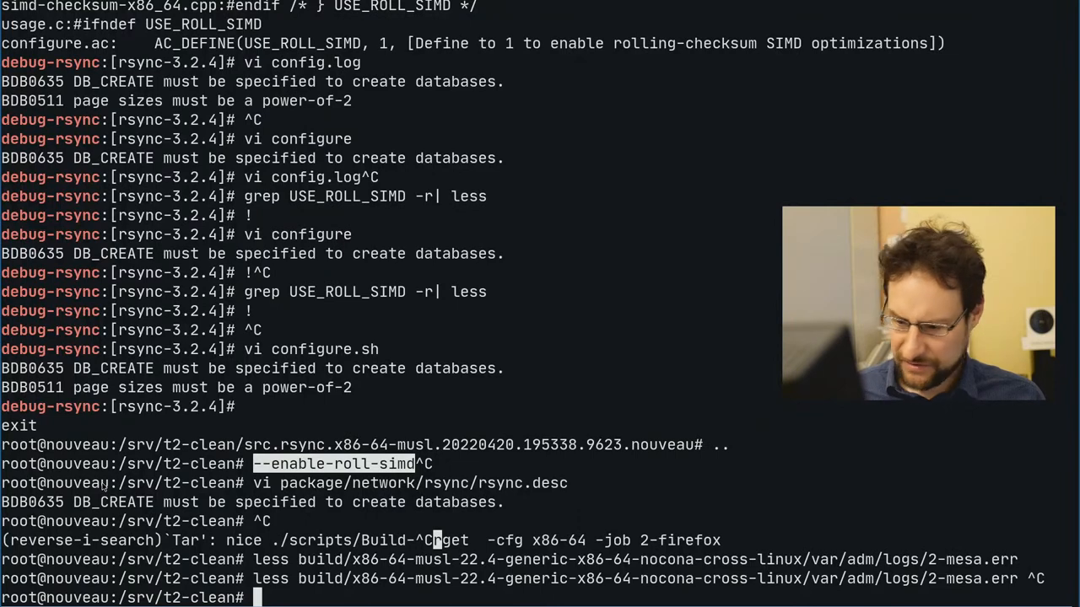
List the x86-64-musl build logs sorted by time and size.
type("ls -rtl S bui")
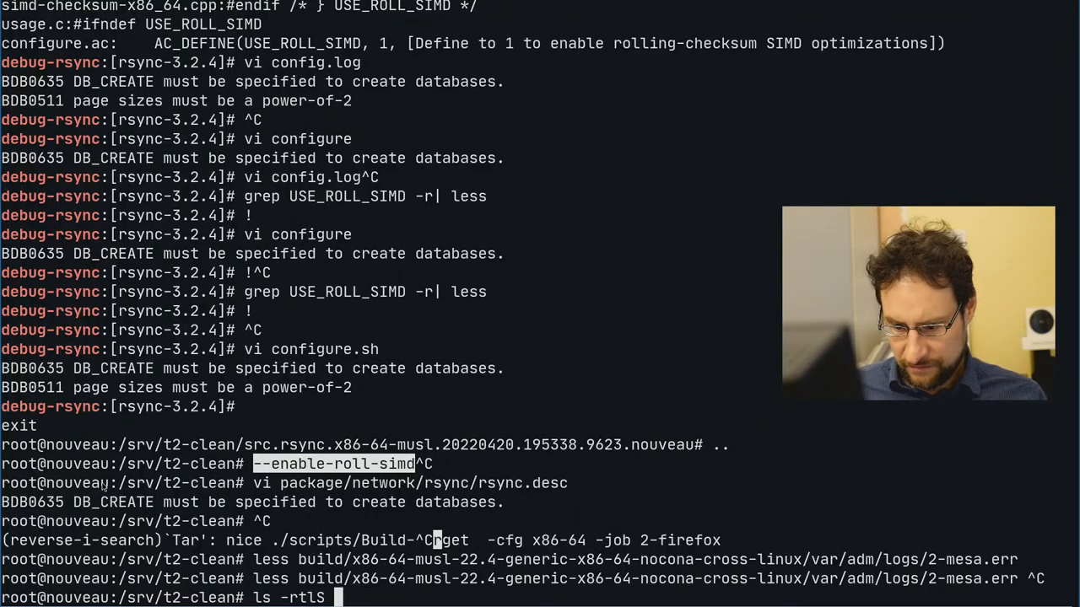
type("build/a")
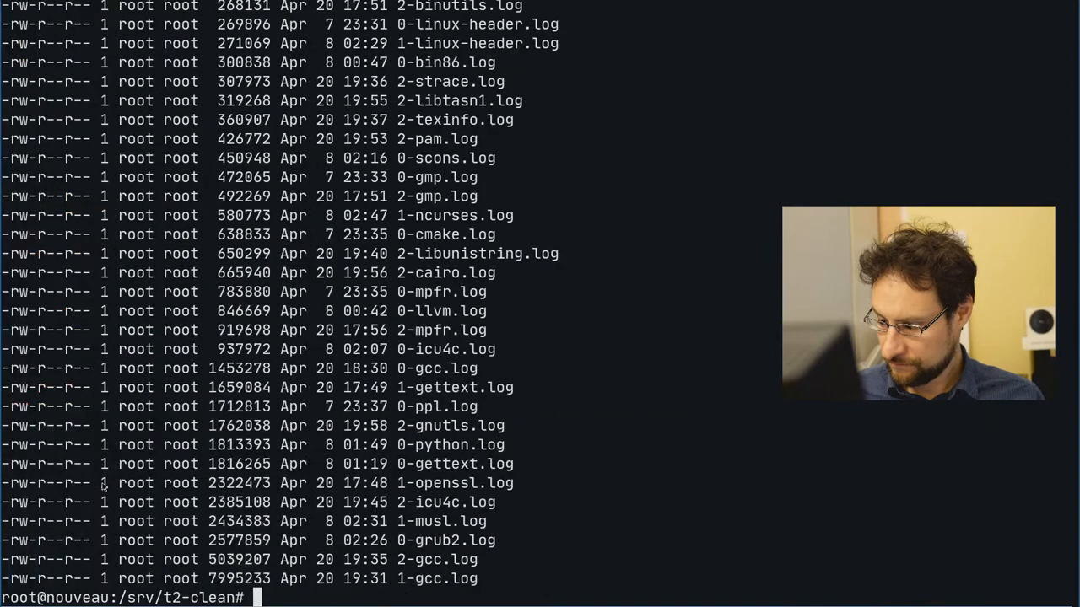
type("ls -rtlS build/x86-64-musl-22.4-generic-x86-64-nocona-cross-linux/var/adm/logs/")
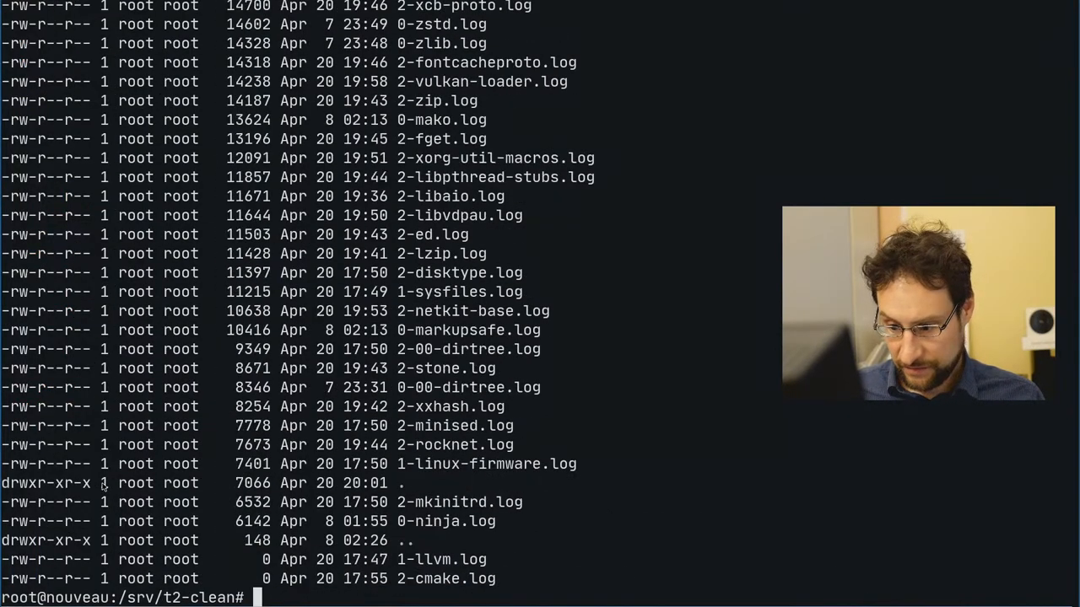
type("ls -tlS build/x86-64-musl-22.4-generic-x86-64-nocona-cross-linux/var/adm/logs/*")
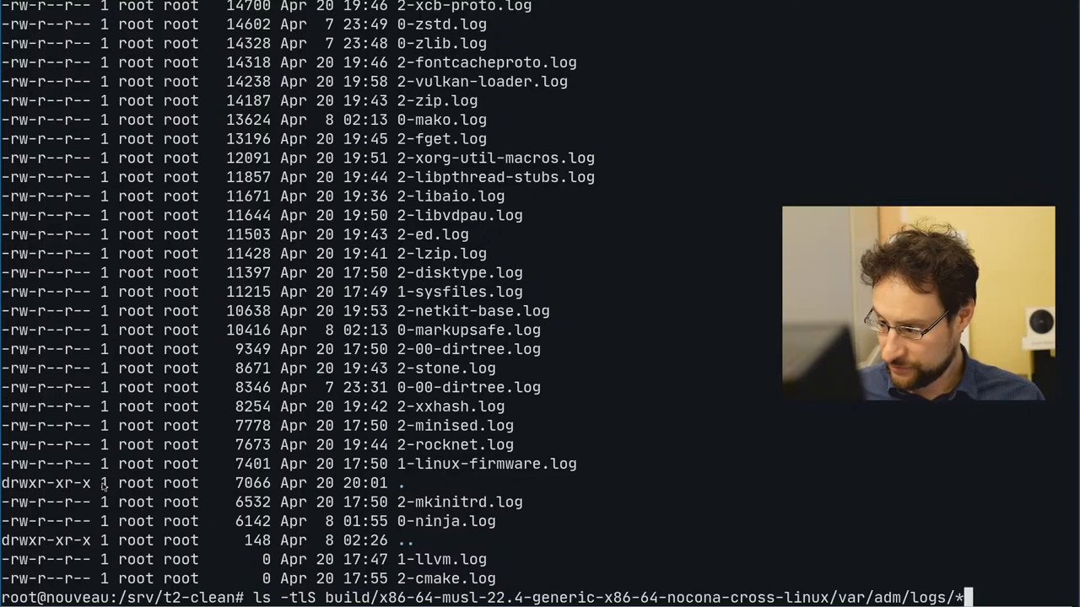
Remove the llvm logs, recreate an empty 0-llvm.log, and view the mesa build log.
type("llvm*")
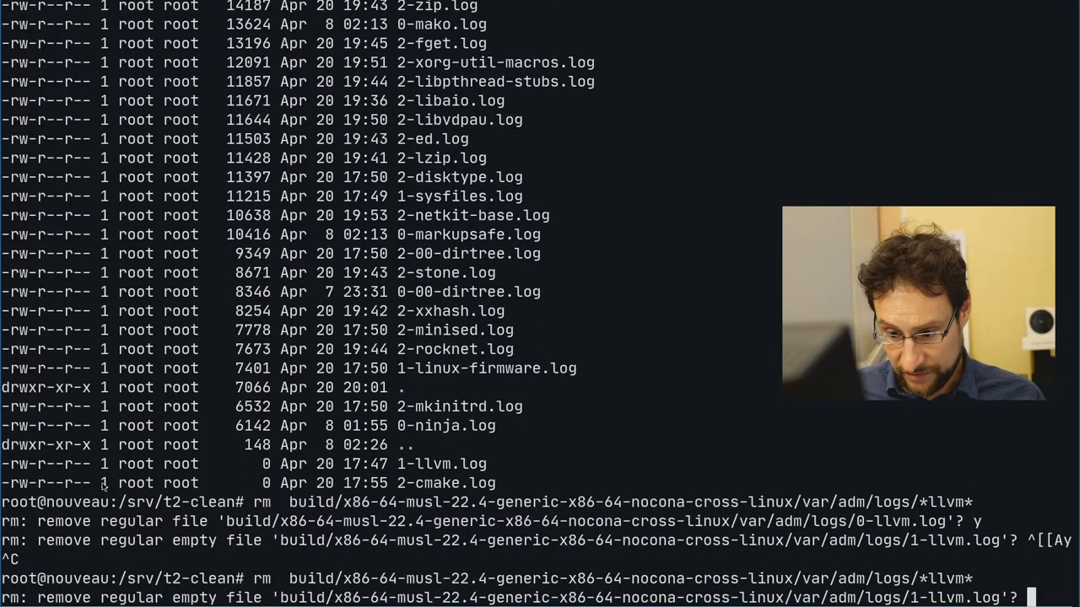
type("y")
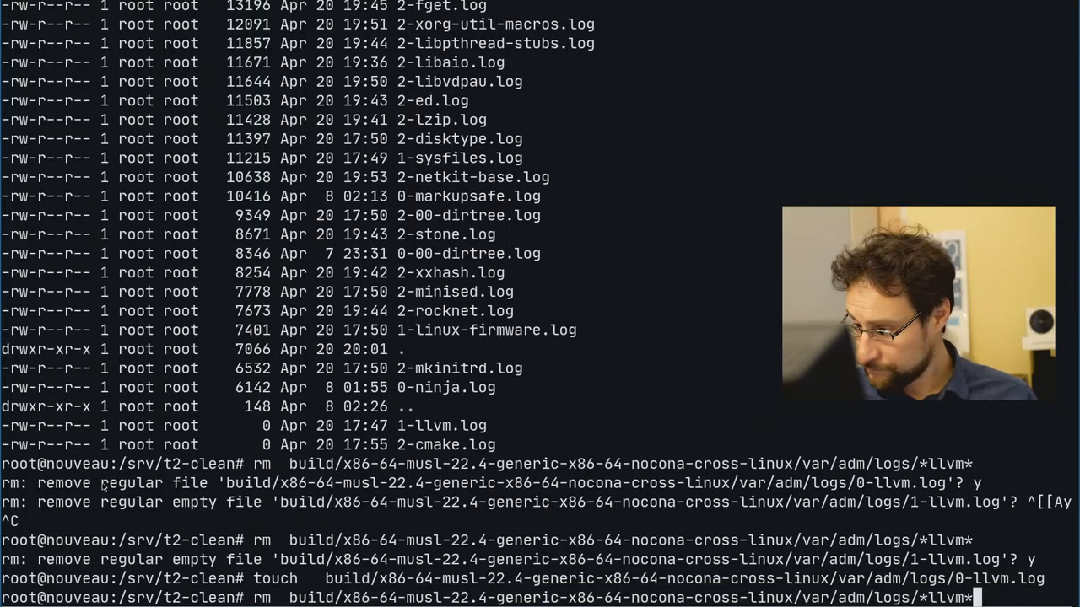
type("1-cl")
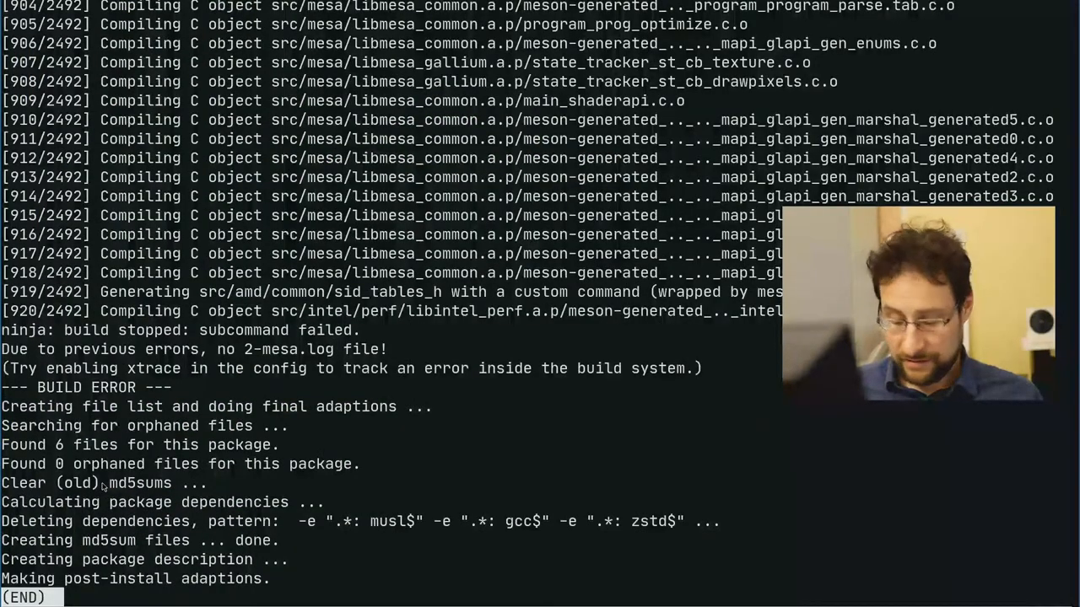
Close the mesa log and attempt to remove the nonexistent 1-cl* logs.
type("error")
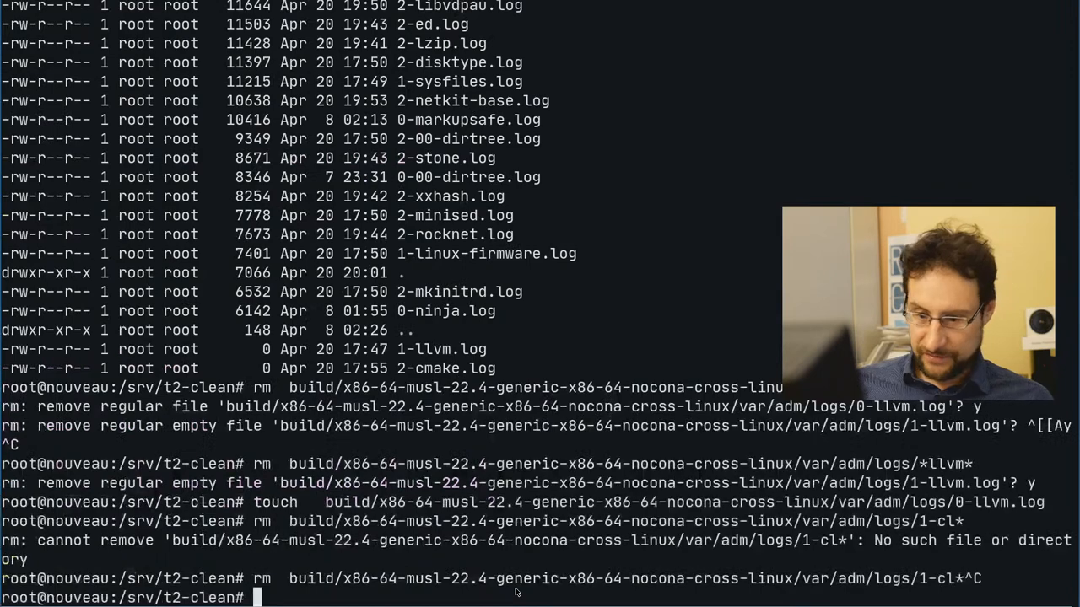
Run ./scripts/Commit for rsync and review the rsync.desc diff.
type("./scripts/Commit rsync")
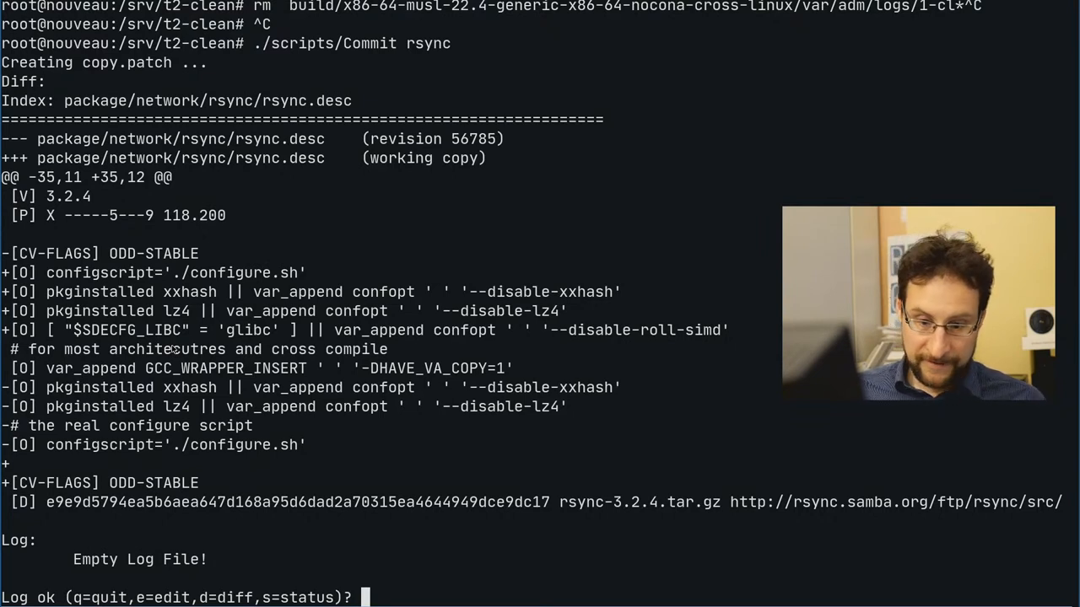
Edit the commit log in vi, starting the '* hotfixed rsync' entry.
type("e")
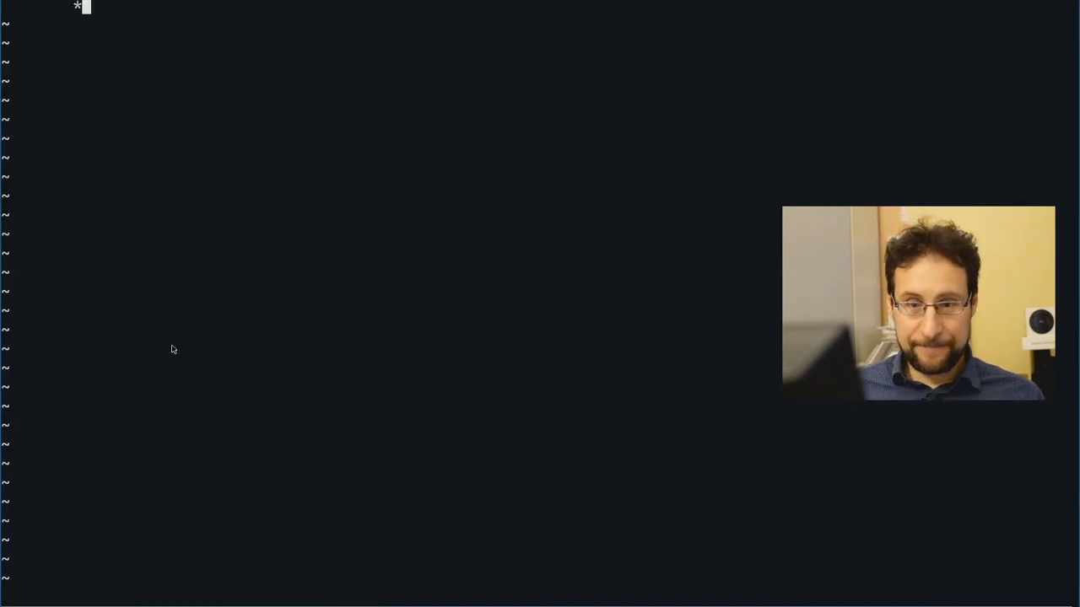
type("quirke")
type("vi fu")
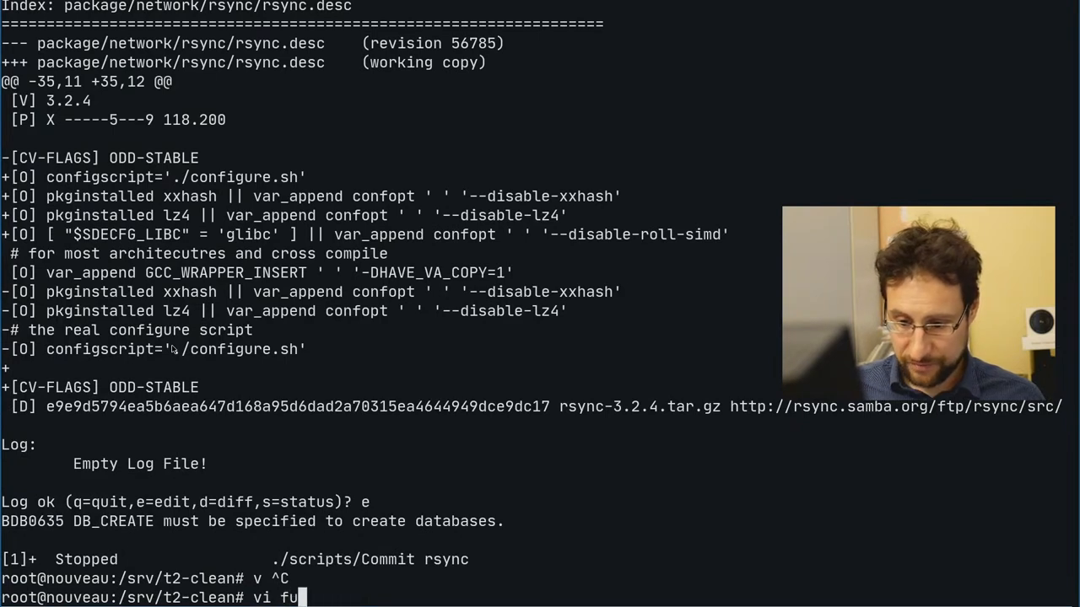
type("config/")
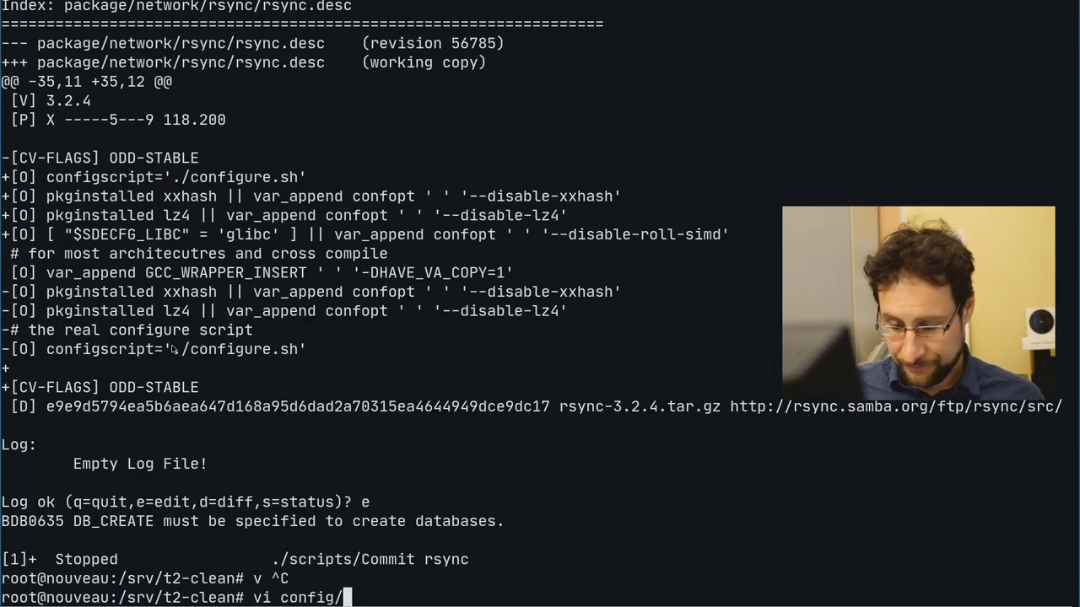
type("x86-64-musl/")
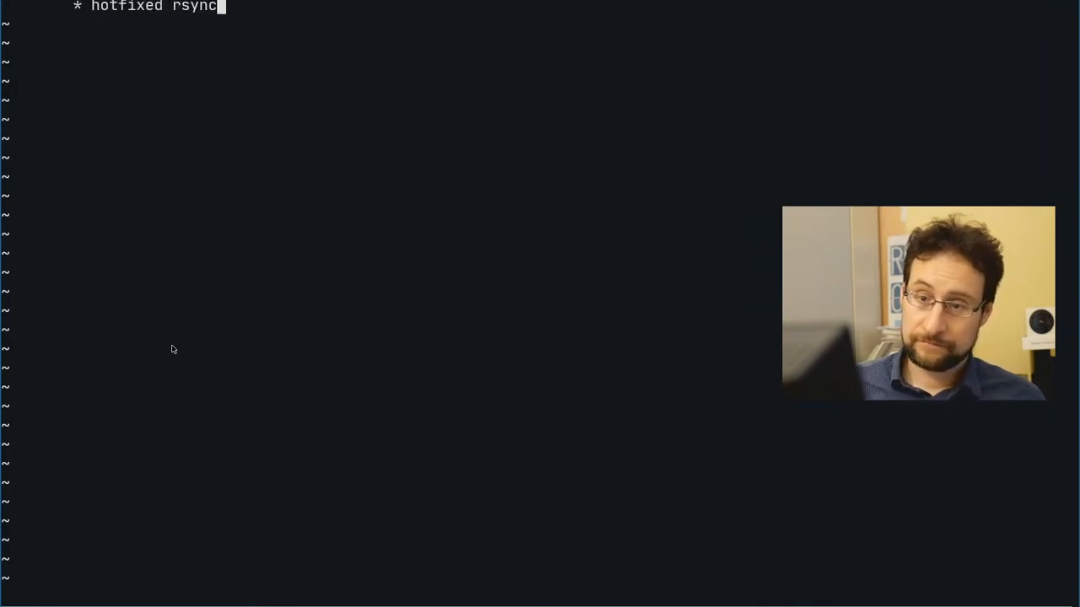
Finish the log line about the non-glibc rsync hotfix.
type("latest")
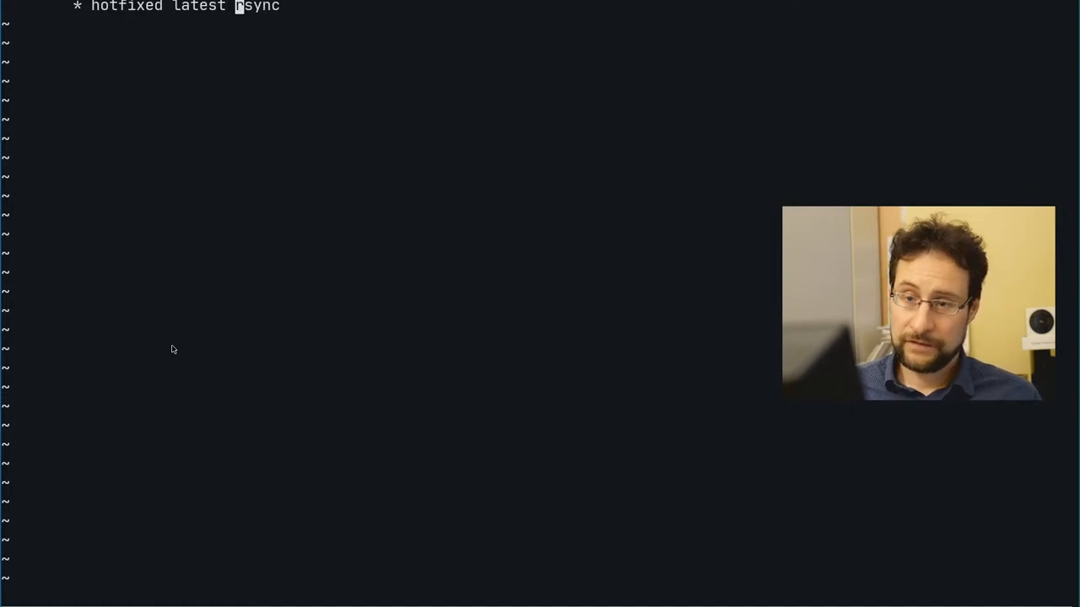
type("version to build for non")
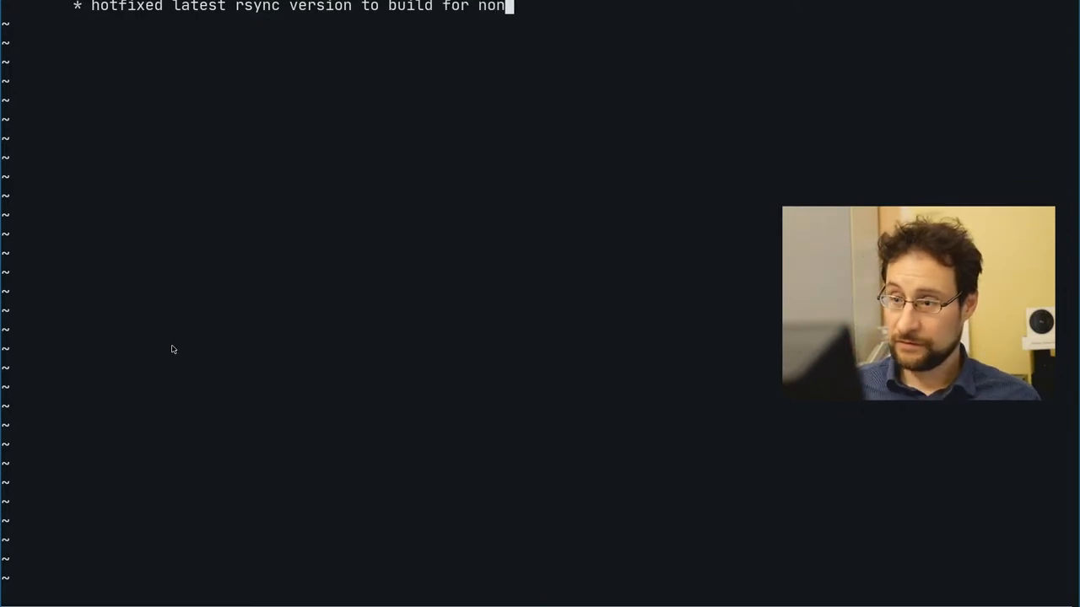
type("glibc based systems")
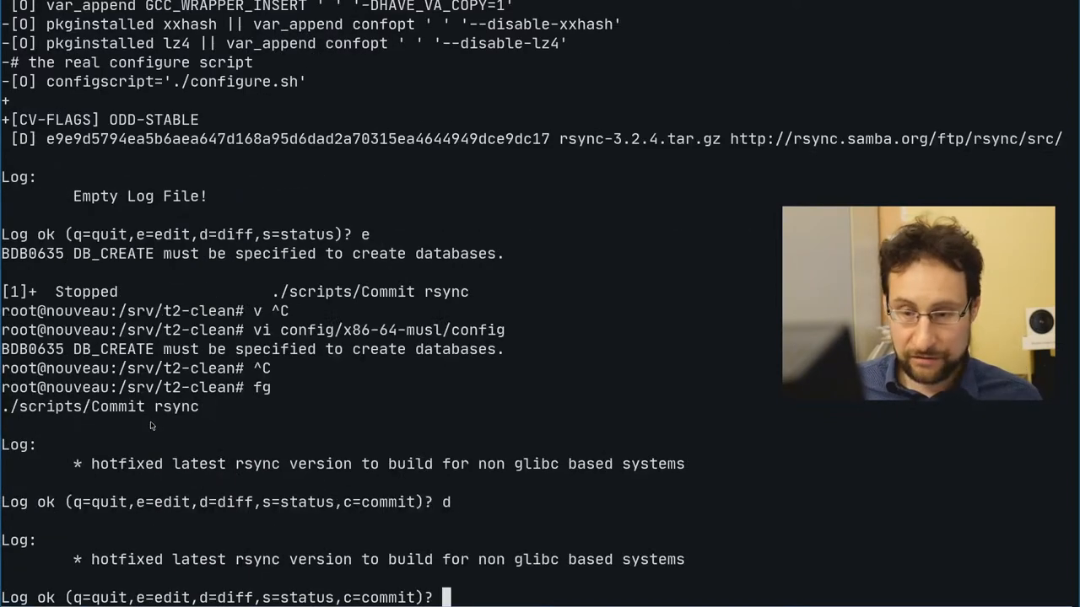
Add a log line about sorted .desc code and commit, which fails with network unreachable.
type("ed")
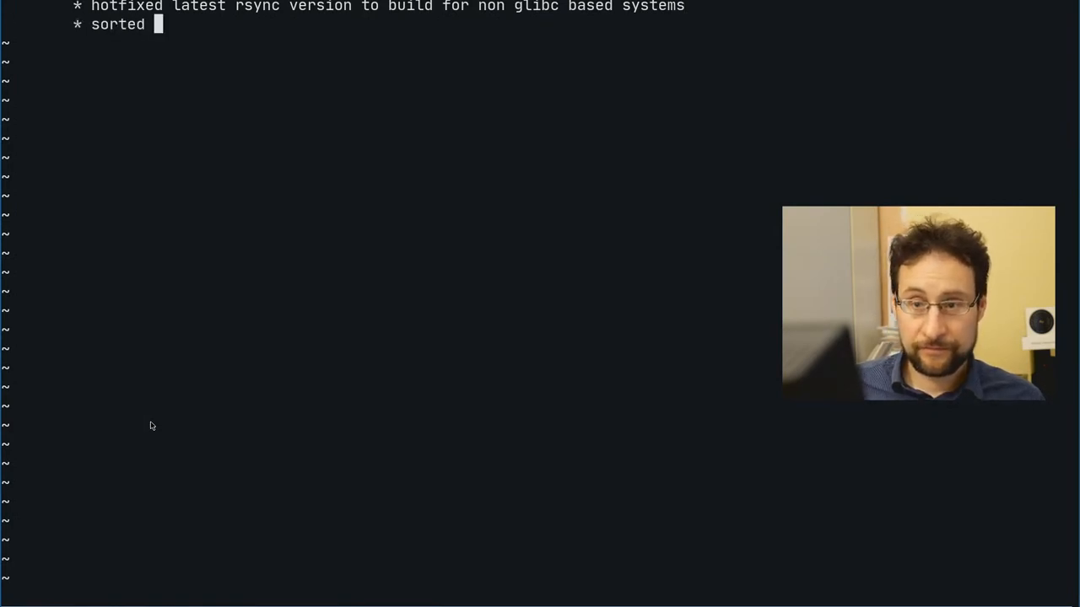
type(".desc")
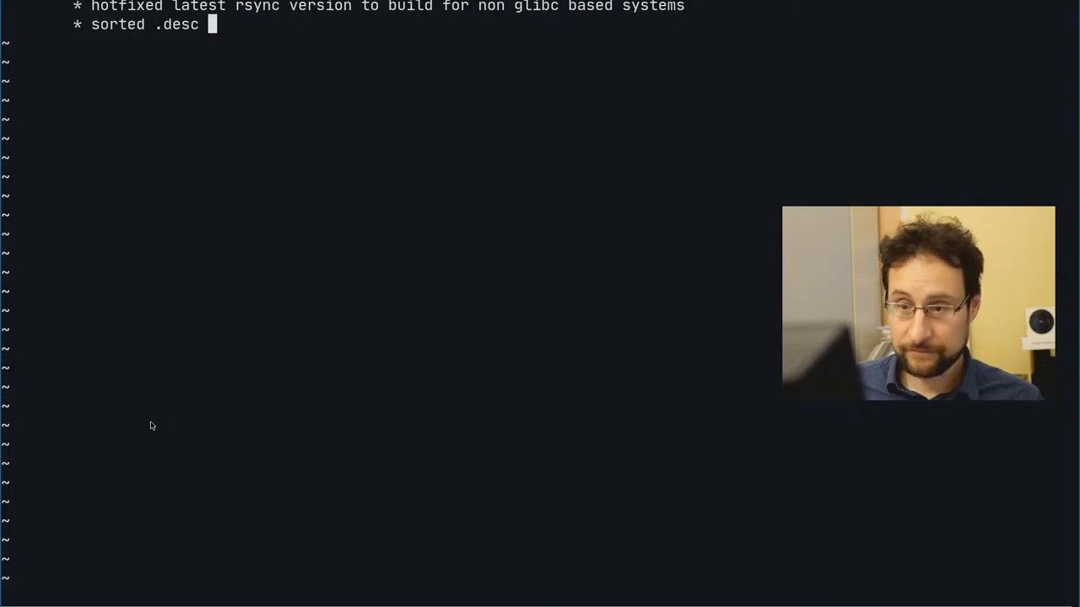
type("c[0]")
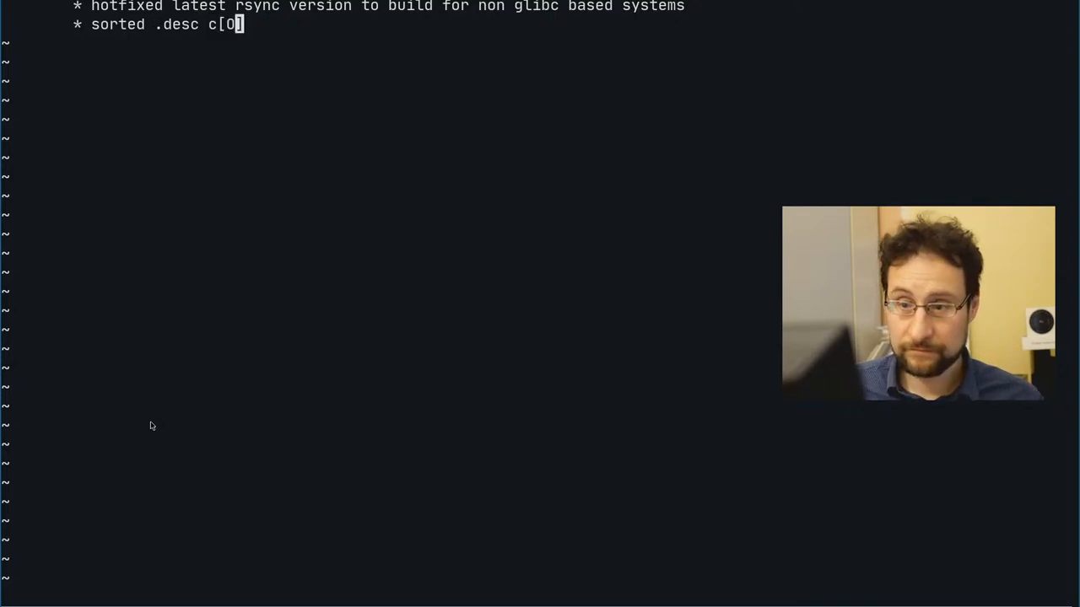
type("de while at it")
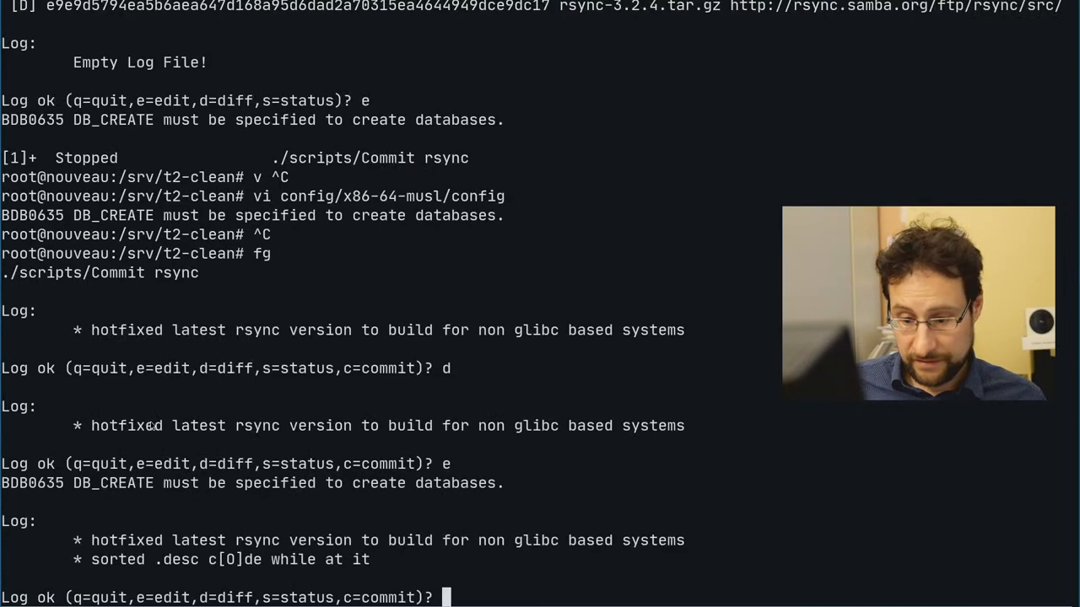
type("c")
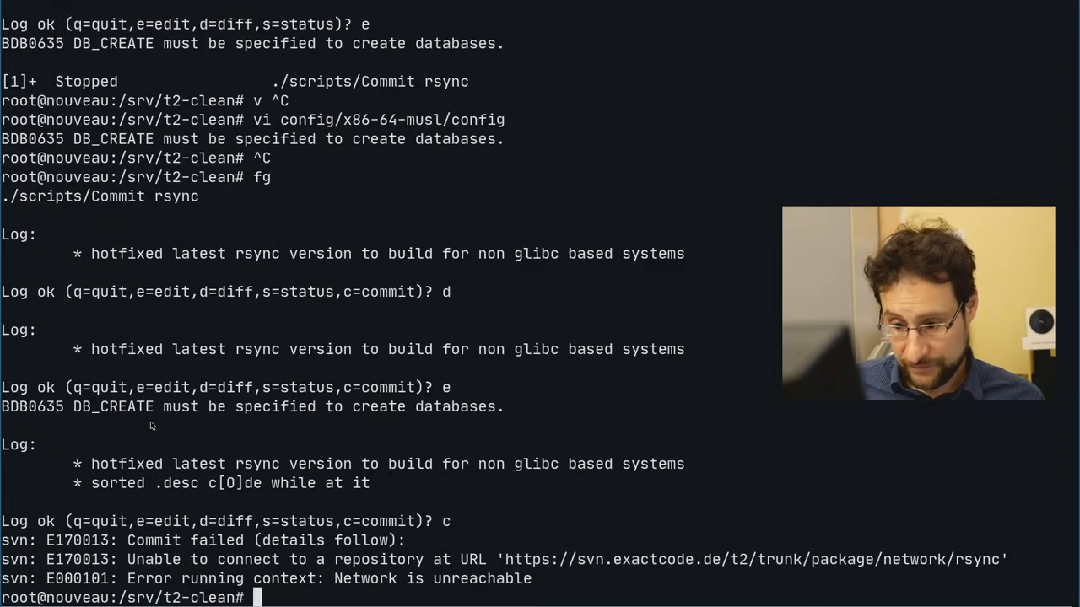
Start a vi command for the x86-64-musl target config.
type("vi config/x86-64-musl/config")
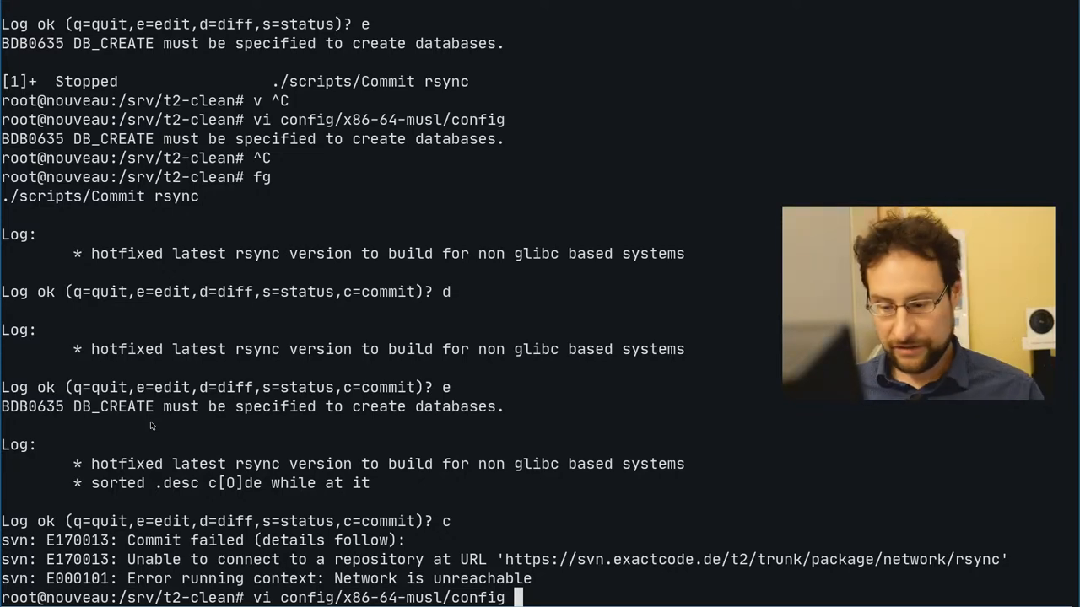
mouse_move(128, 452)
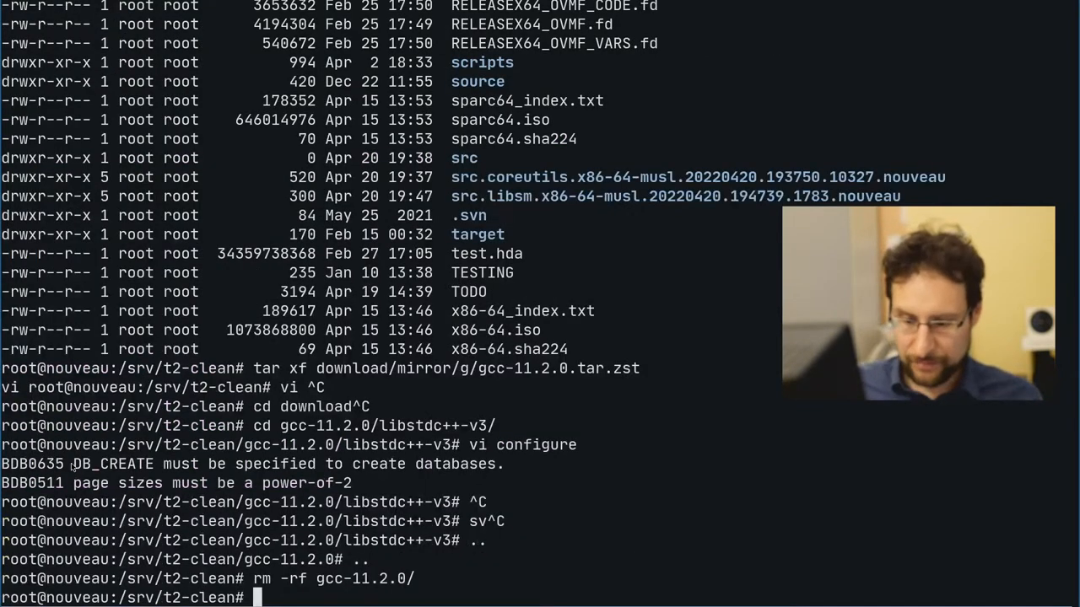
List the var/adm/logs folders of all build directories.
type("l build/*/")
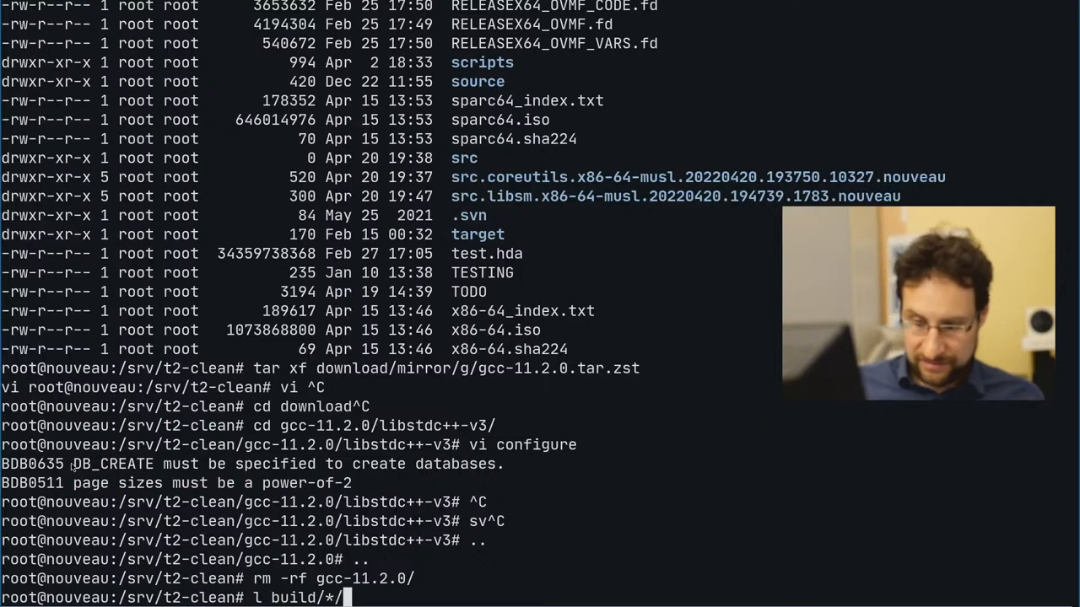
type("var")
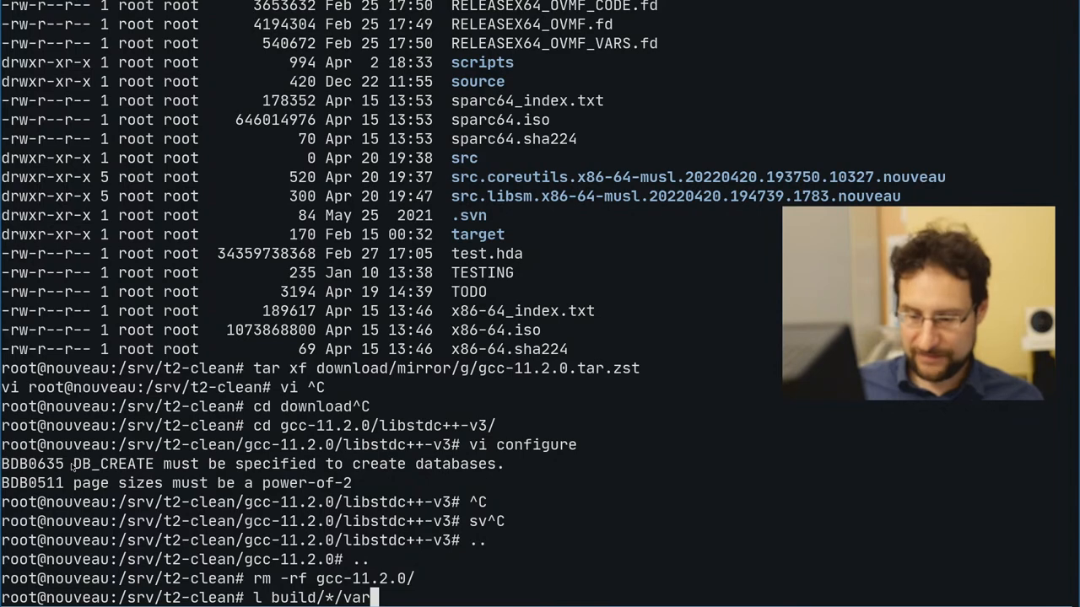
type("/")
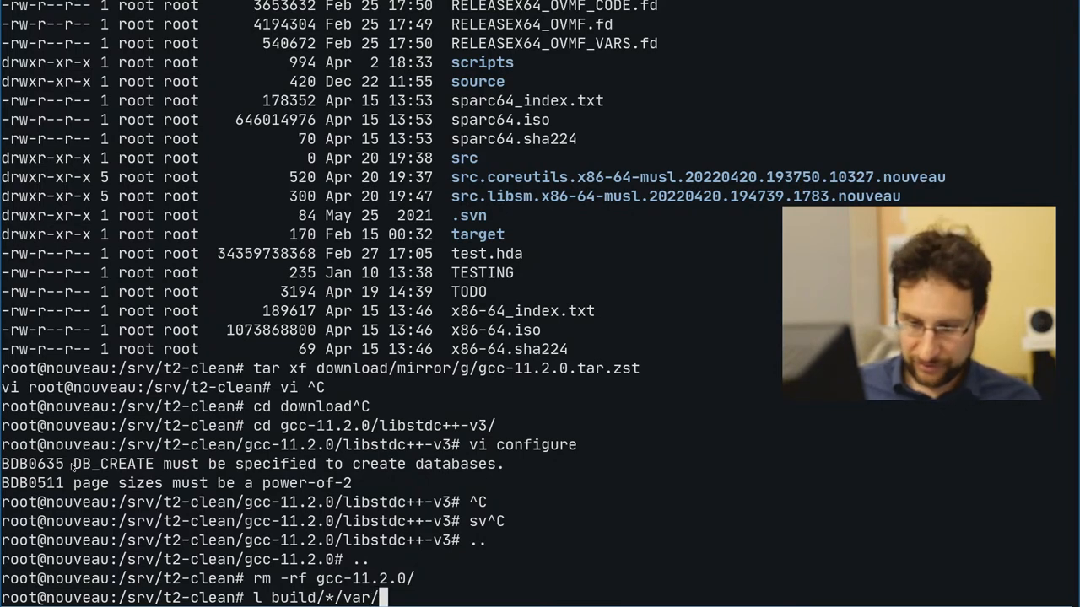
type("adm/logs")
type("c")
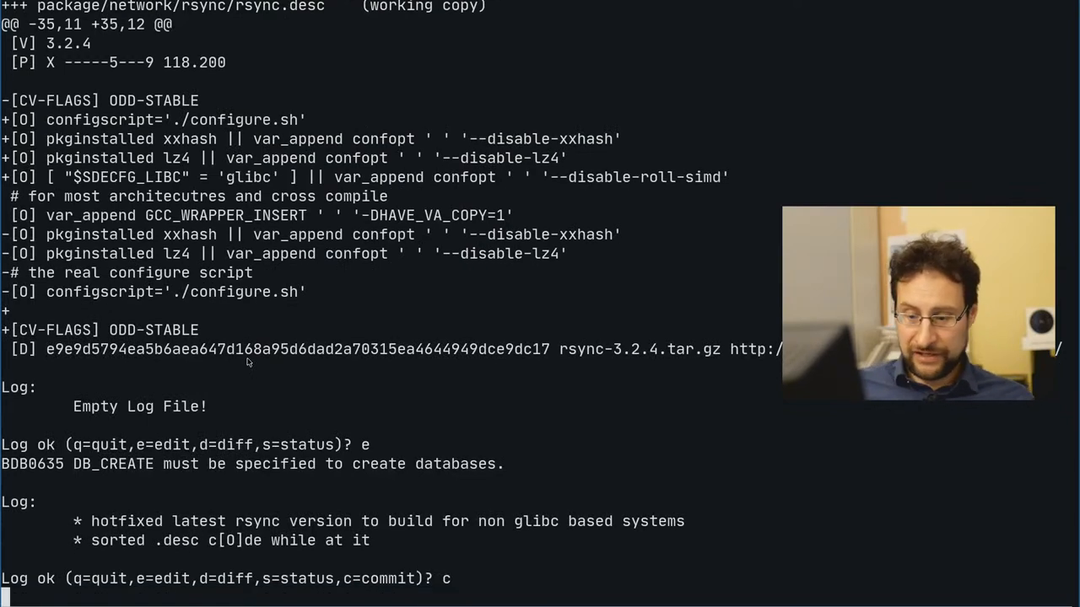
Commit the rsync fix as revision 56787, then view the pending gcc.conf svn diff in less.
key("Return")
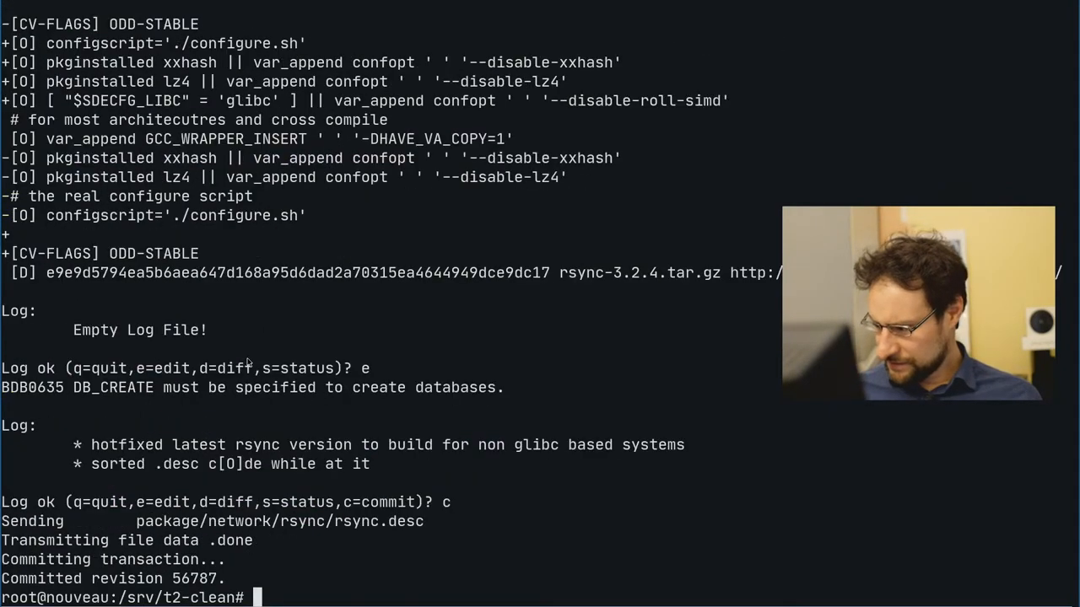
type("sv")
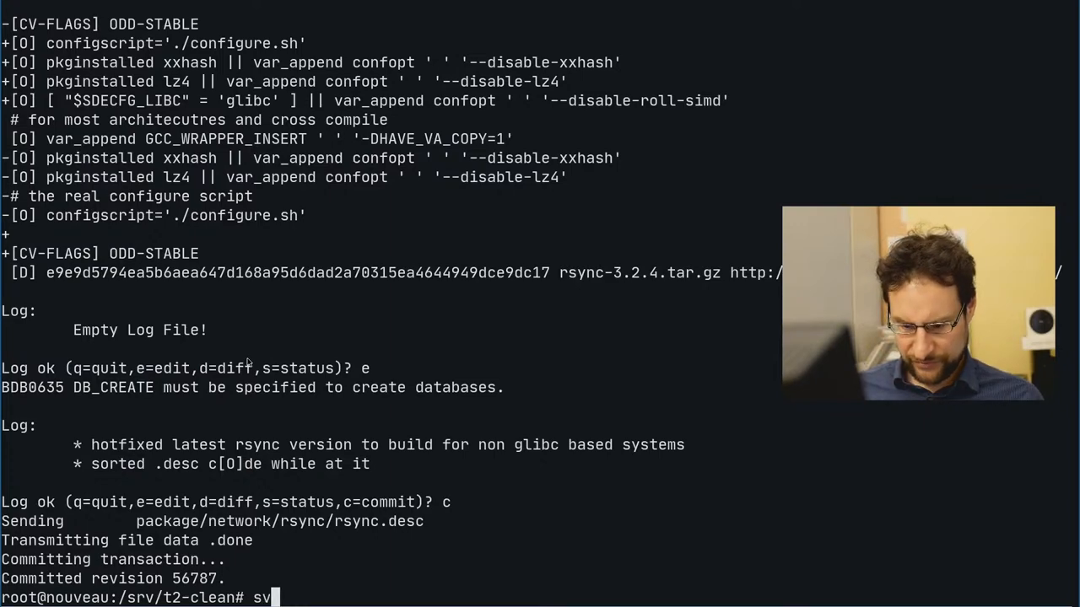
key("ctrl+c")
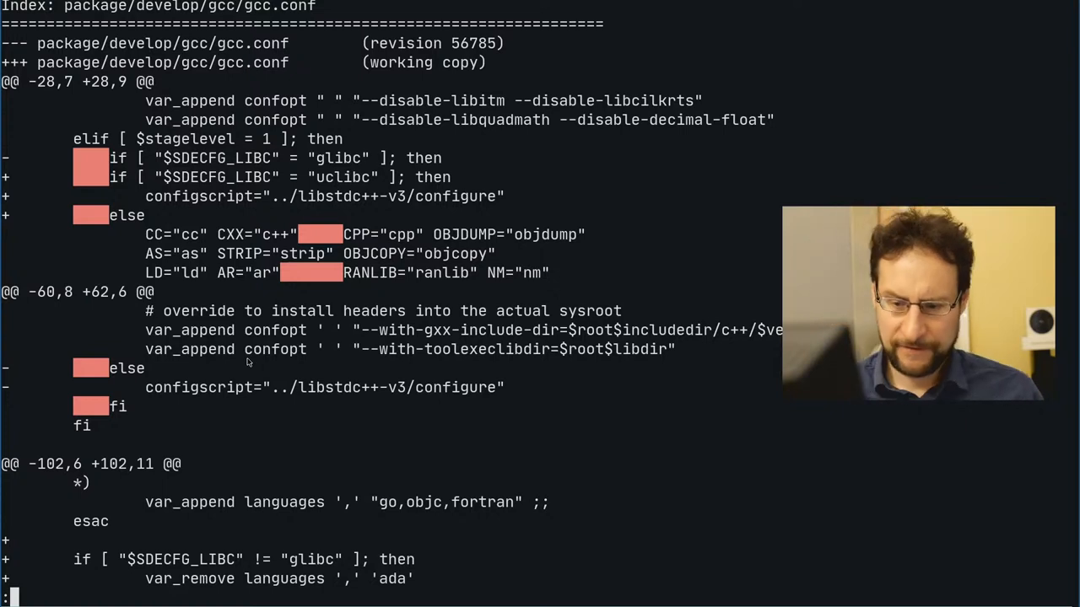
Leave the diff and start ./scripts/Commit gcc, editing the log message in vi.
scroll("down", 3)
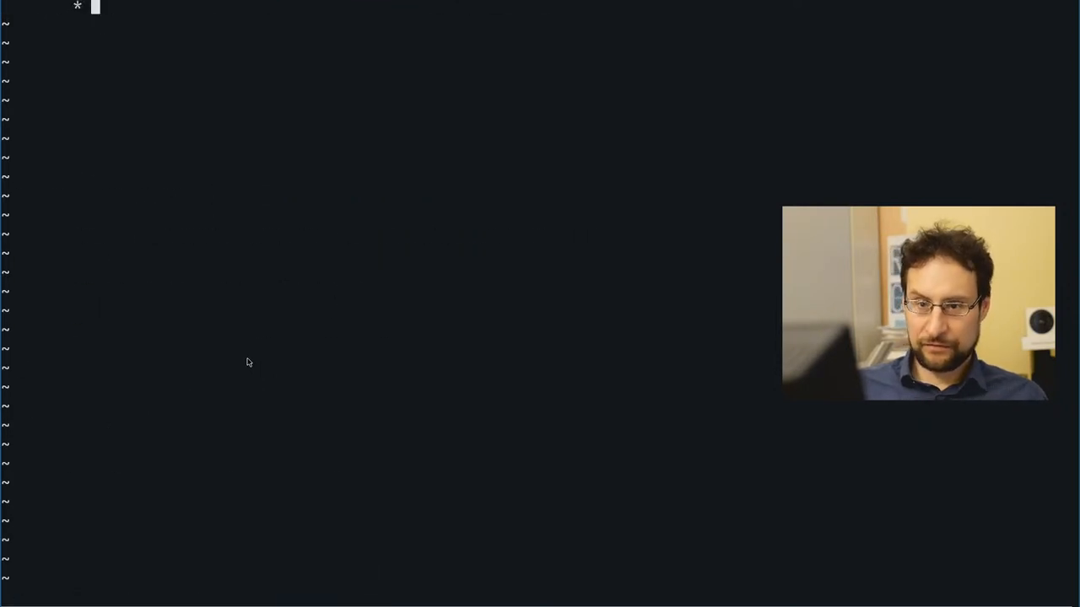
Draft a 'fixed gcc bootstrap' message, abandon it, and suspend the Commit script.
type("f")
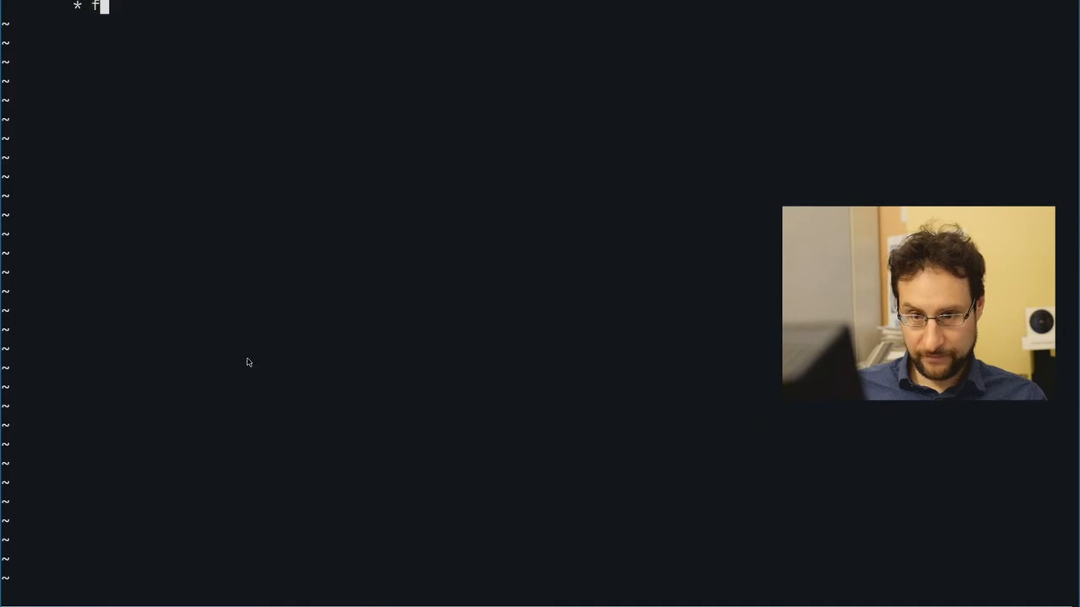
type("ixed gcc")
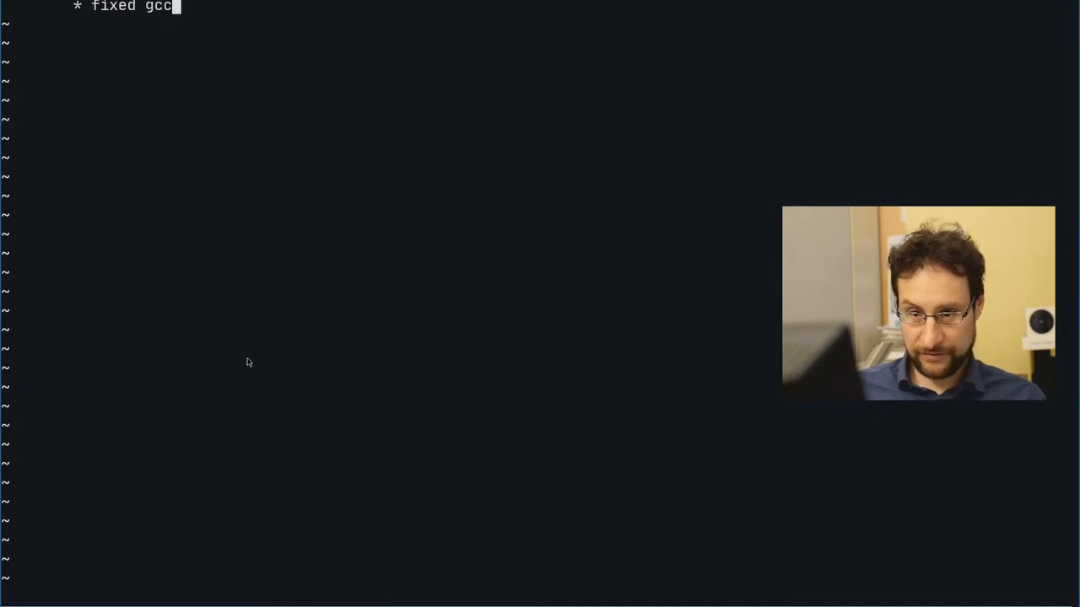
type("b")
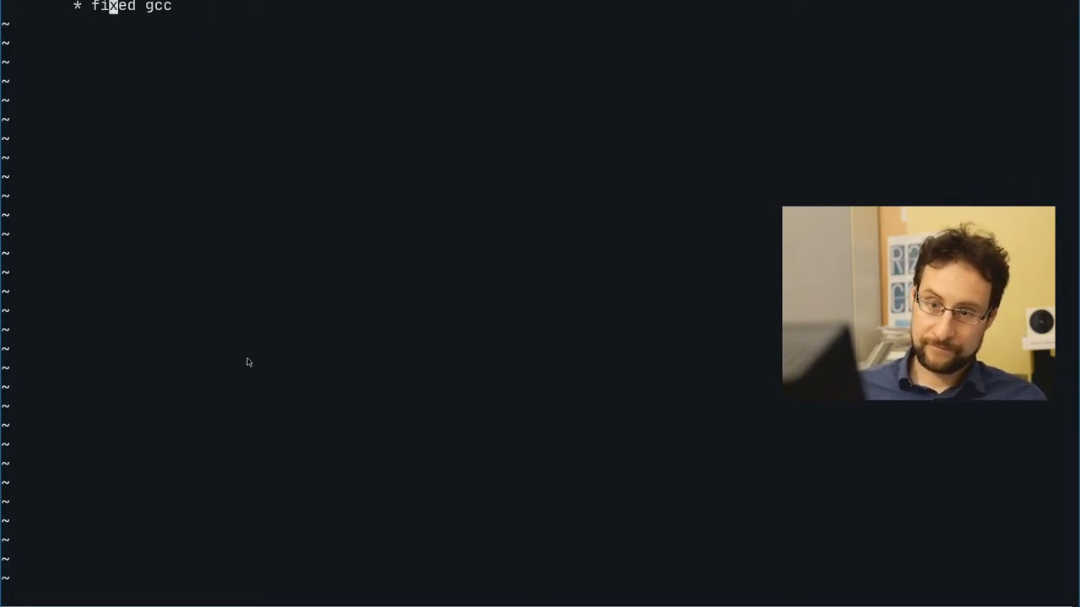
type("\"new")
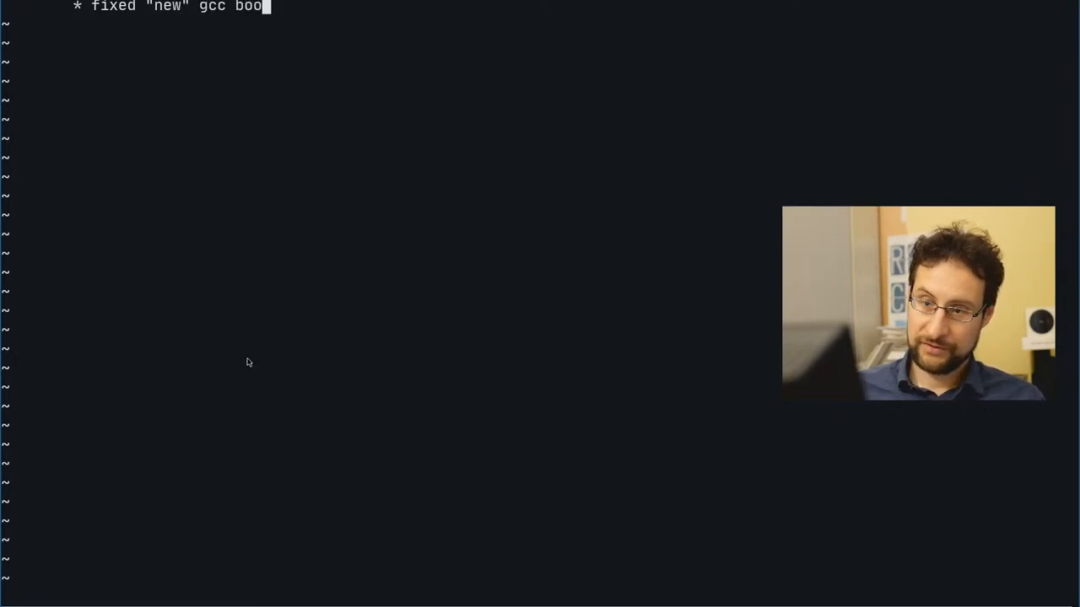
type("tstrap")
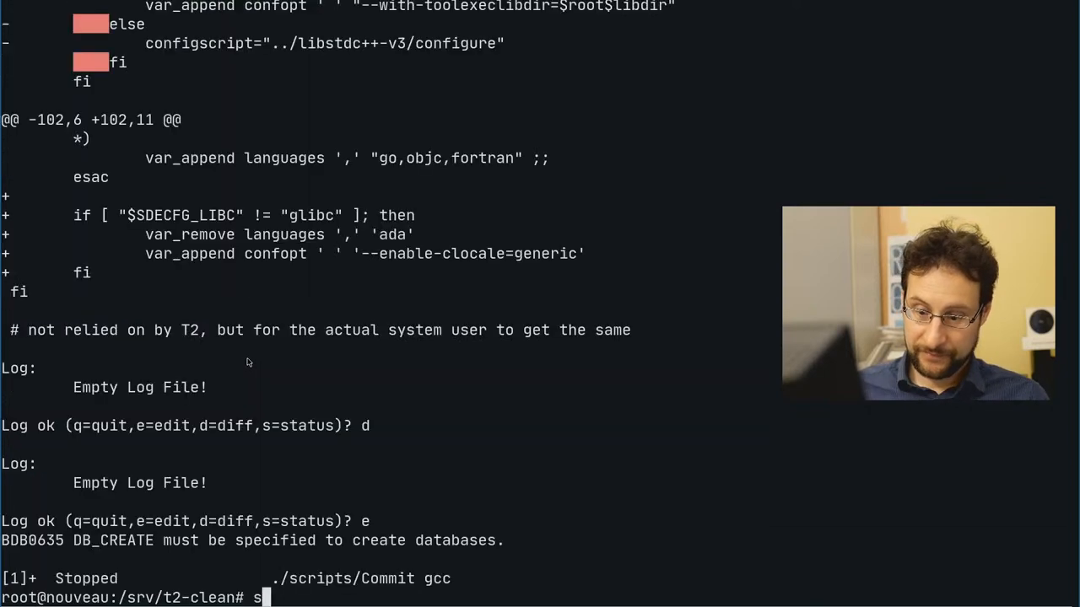
Page through the gcc package's svn log history in less to find r54730.
type("vn log package/*/")
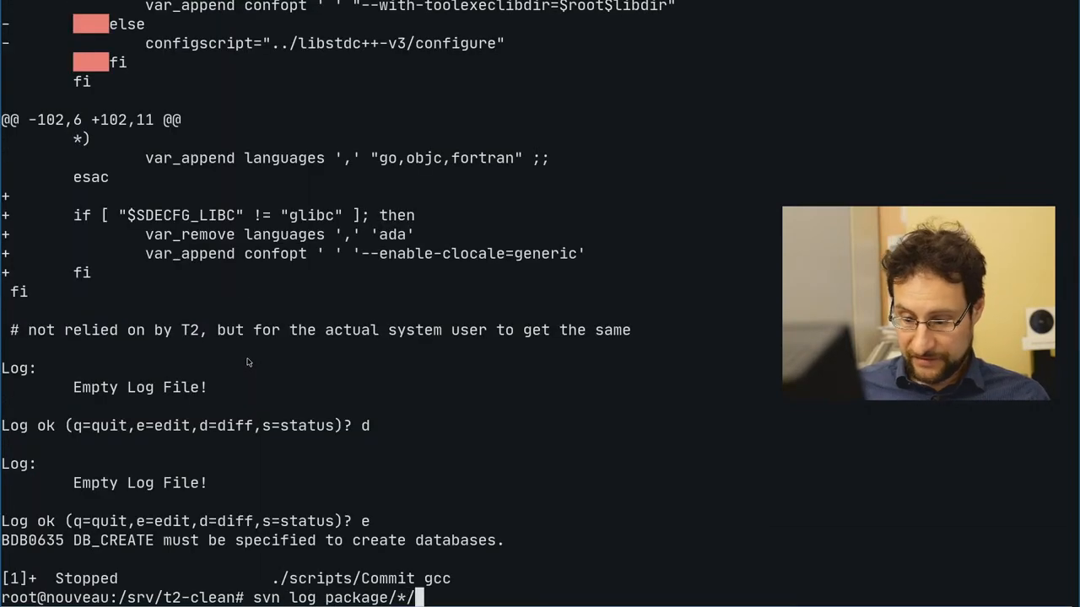
type("ghc")
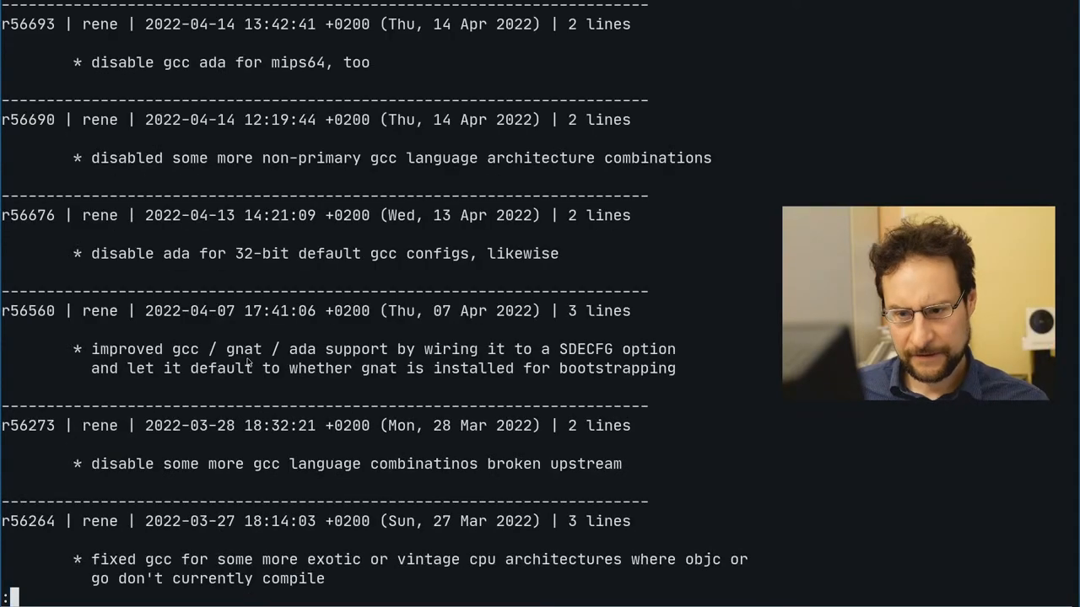
scroll("down", 3)
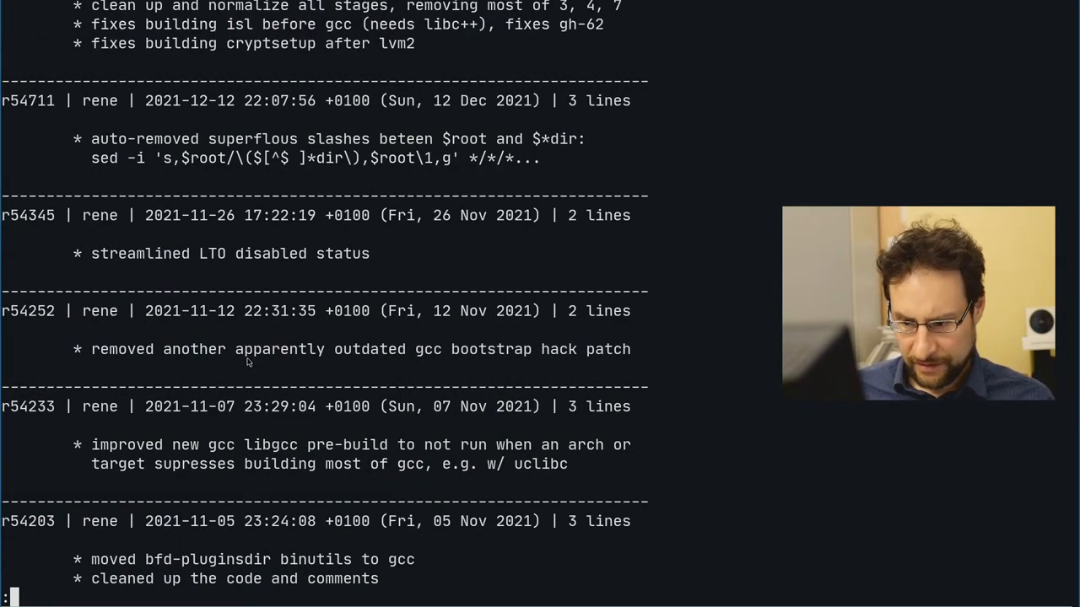
scroll("down", 3)
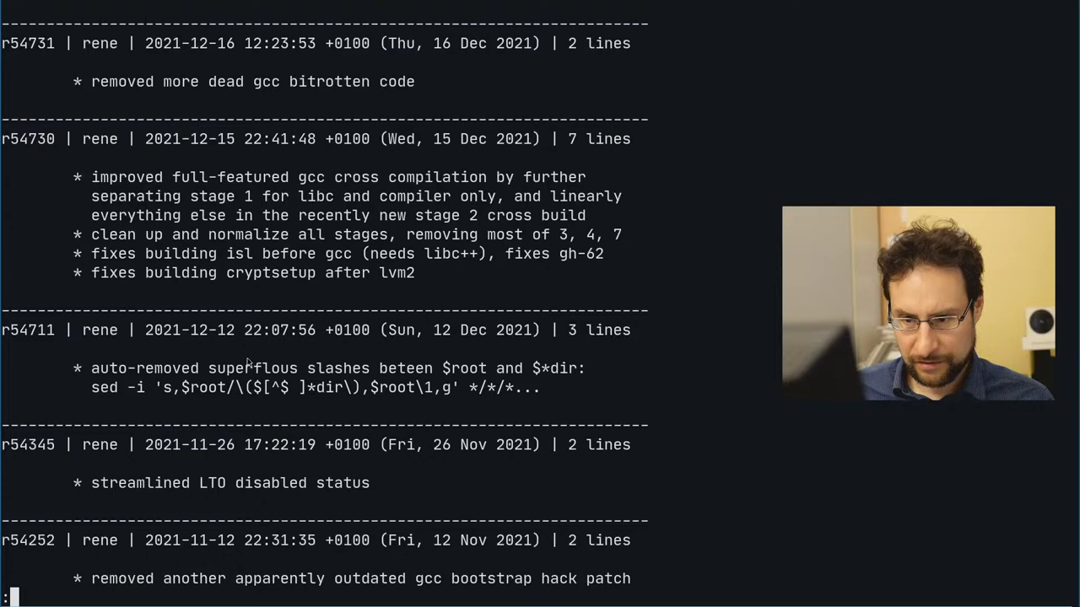
scroll("down", 3)
type("* fixed non glibc gcc bootstarp re")
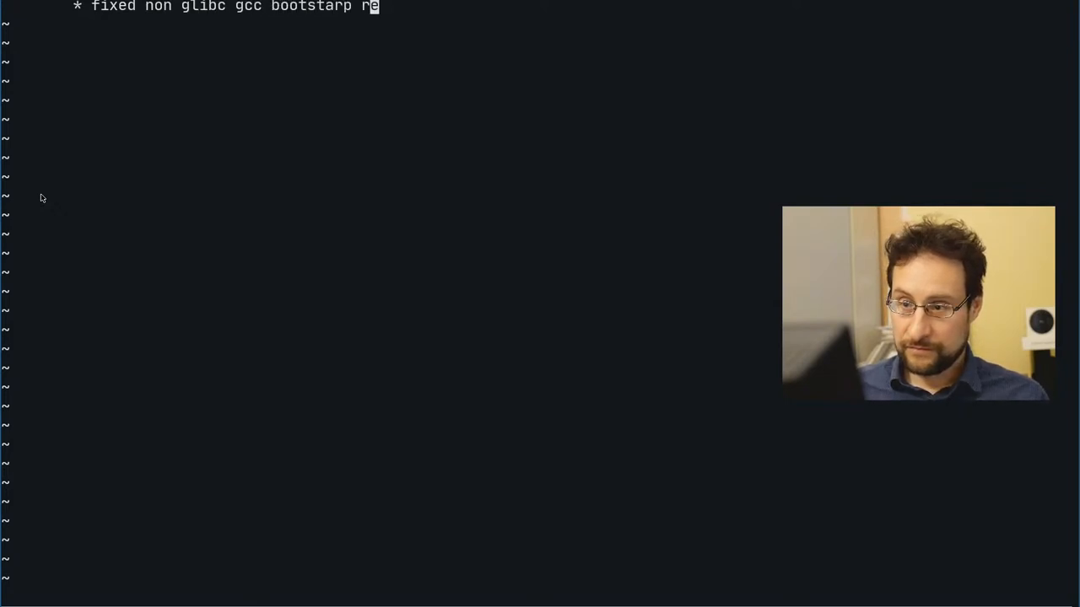
Write the gcc log: fix non-glibc bootstrap regression since r54730, disable ada, generic locales.
type("gres")
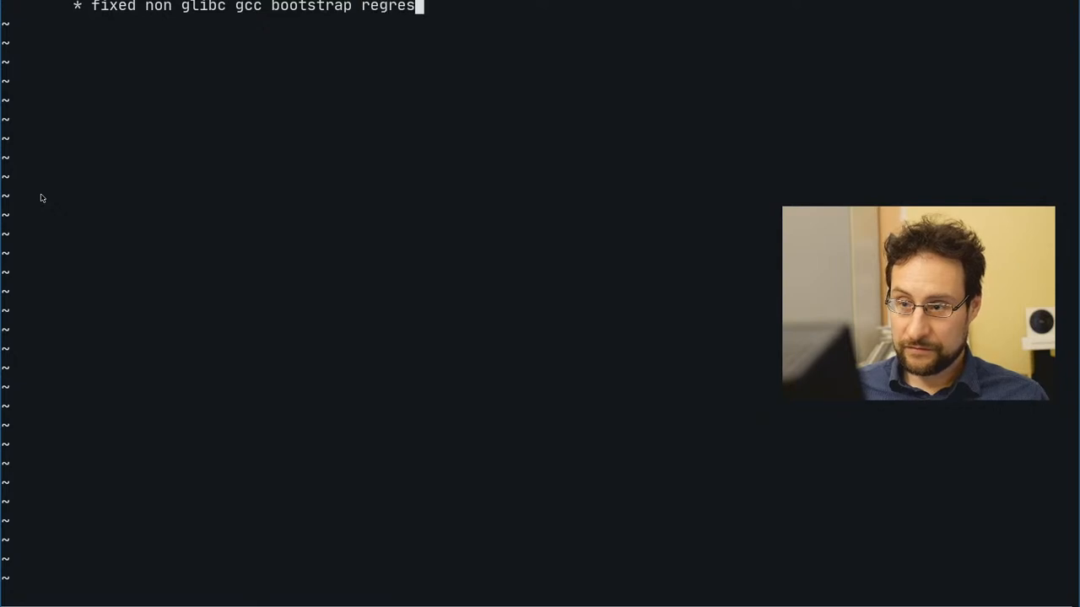
type("sion since r54730,")
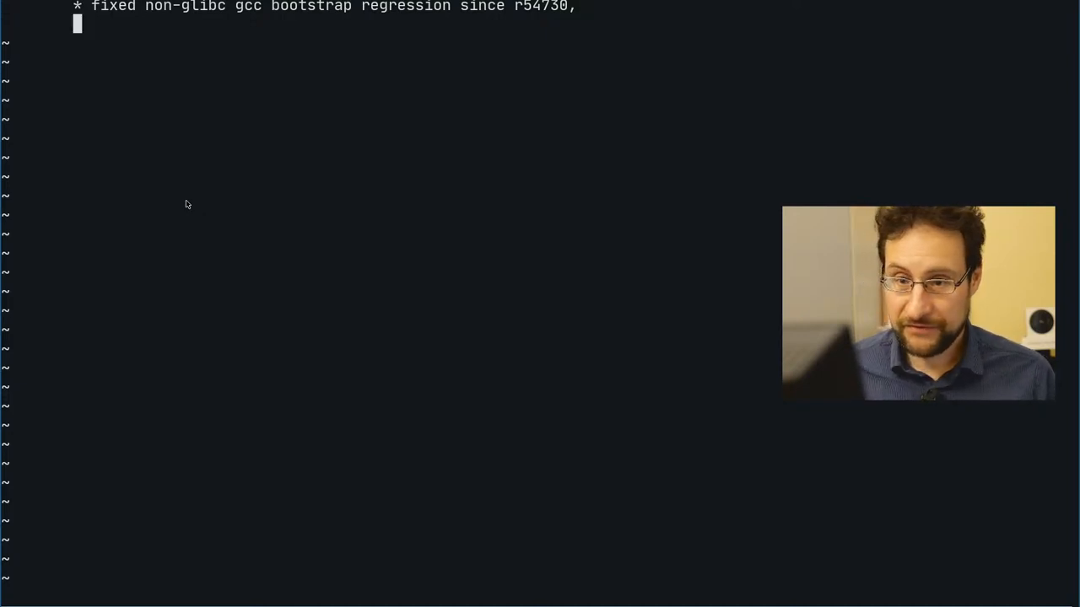
type("and also disable")
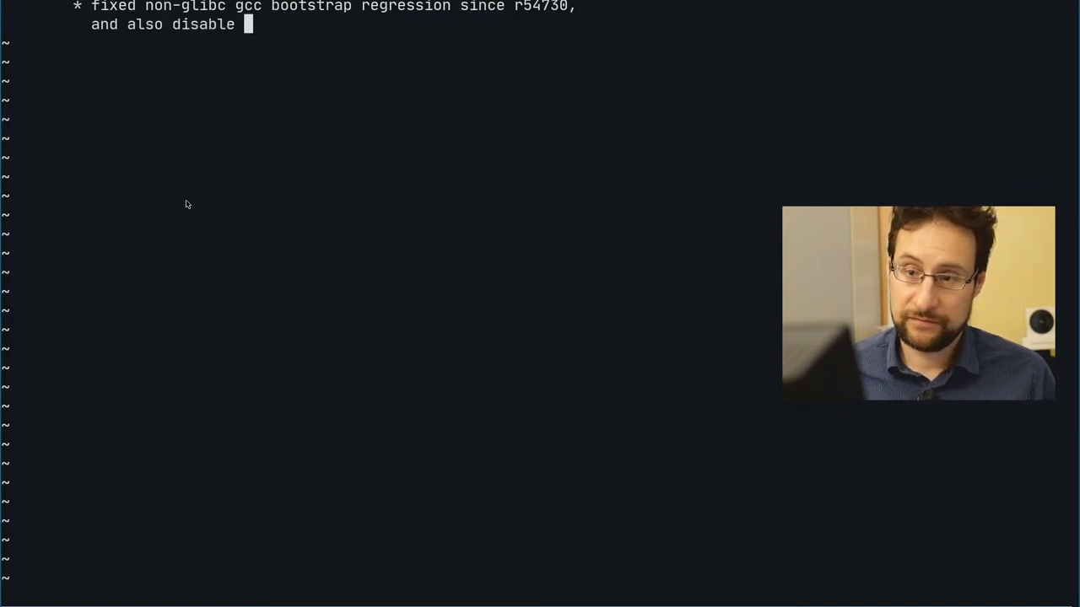
type("ada and")
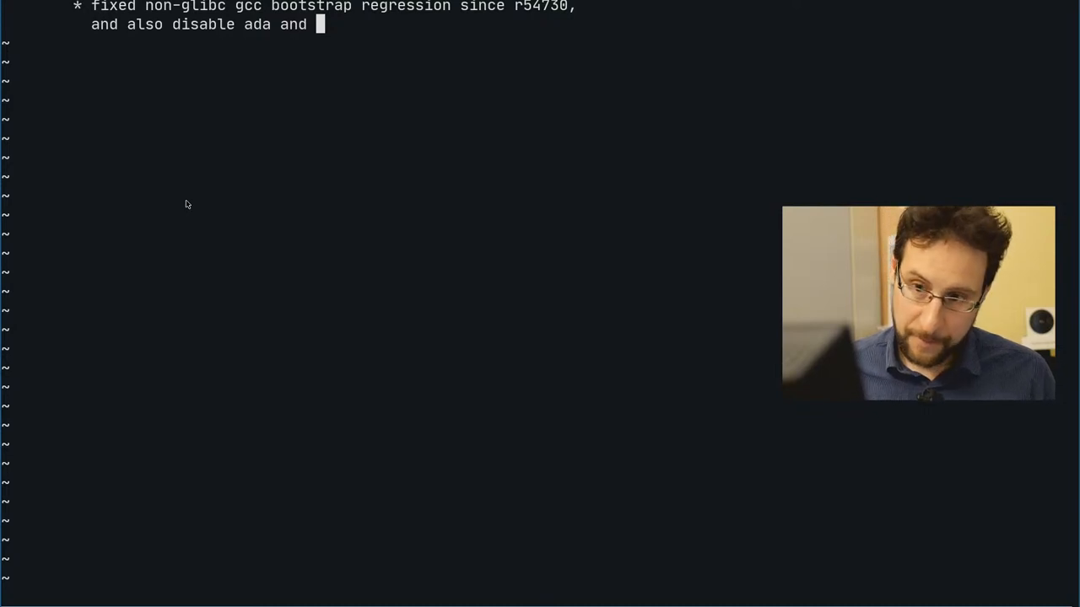
type("use generic")
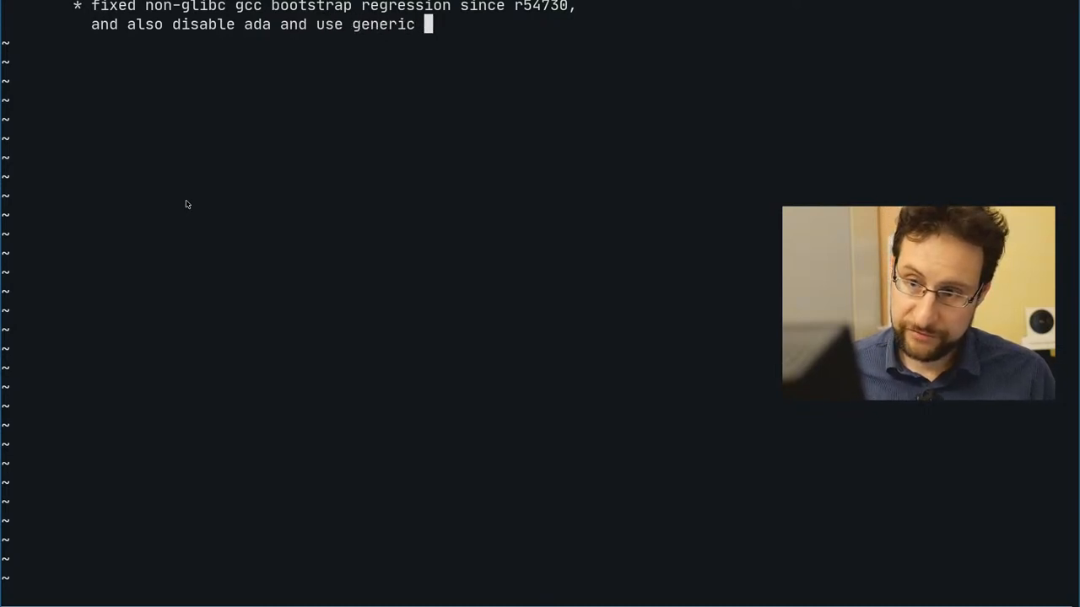
type("locales")
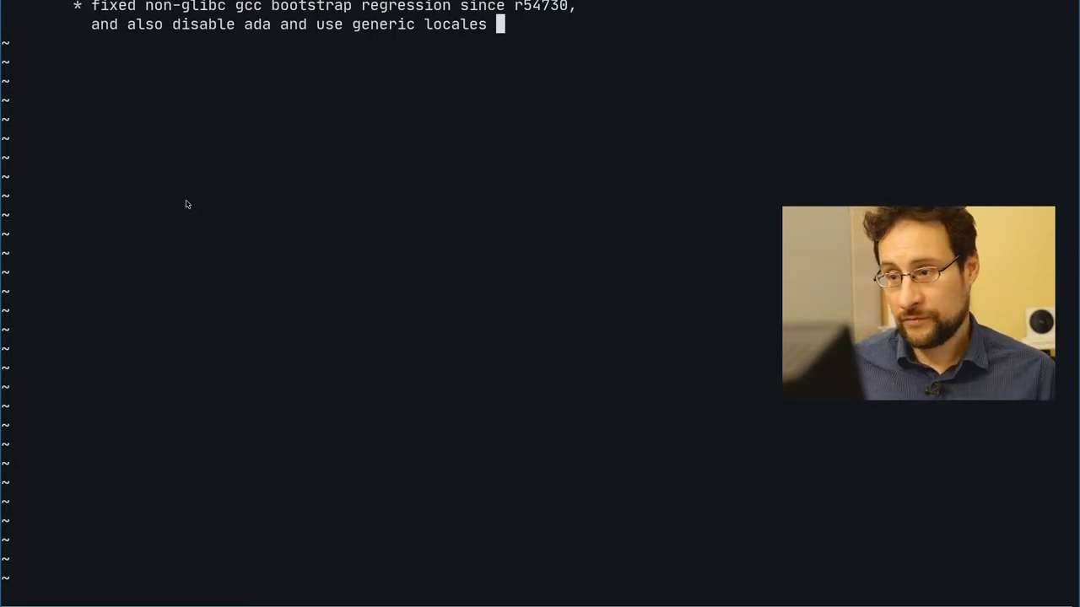
Add 'for those, like musl', rewrap the paragraph, and commit the gcc change.
type("for t")
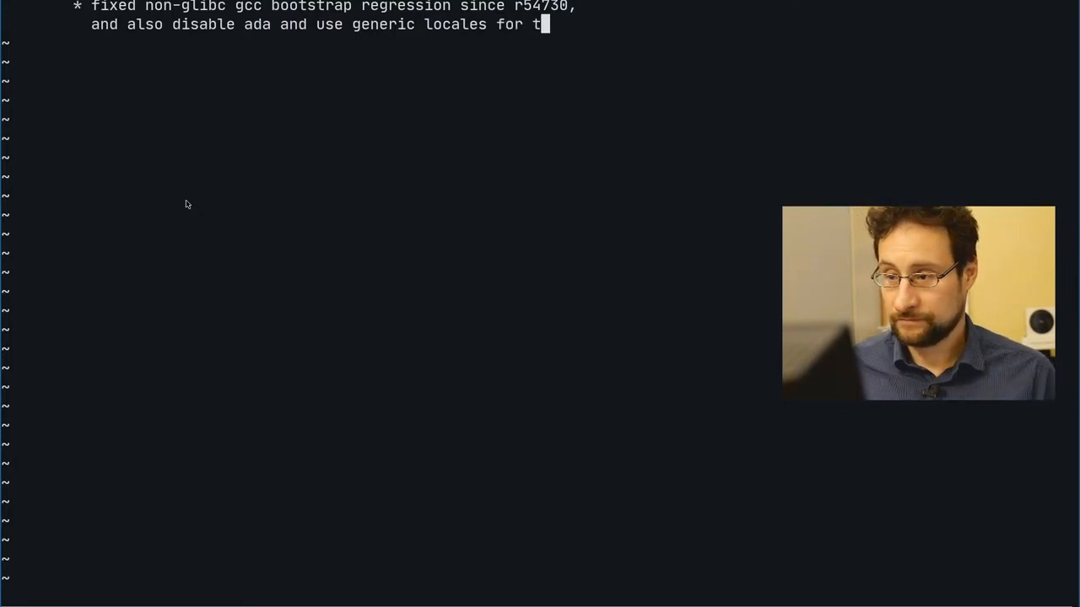
type("ho")
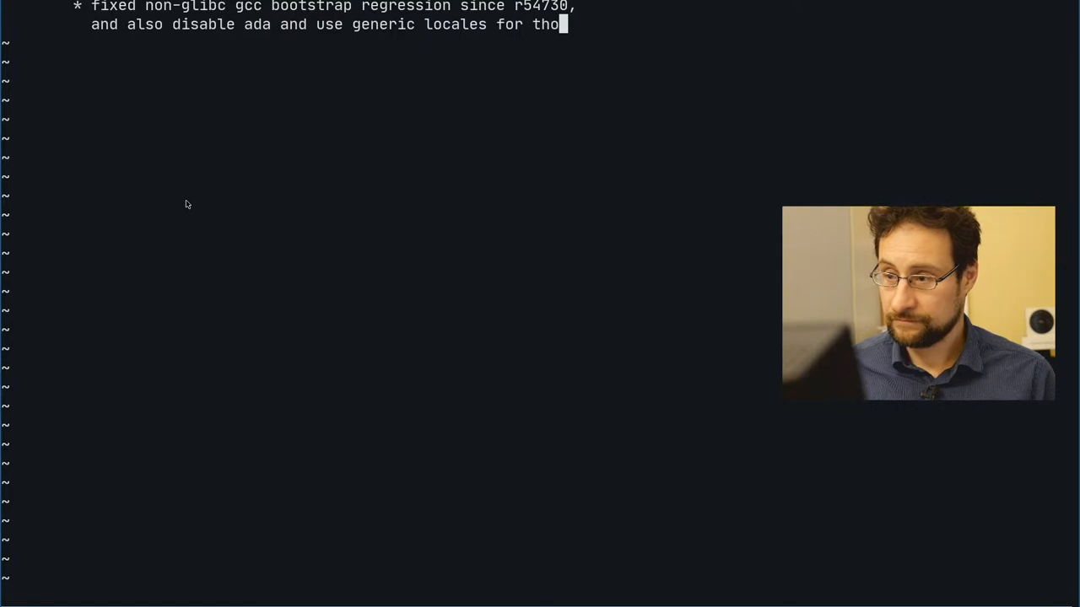
type("se")
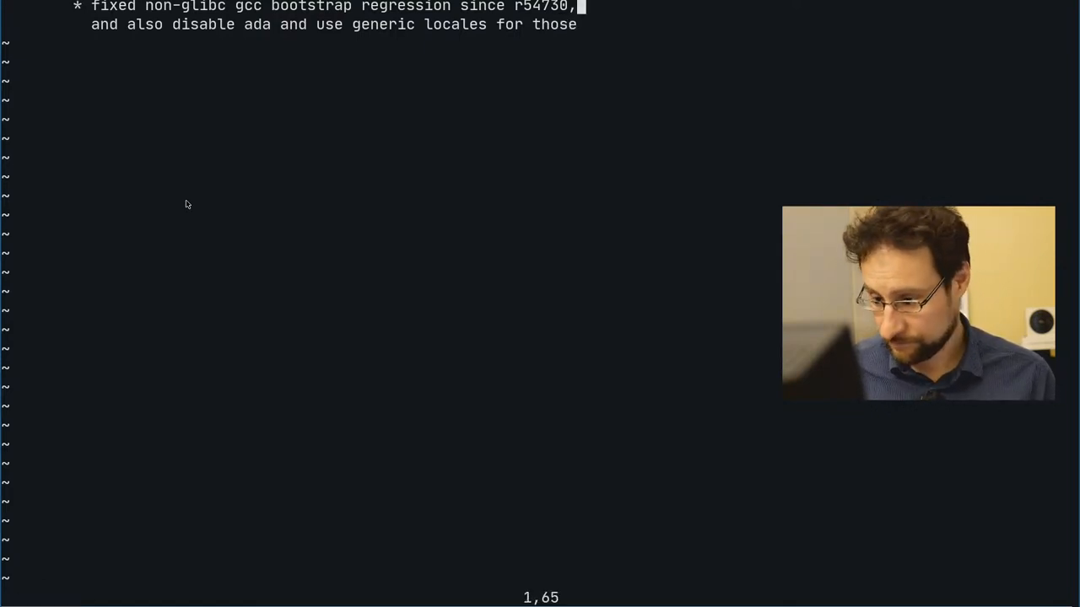
key("J")
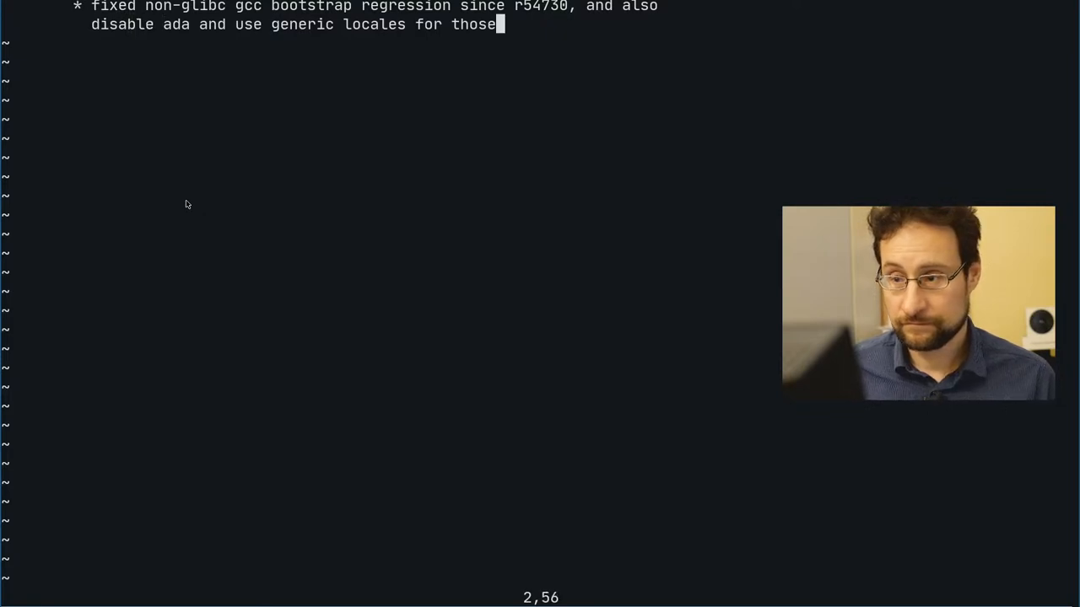
type(", like musl")
type("c")
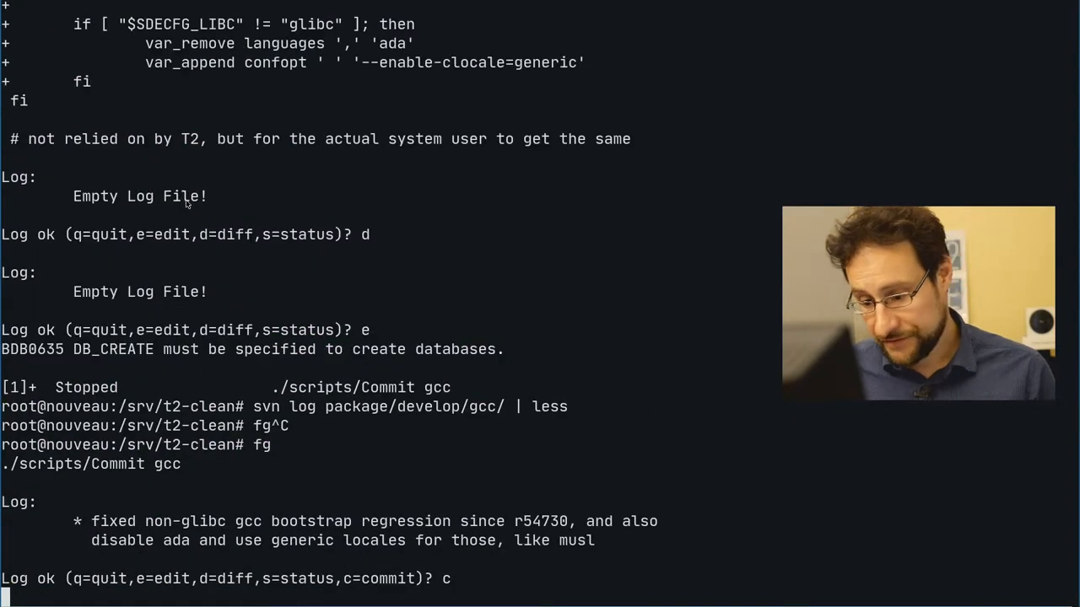
key("Return")
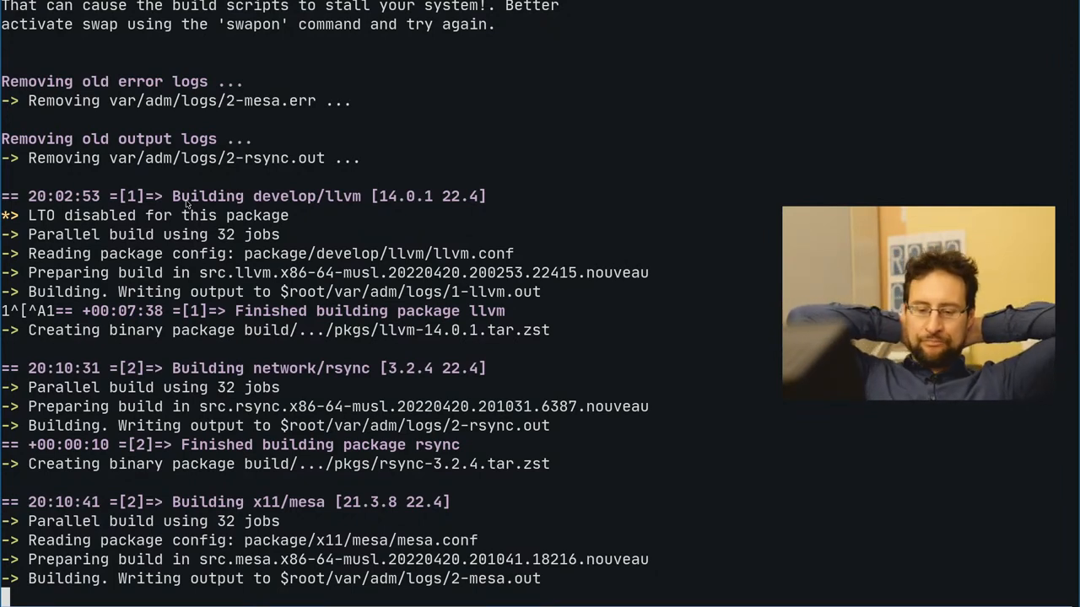
Switch to the shell, discard the partial command, and check connectivity with svn up and ping heise.de.
key("Return")
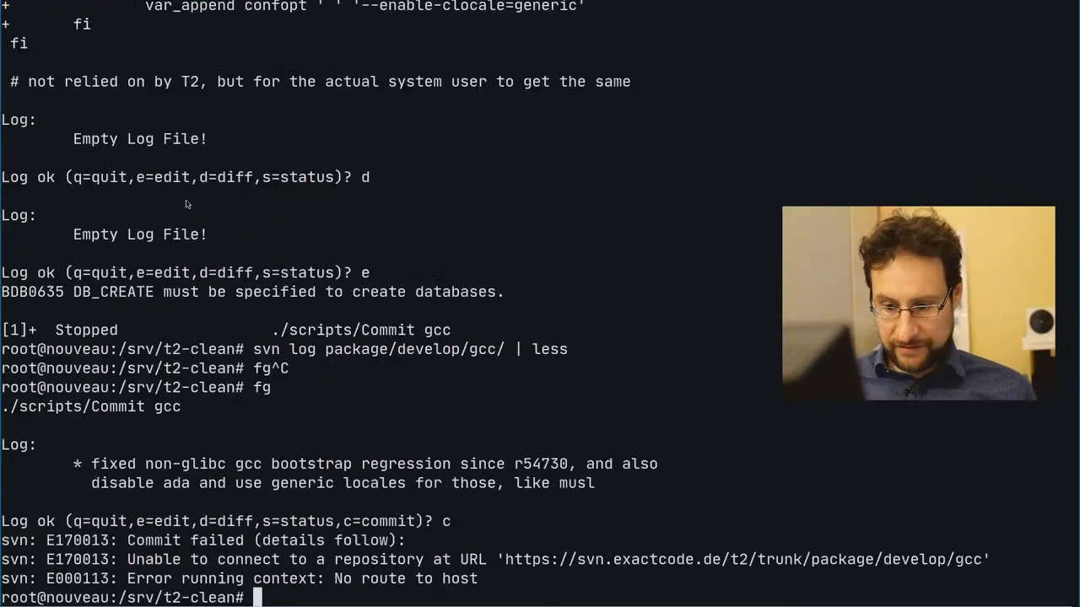
key("ctrl+c")
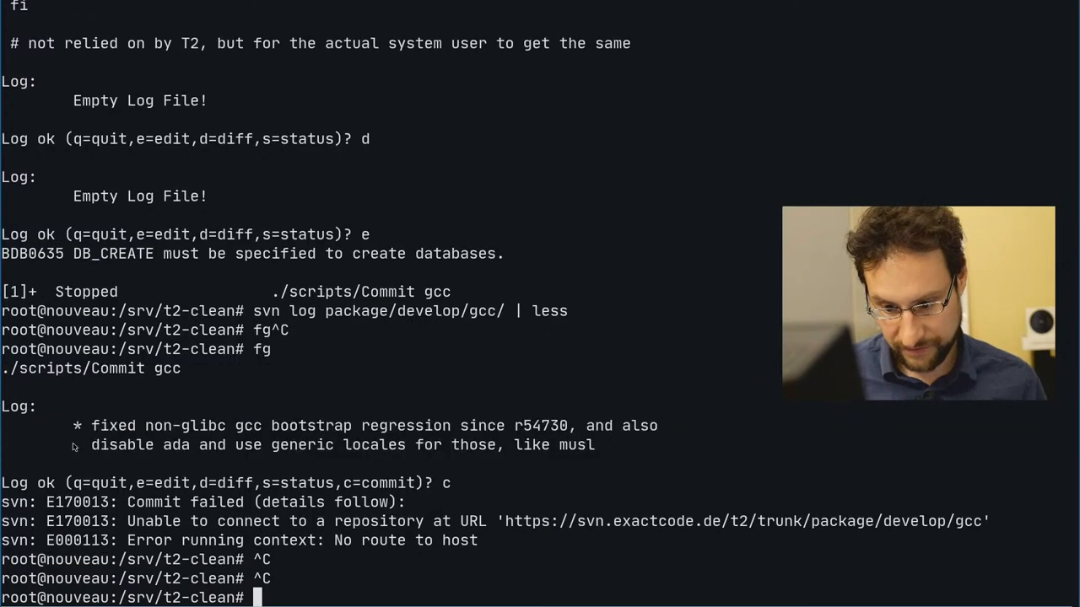
type("svn up")
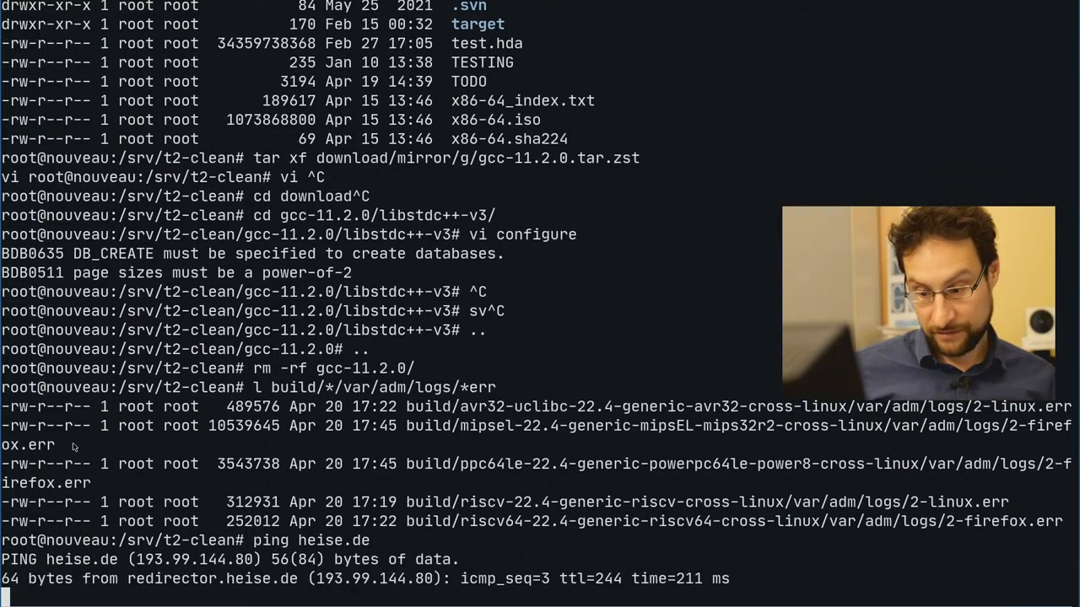
Stop ping, set a 192.168 nameserver in /etc/resolv.conf, and return to the build output.
key("ctrl+c")
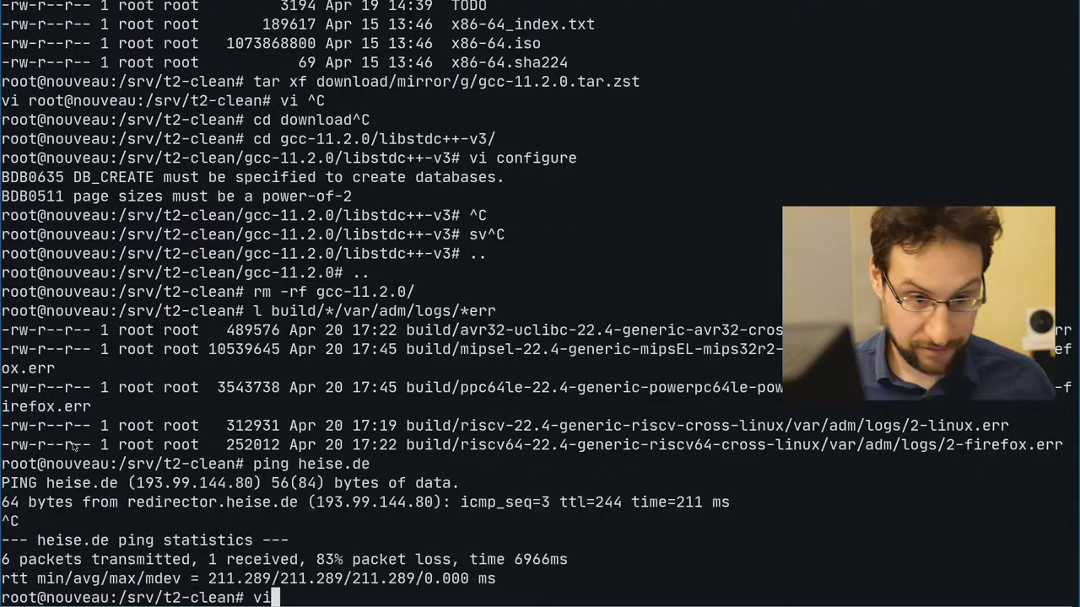
type("/etc/resolv.conf")
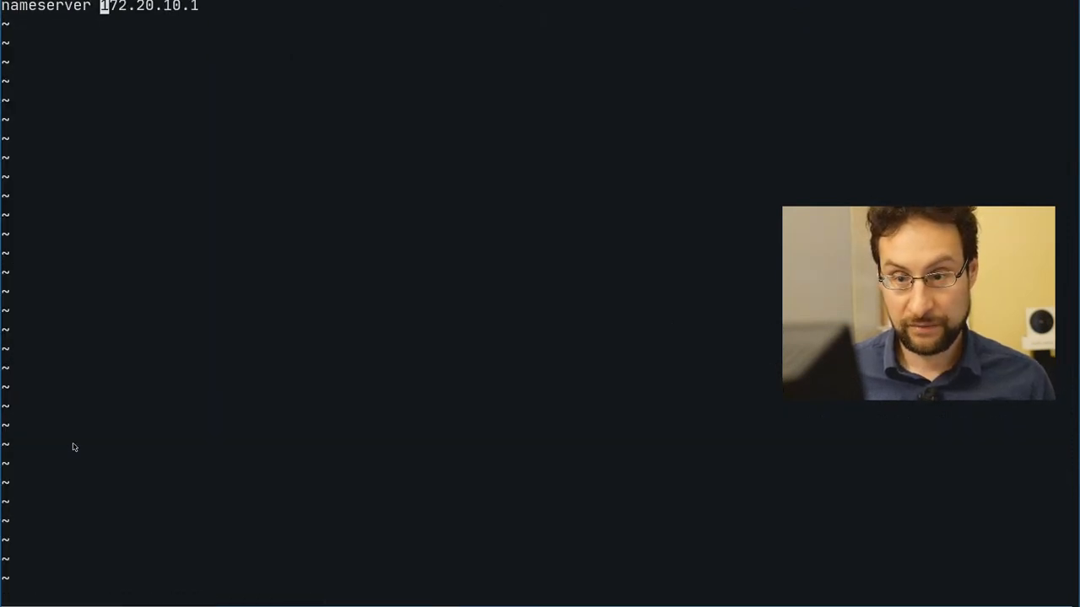
type("192.")
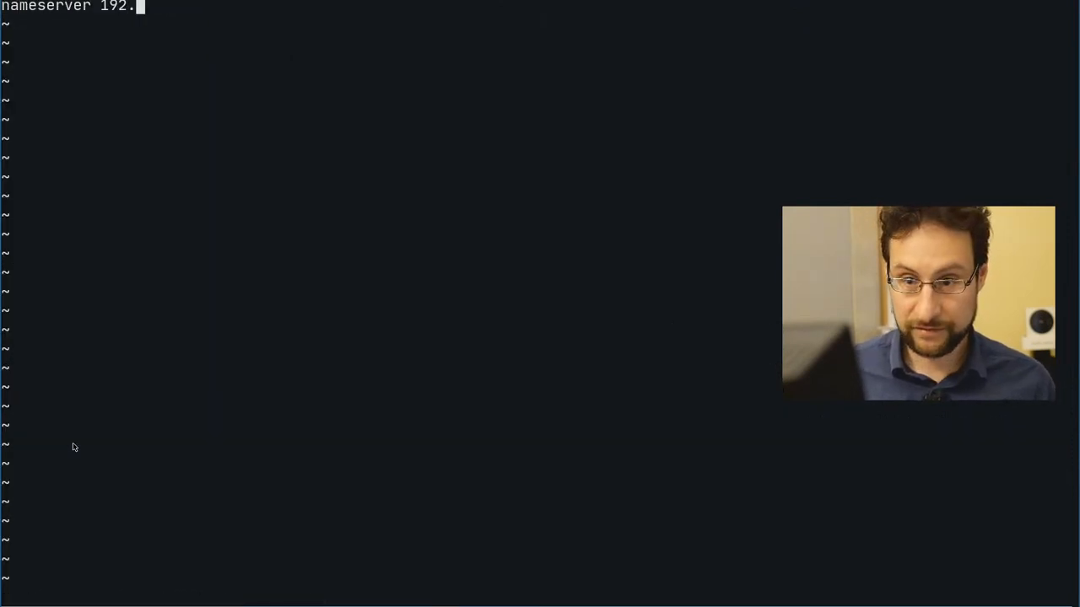
type("168.")
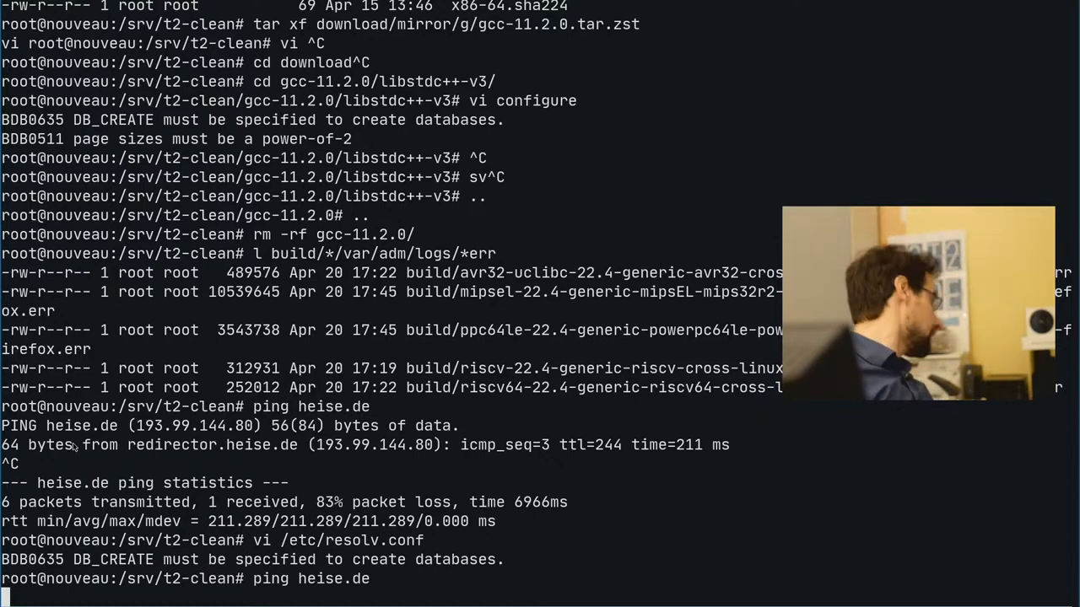
key("Return")
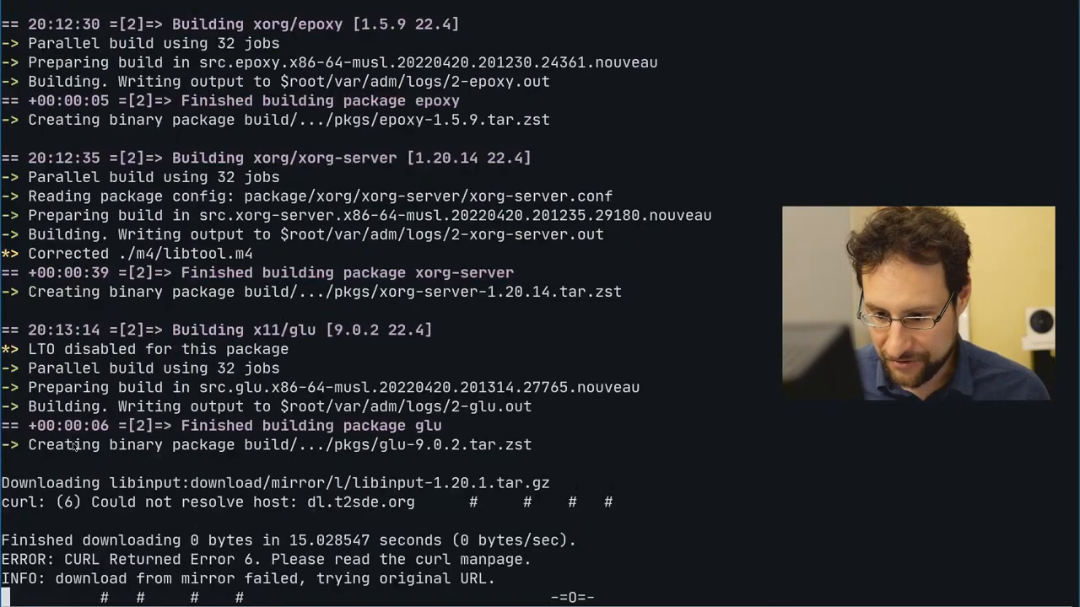
Watch the build's download retries, then reopen the gcc commit message in vi.
scroll("down", 3)
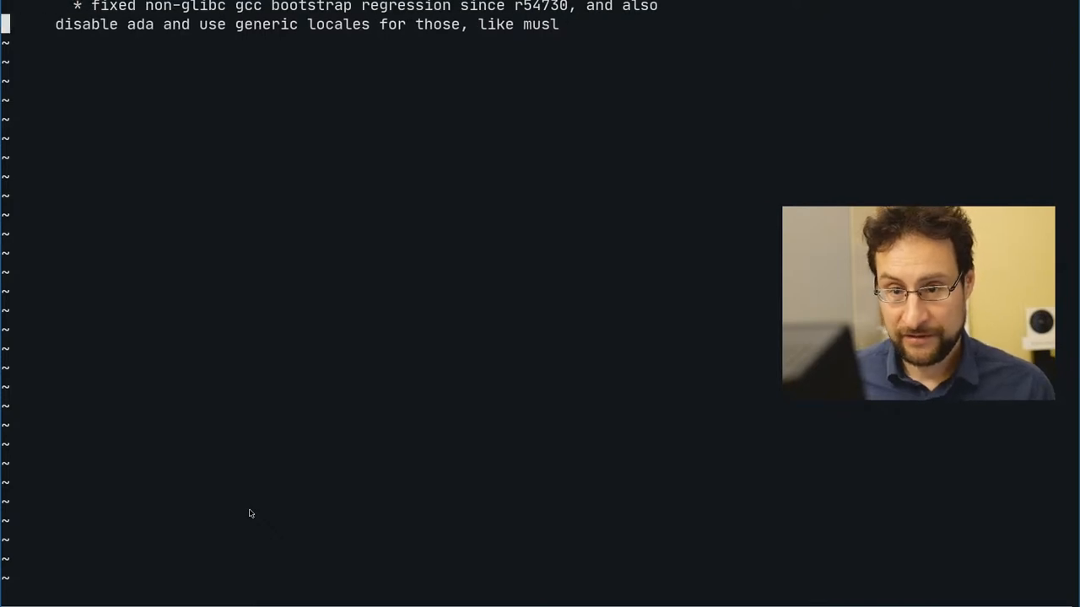
Save and commit gcc.conf as revision 56788, then open the riscv 2-linux.err log in less.
key(":")
type("less build/riscv-22.4-generic-riscv-cross-linux/var/")
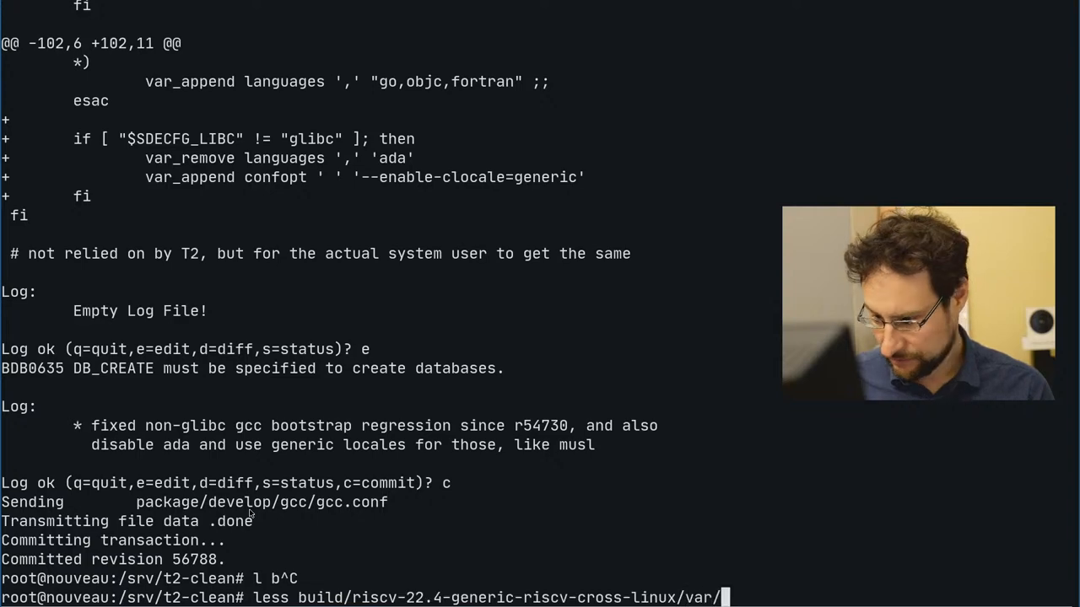
type("adm/logs/2-")
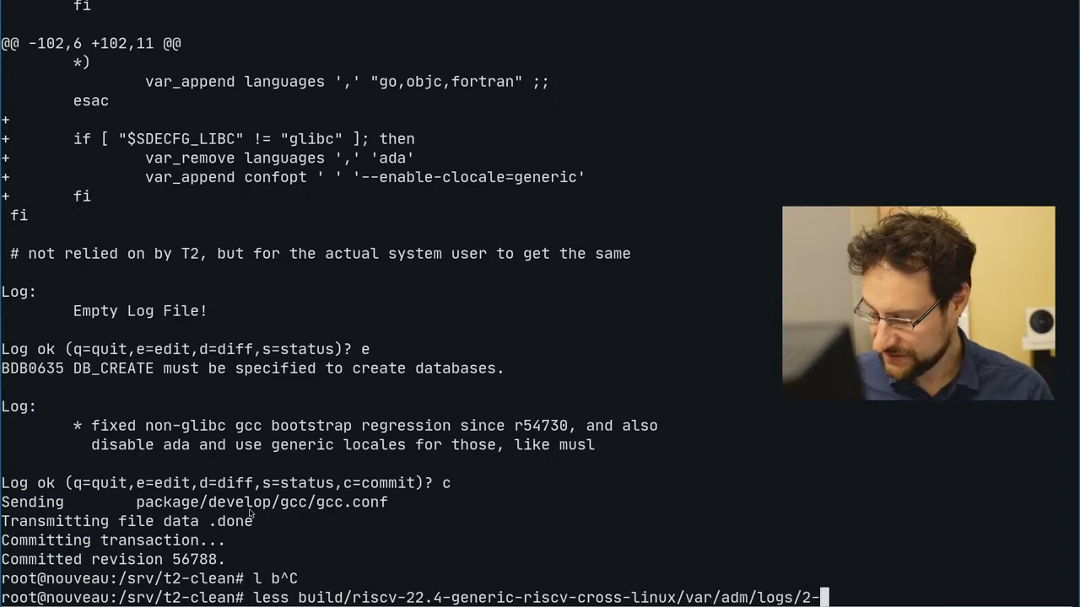
key("Return")
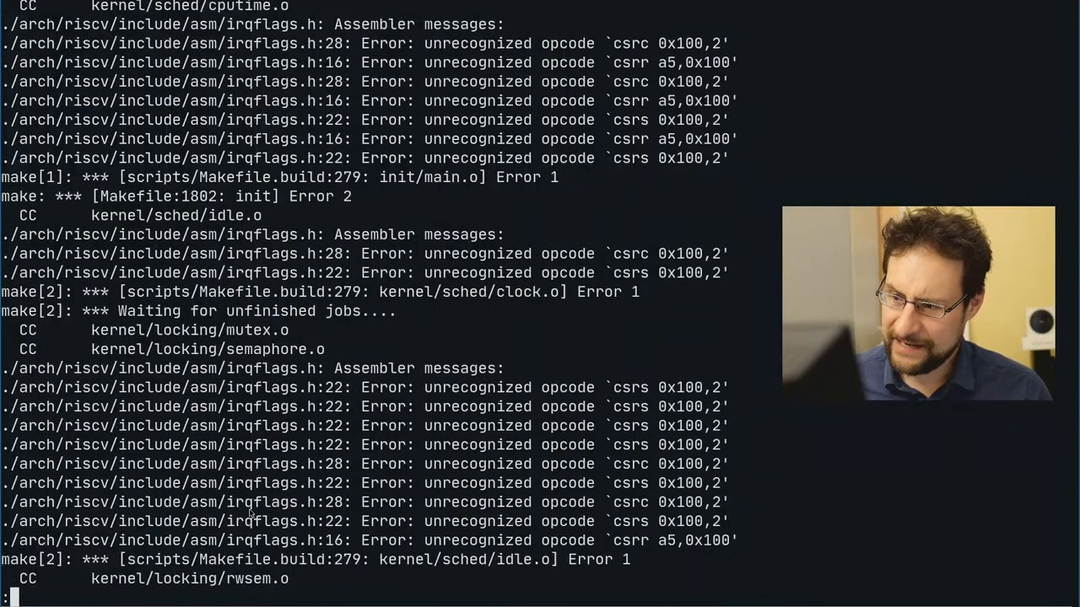
Scroll the riscv error log, quit less, and cancel the partial riscv64 less commands.
scroll("down", 3)
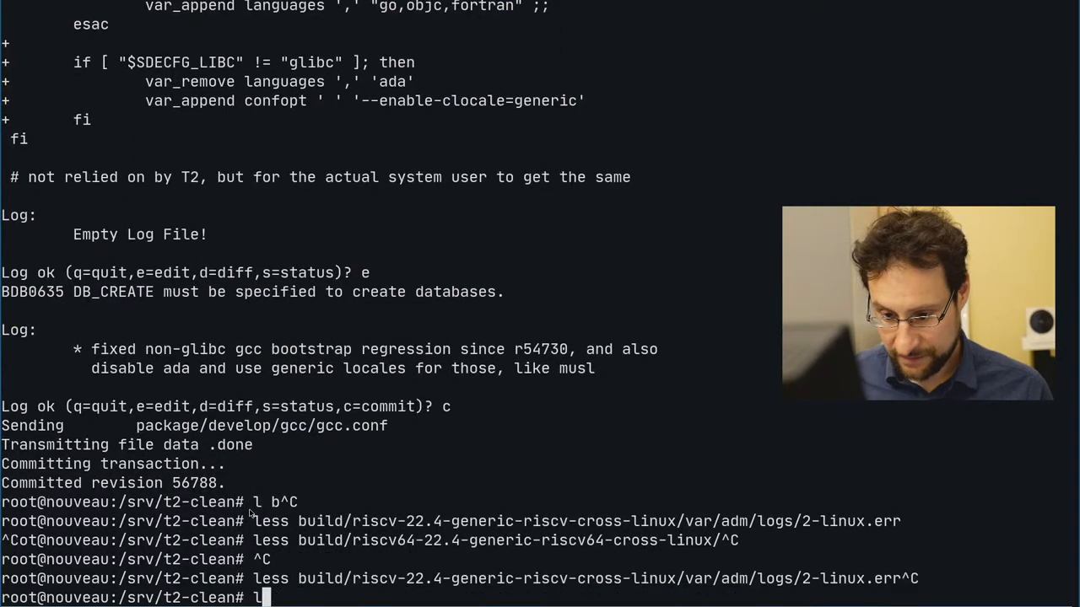
Enter a less command for the riscv64 log var/adm/logs/2-firefox.err.
type("less build/riscv64-22.4-generic-riscv64-cross-linux/")
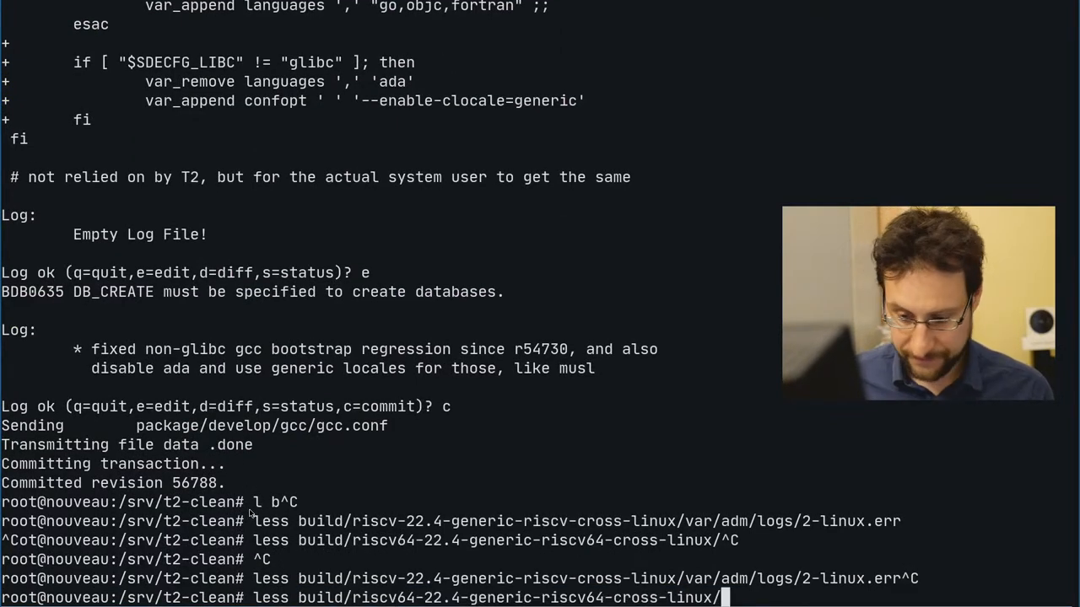
type("var/")
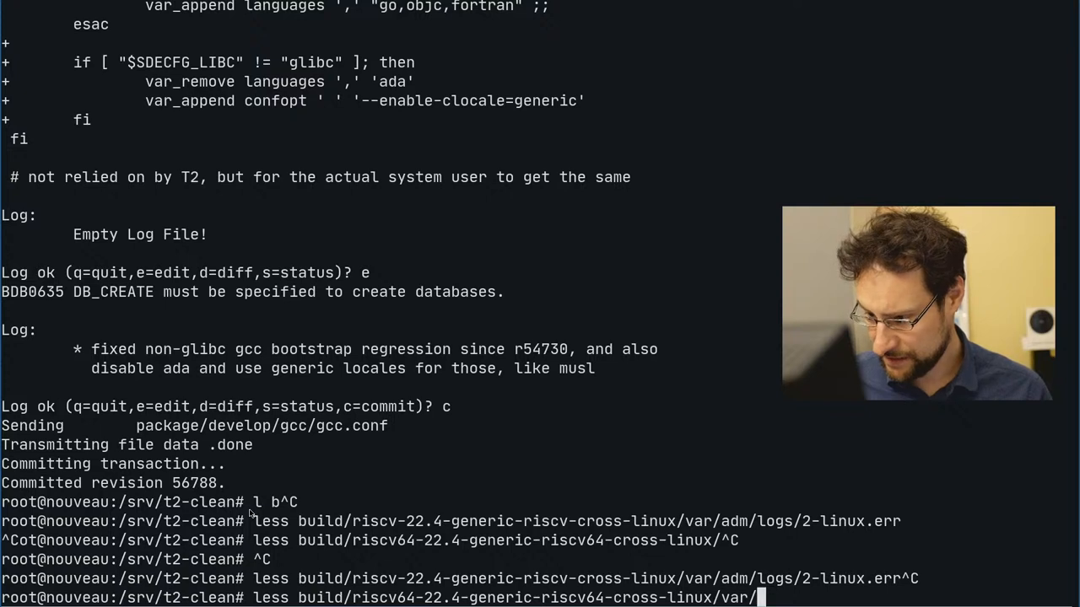
type("adm/logs/")
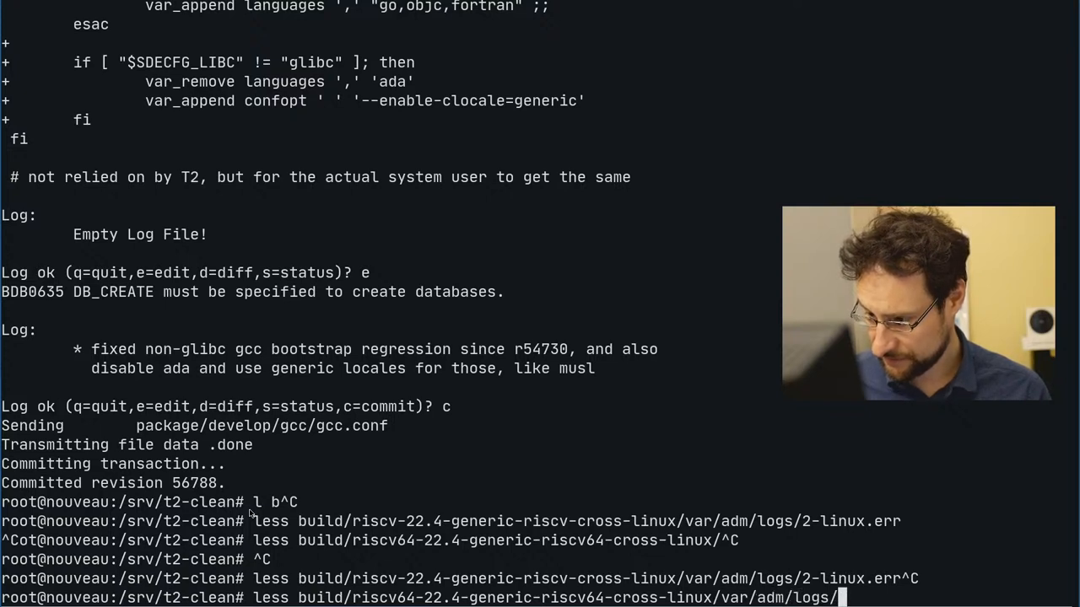
type("2-firefox.err")
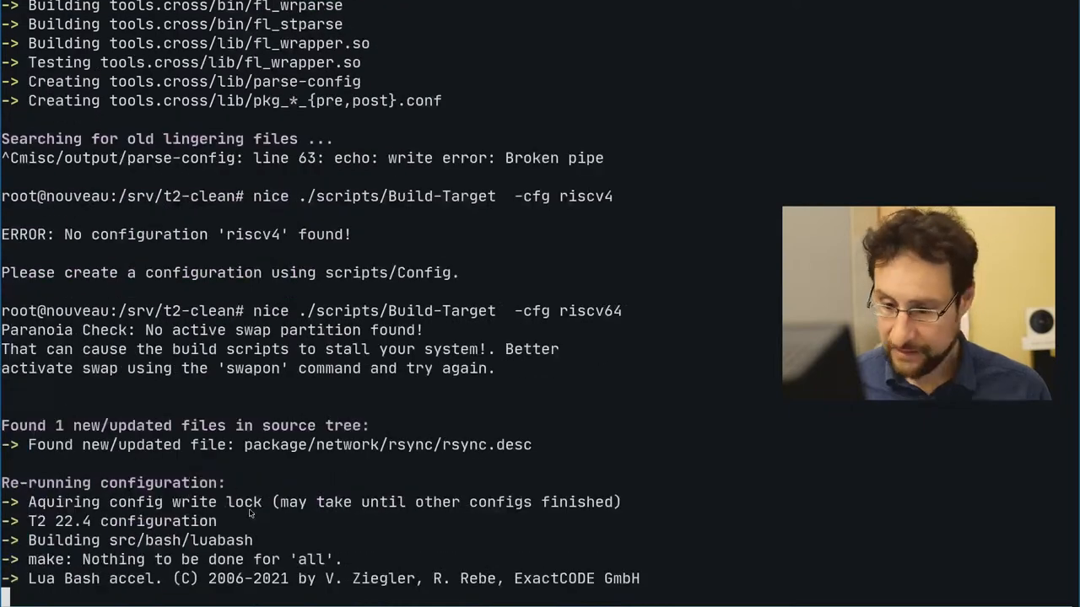
Scroll the riscv64 build output as libgphoto, vim and pcmciautils finish and dvhtool builds.
scroll("down", 3)
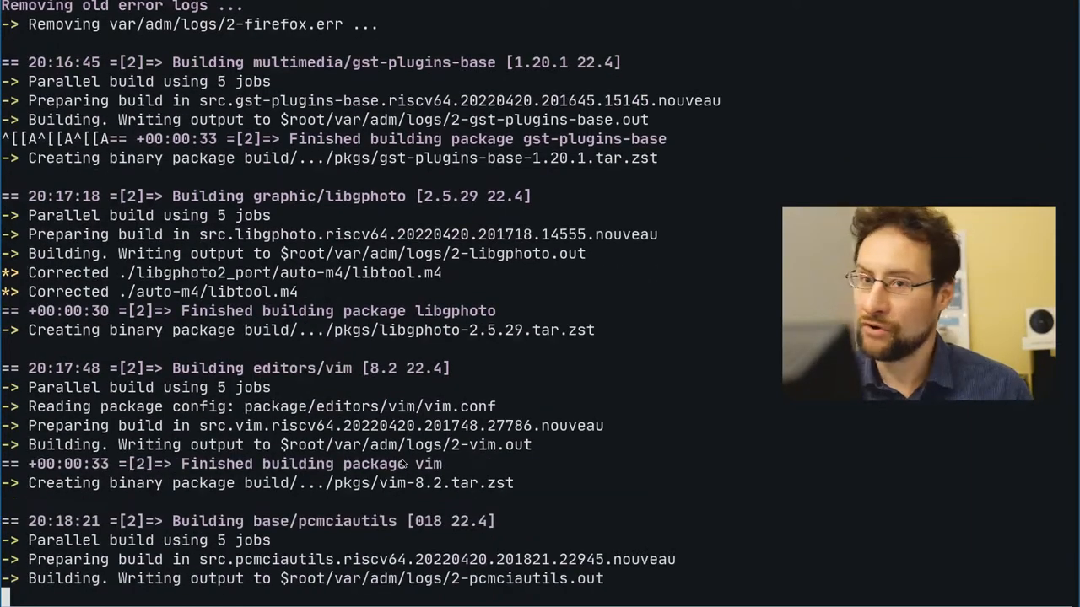
scroll("down", 3)
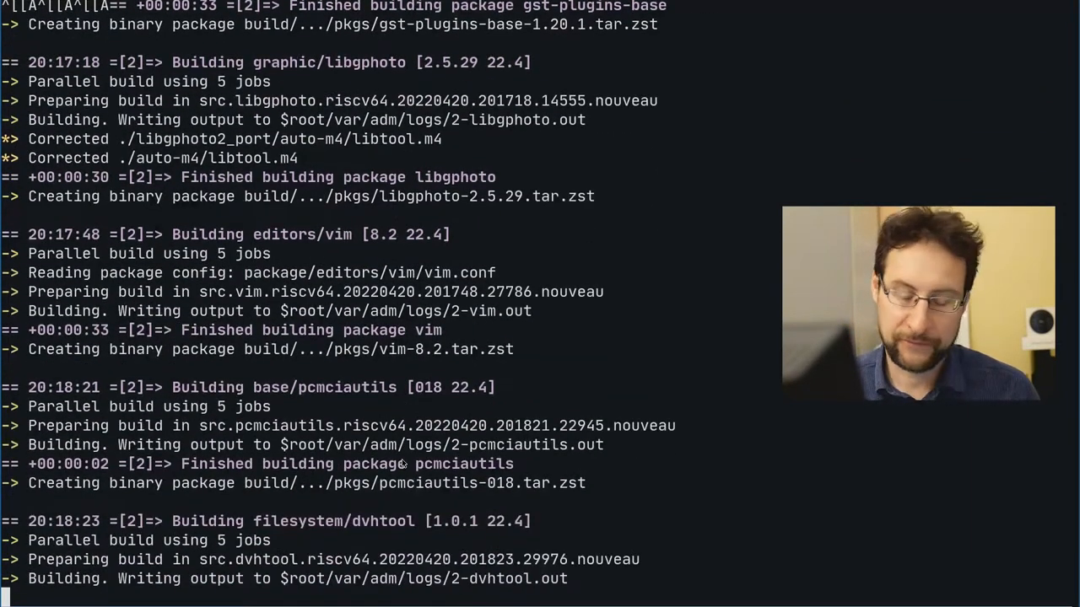